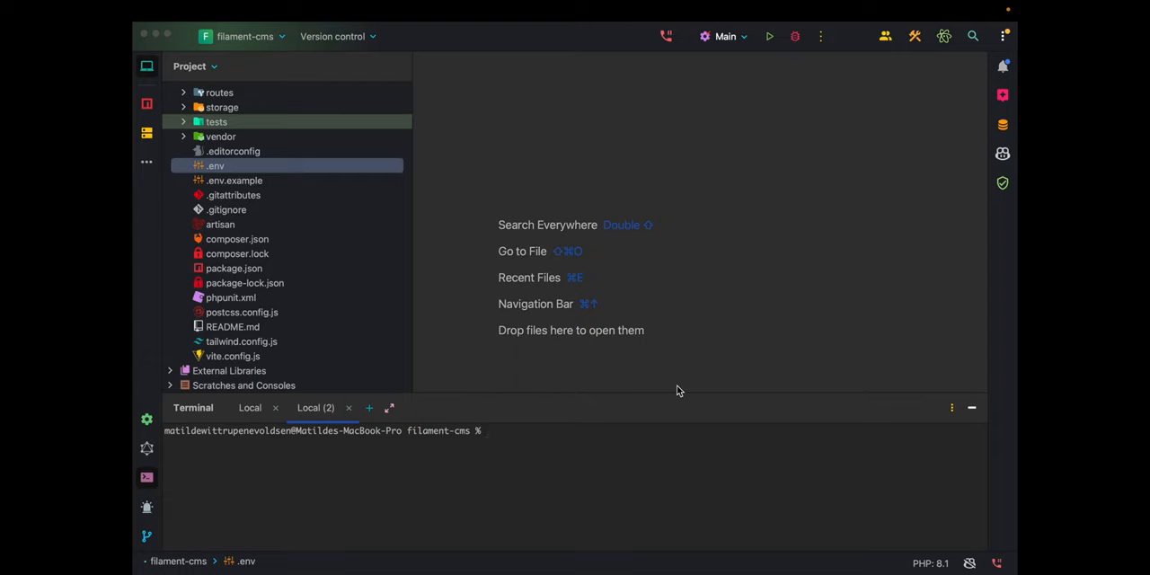
- Run php artisan make:model Post -m to generate the Post model with its migration
{"action": "type", "text": "p"}
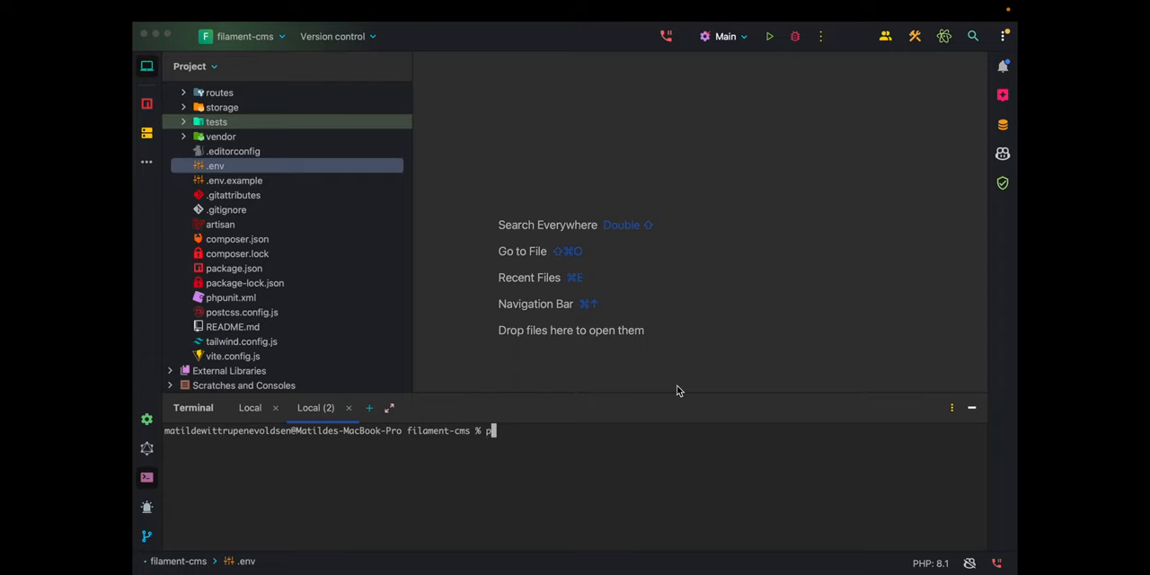
{"action": "type", "text": "hp artisan mo"}
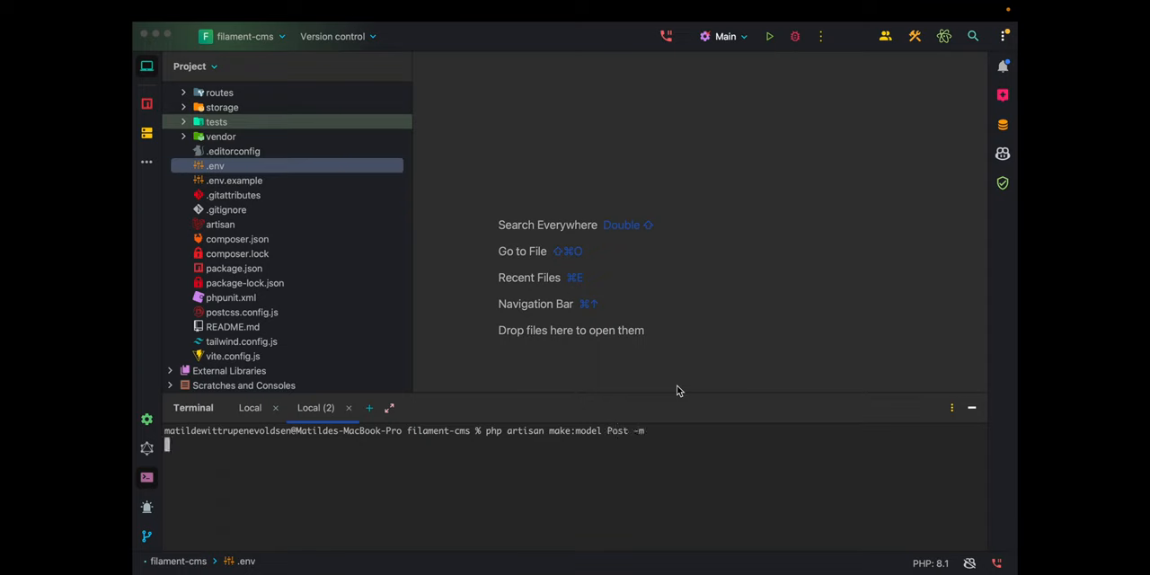
{"action": "key", "text": "Enter"}
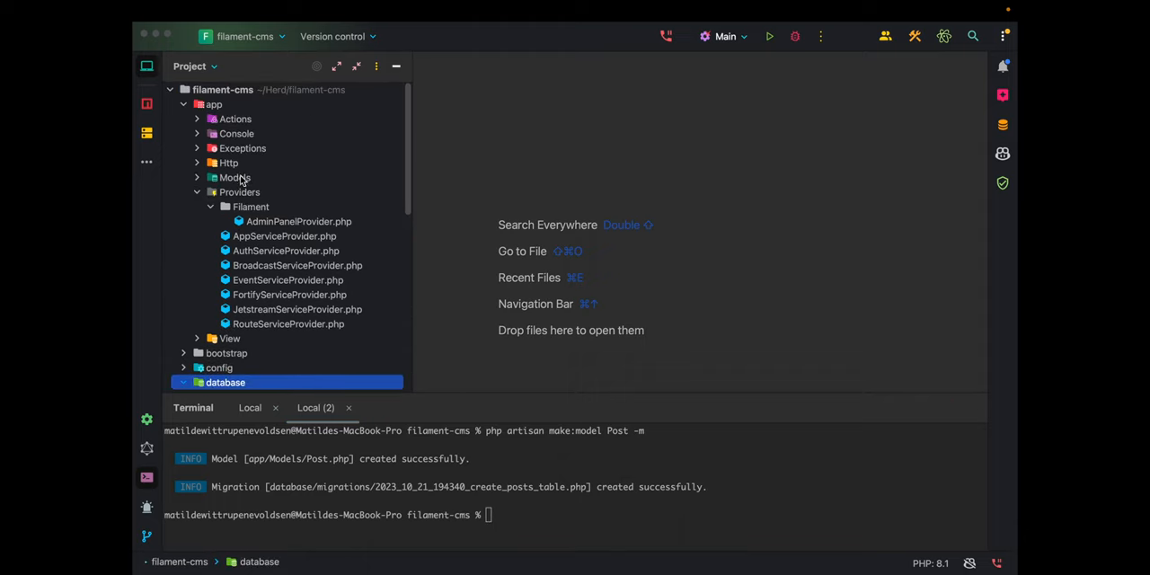
- Open the create_posts_table migration from database/migrations in the Project panel
{"action": "left_click", "coordinate": [233, 176]}
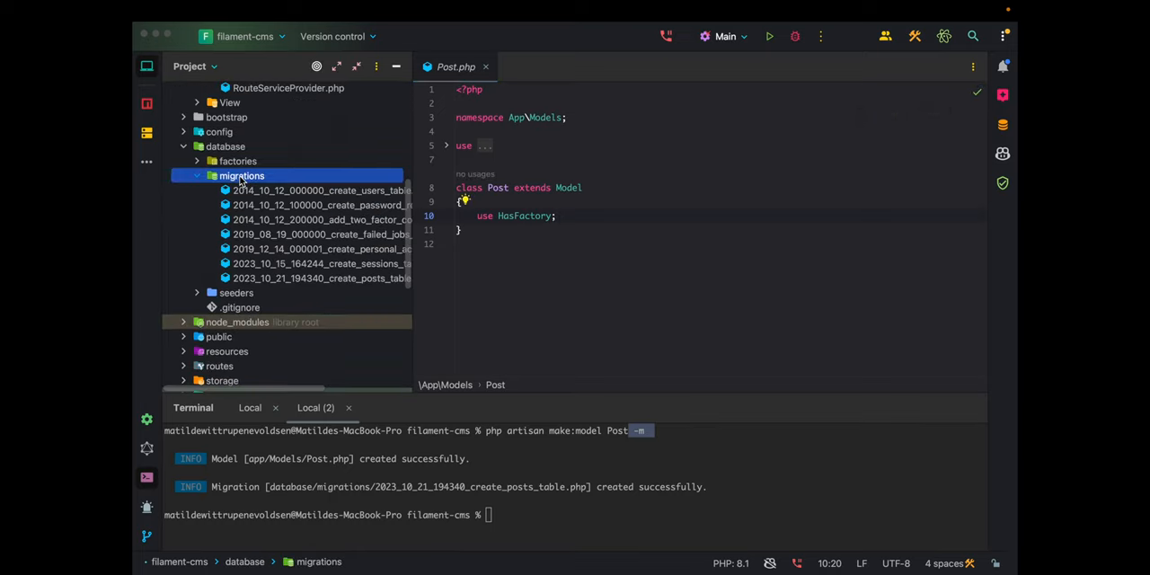
{"action": "double_click", "coordinate": [319, 277]}
{"action": "type", "text": "$table"}
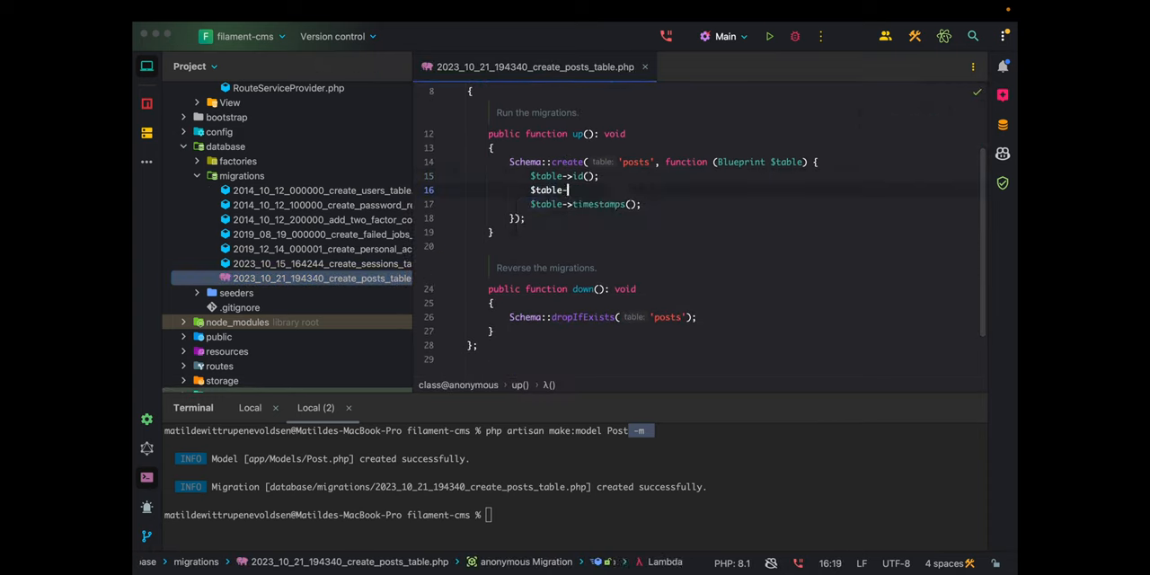
- Define title string, content text and nullable meta_description string columns in up()
{"action": "type", "text": "->"}
{"action": "type", "text": ">string('title');"}
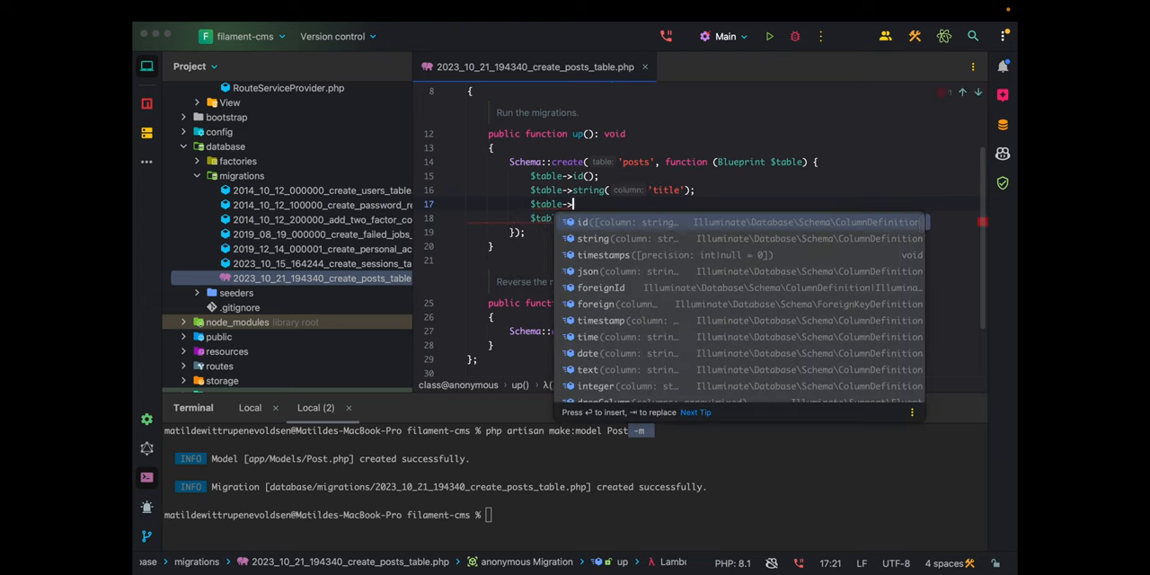
{"action": "type", "text": "text('body');"}
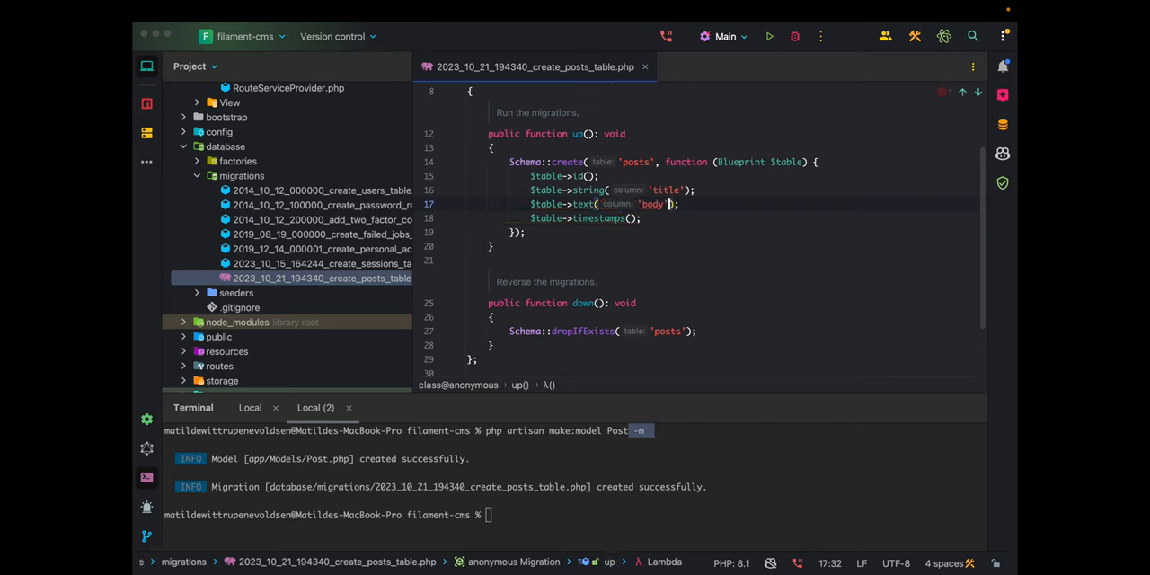
{"action": "type", "text": "content"}
{"action": "type", "text": "$table->string('met"}
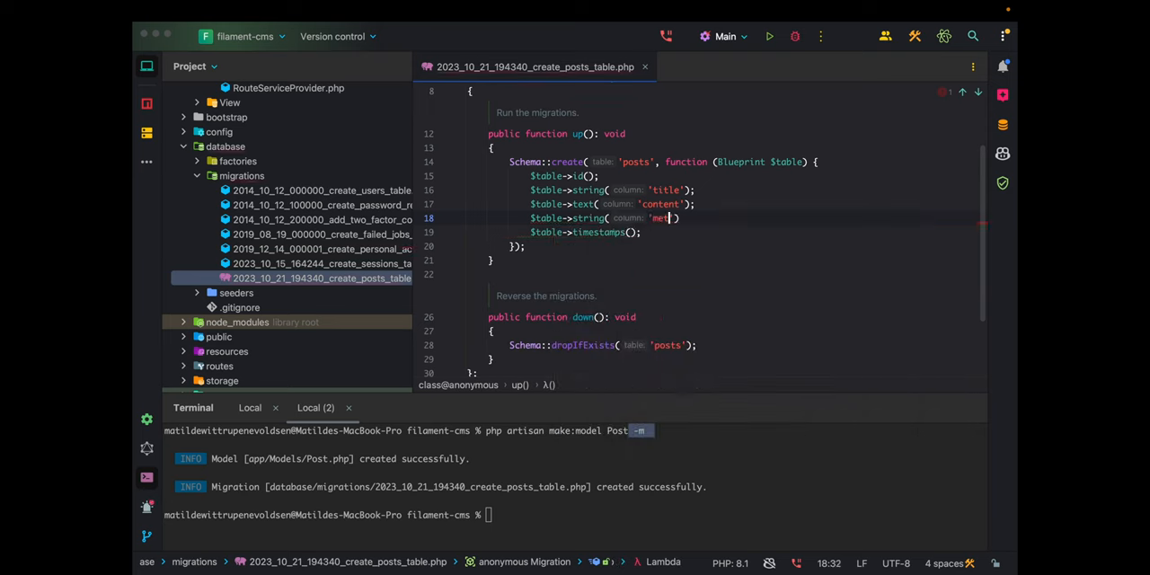
{"action": "type", "text": "a_description"}
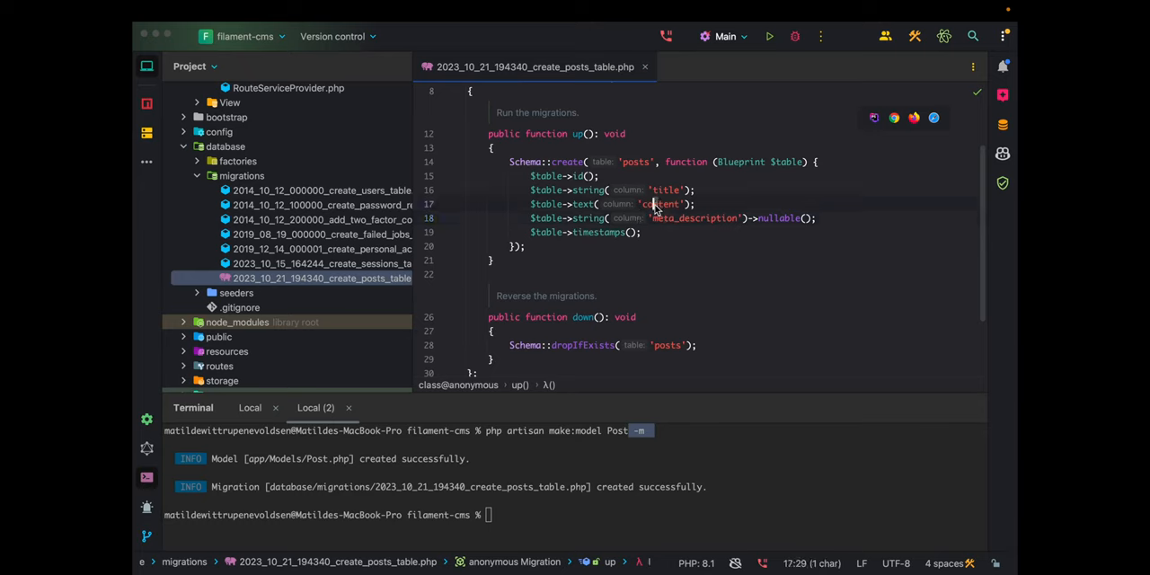
{"action": "double_click", "coordinate": [661, 204]}
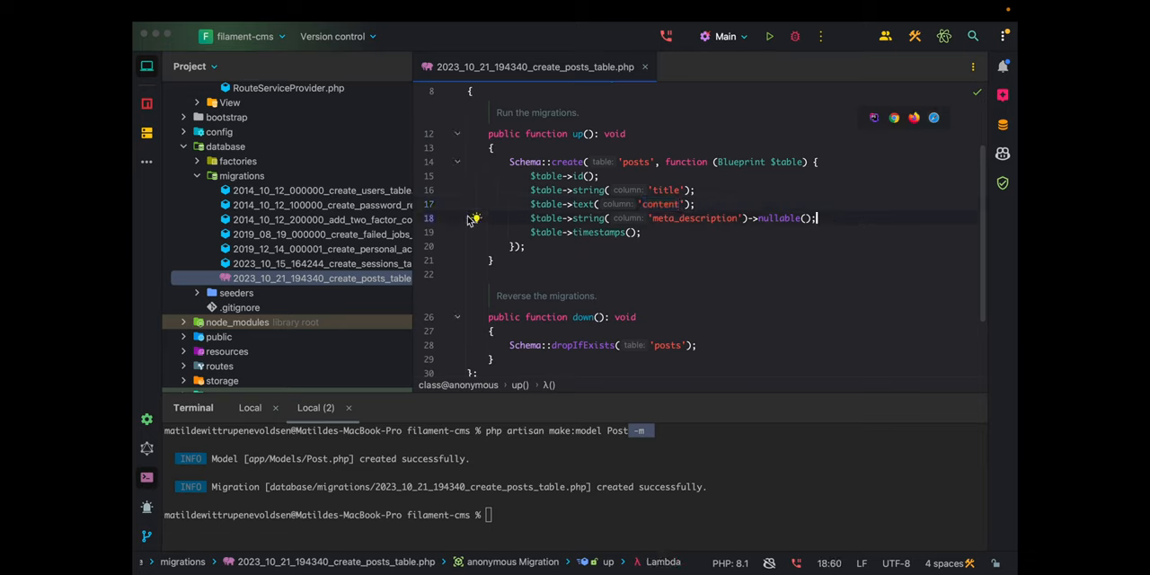
{"action": "left_click", "coordinate": [818, 219]}
{"action": "type", "text": "$table"}
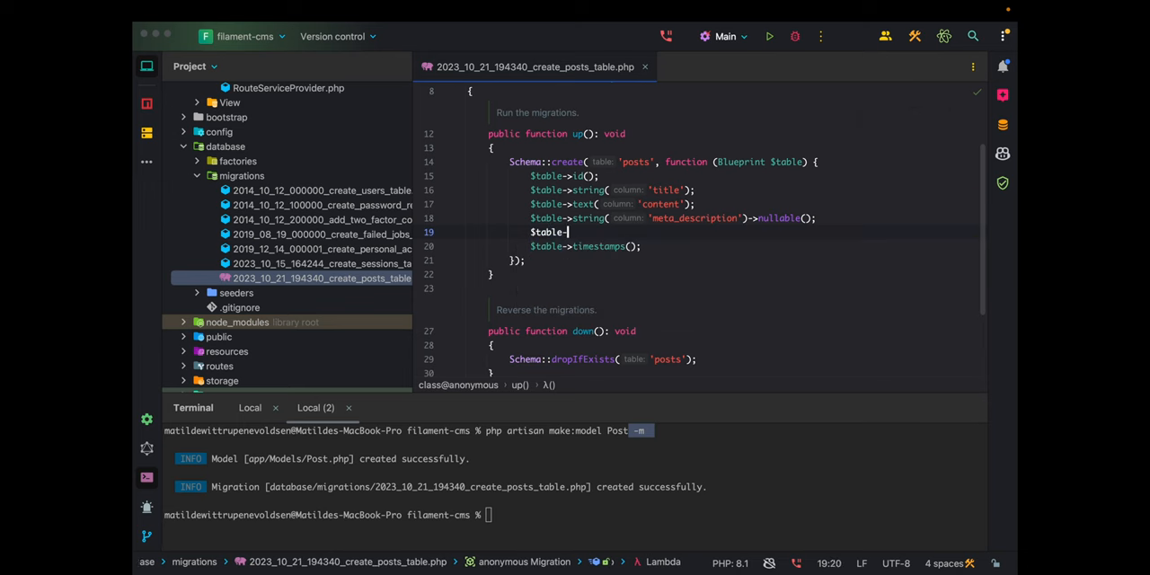
- Add boolean is_featured defaulting to 0 and boolean is_published columns
{"action": "type", "text": "->"}
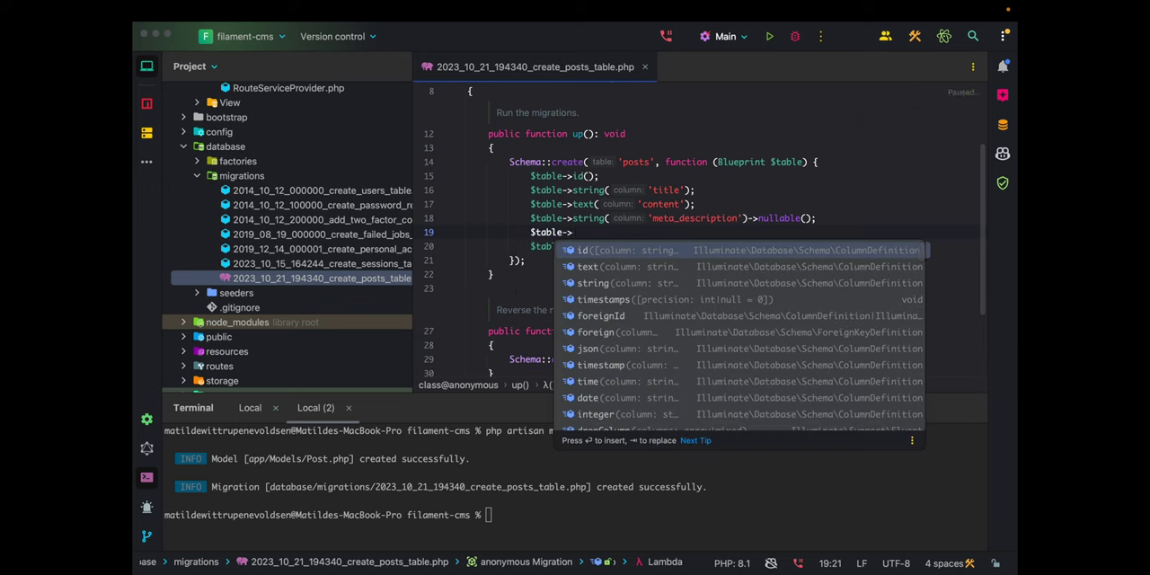
{"action": "type", "text": "st"}
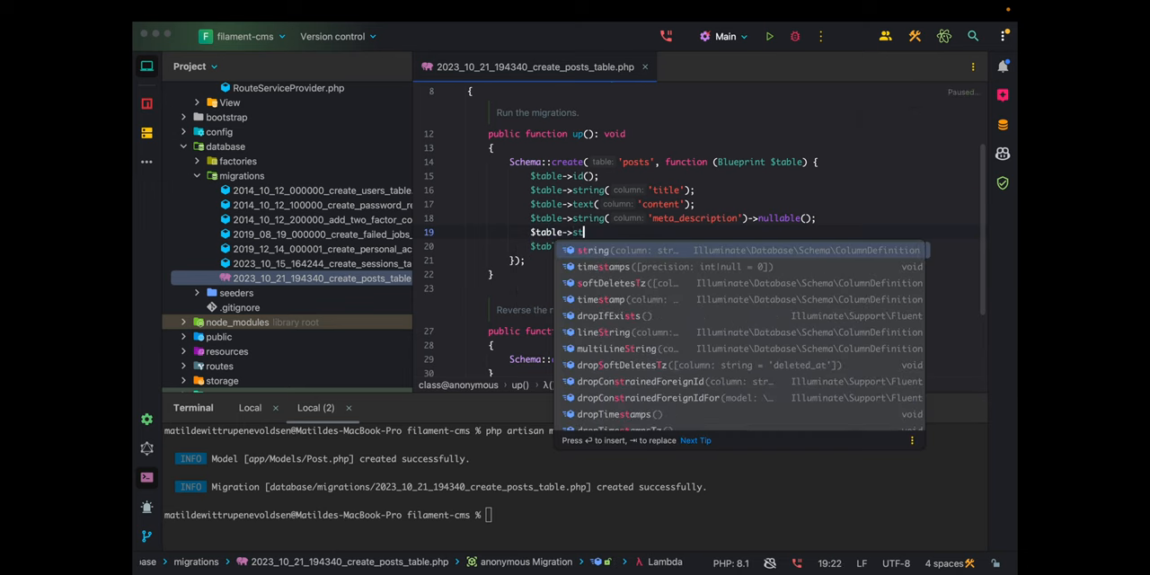
{"action": "type", "text": "boolean('"}
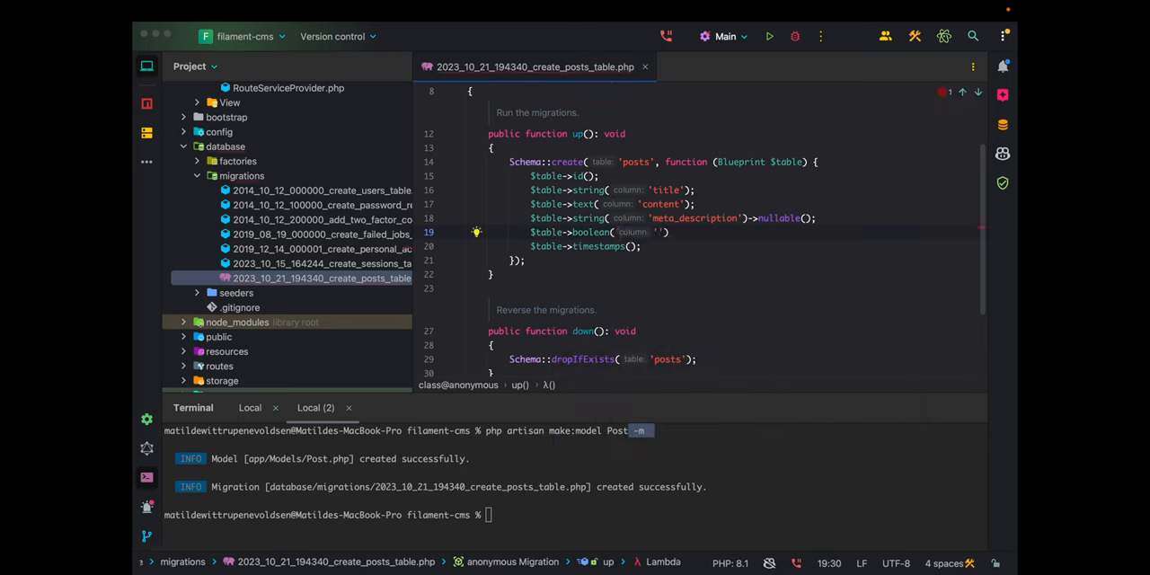
{"action": "type", "text": "is_featured"}
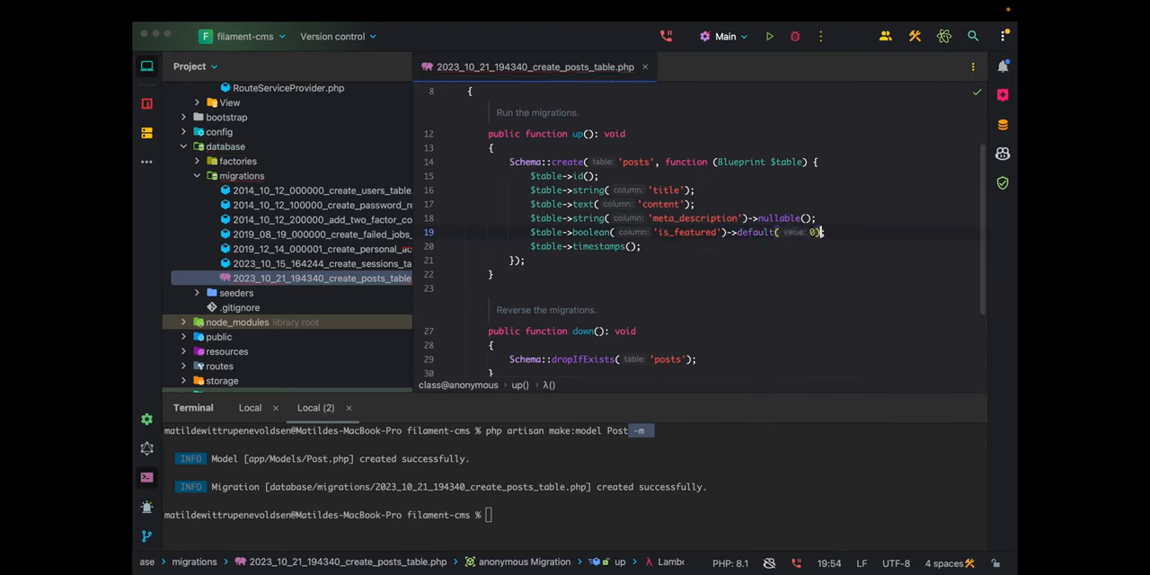
{"action": "type", "text": "$table->"}
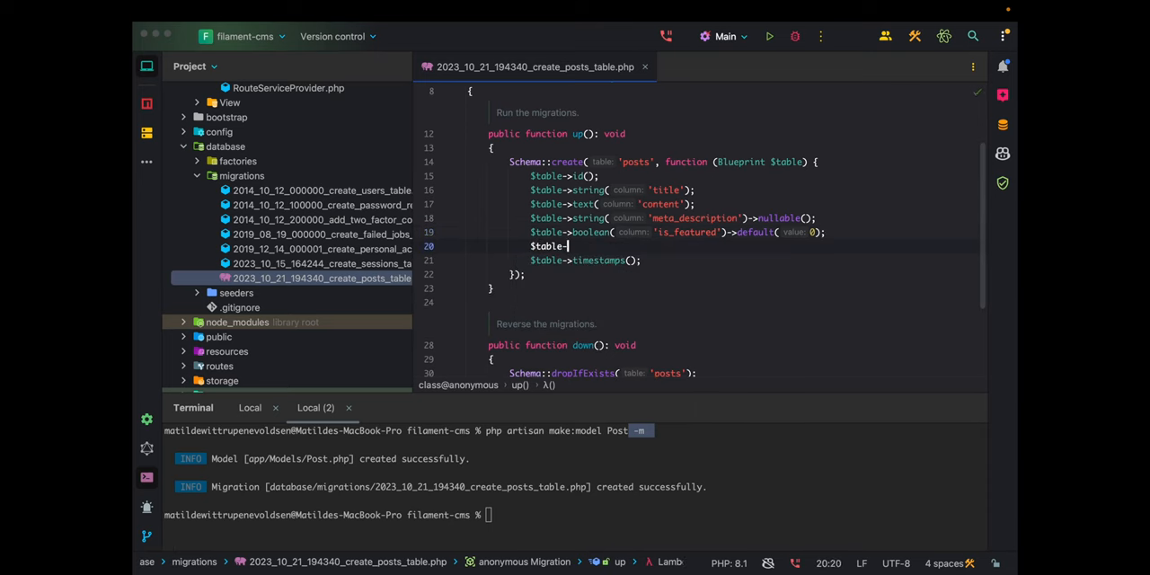
{"action": "type", "text": "->boolean('is_pub"}
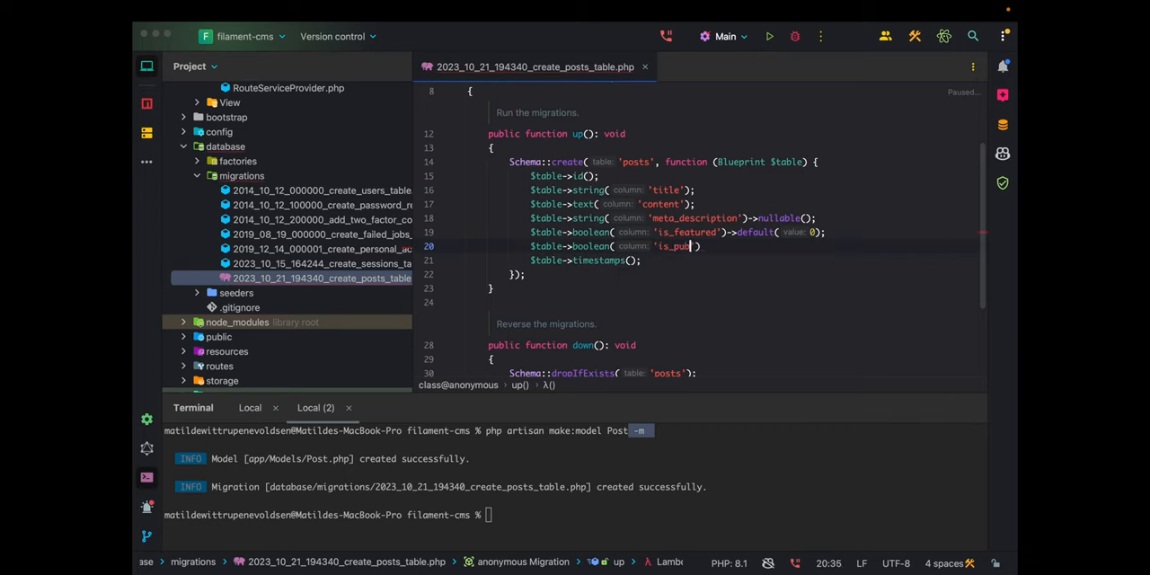
{"action": "type", "text": "lished');"}
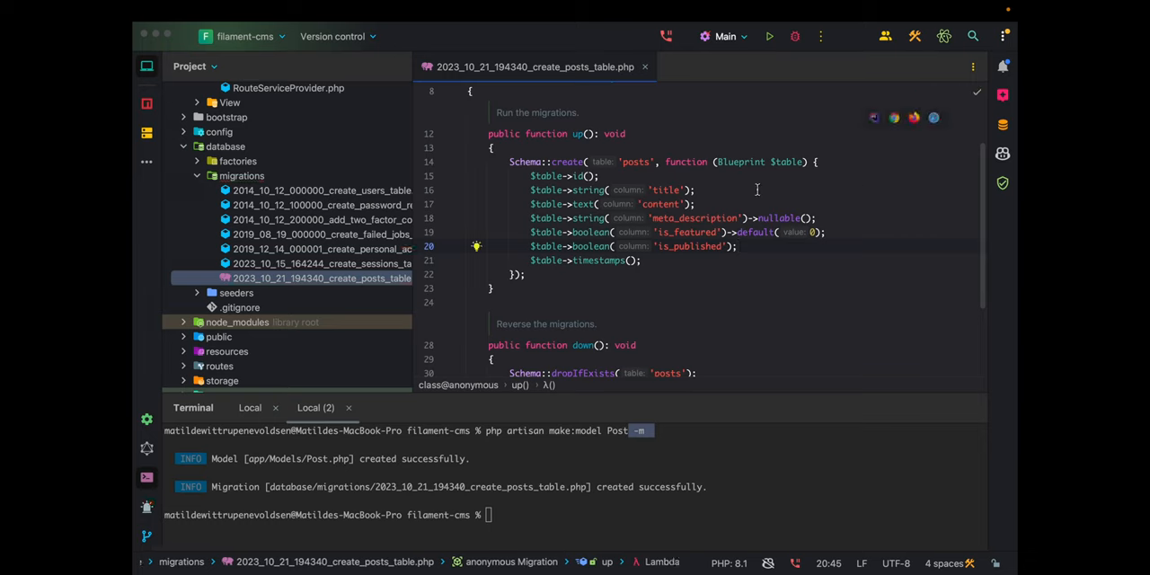
{"action": "mouse_move", "coordinate": [783, 247]}
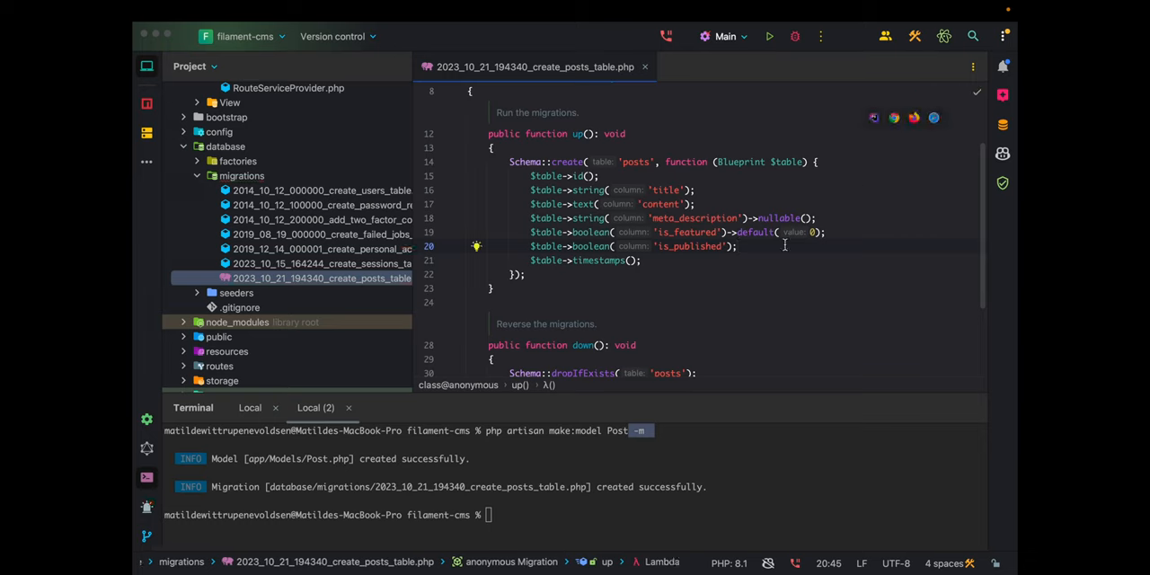
{"action": "type", "text": "$ta"}
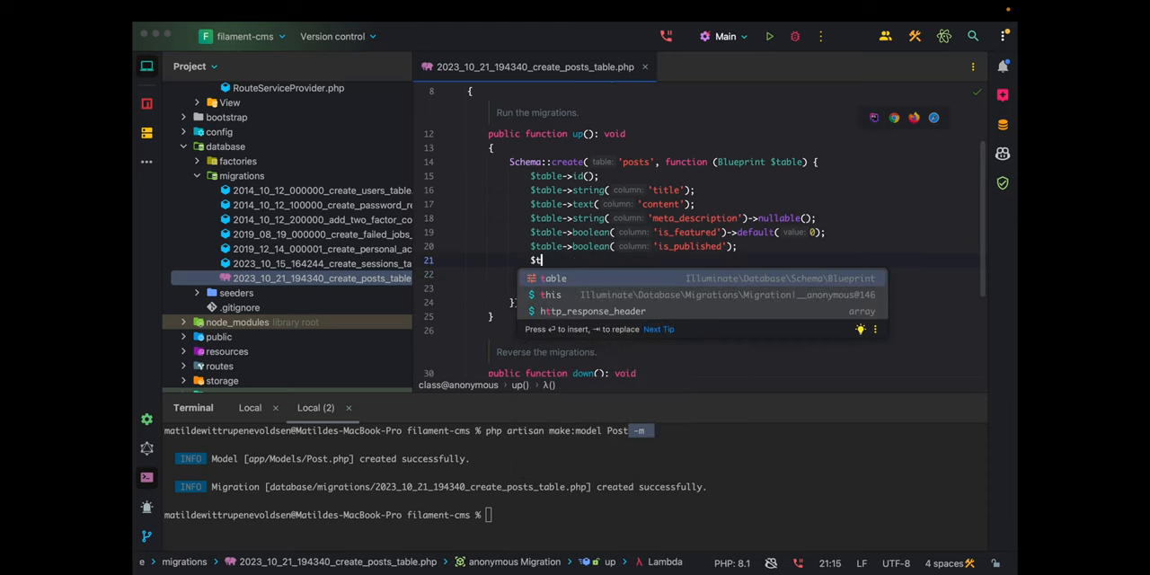
- Add a cascading user_id foreignId and softDeletes, migrate, and generate the Filament PostResource
{"action": "type", "text": "->foreignId('user_id"}
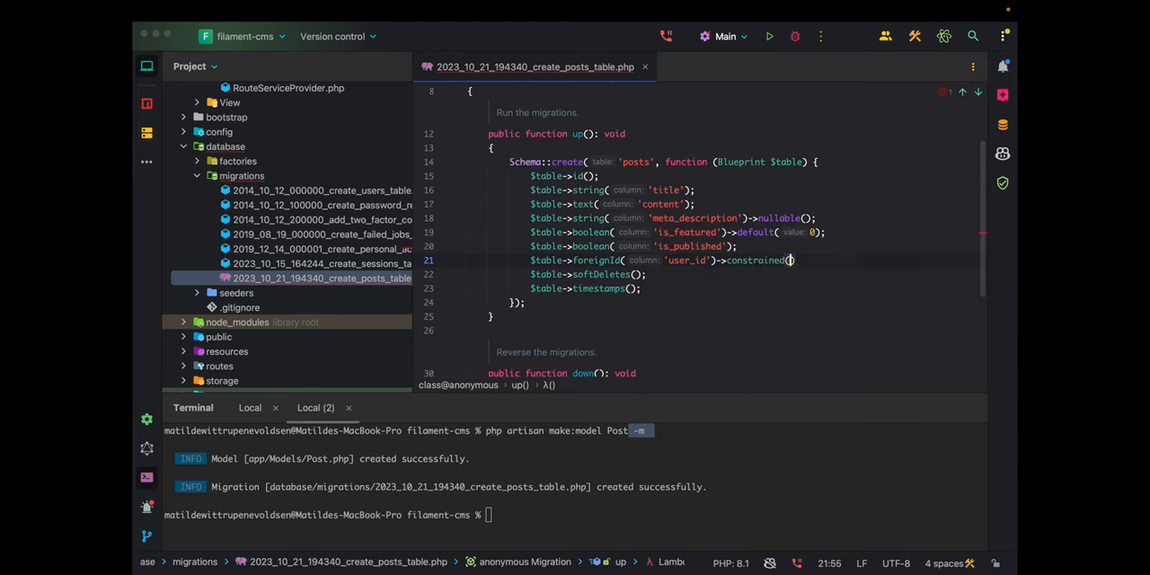
{"action": "type", "text": "->"}
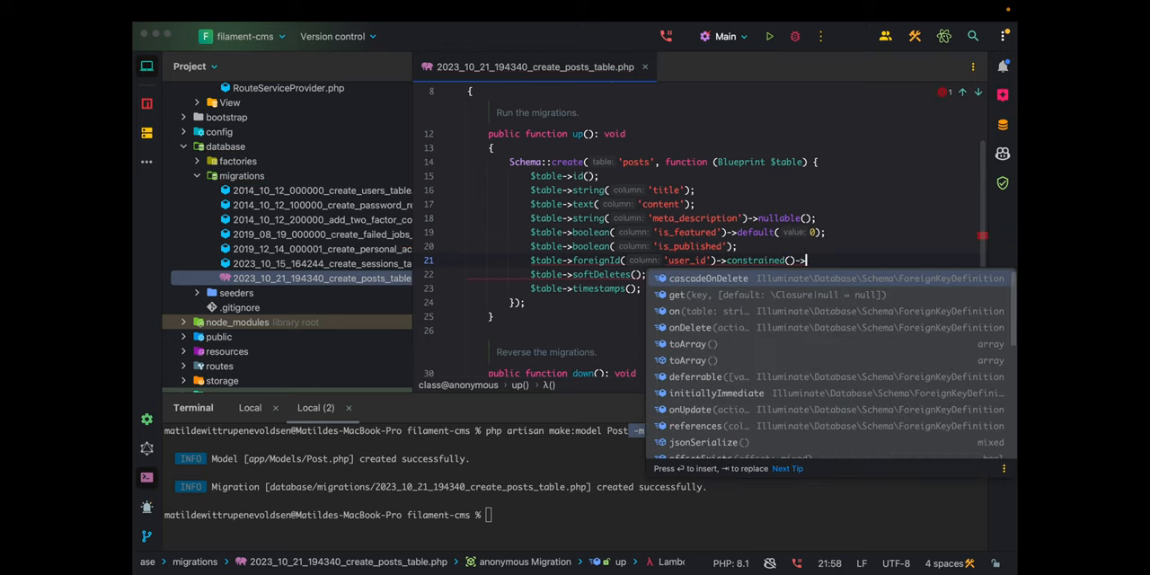
{"action": "key", "text": "Enter"}
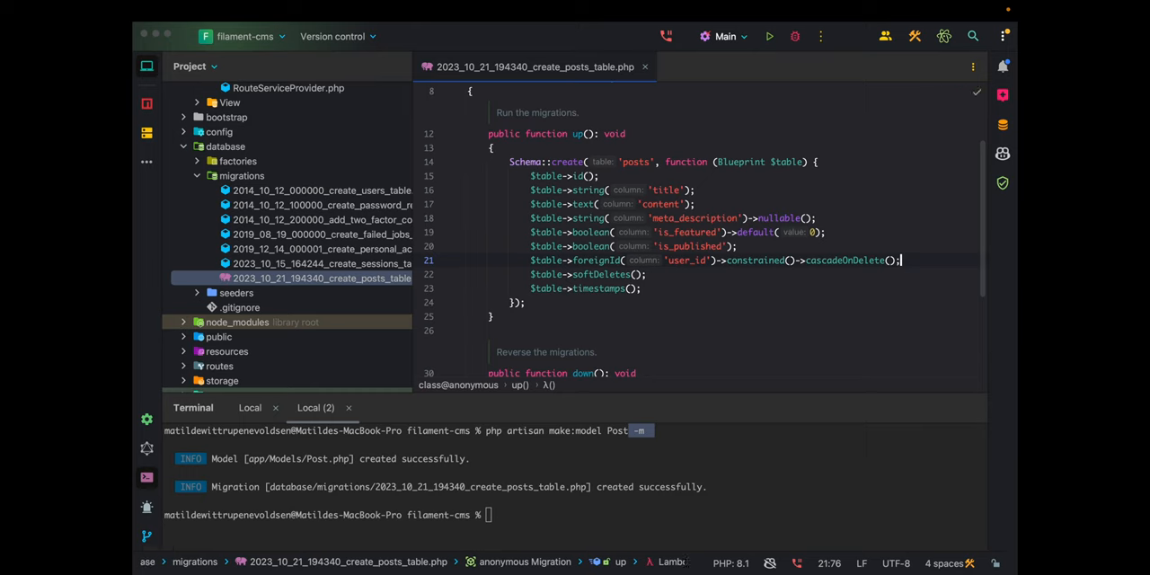
{"action": "left_click_drag", "start_coordinate": [898, 259], "coordinate": [524, 302]}
{"action": "type", "text": "php artisan make:filament-resource Post"}
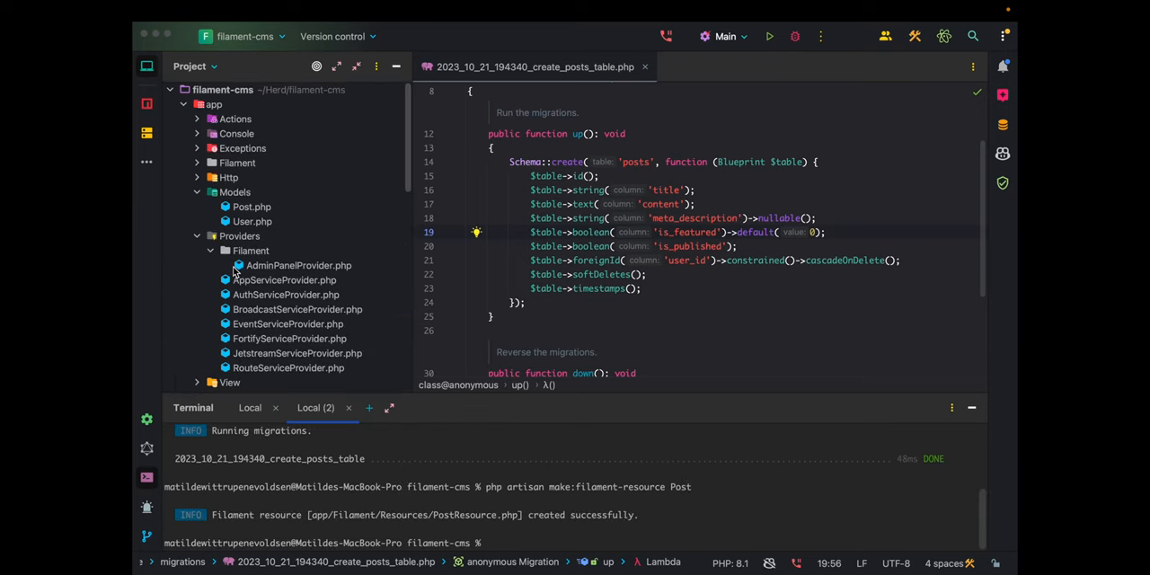
- Open PostResource under Filament and scroll to its empty form() and table() methods
{"action": "left_click", "coordinate": [236, 236]}
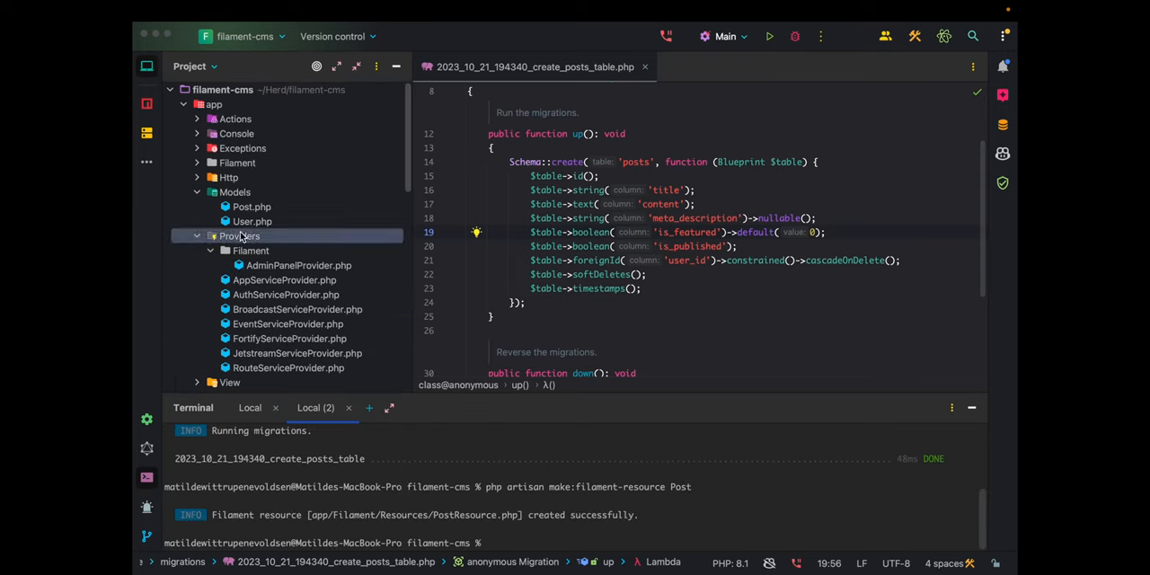
{"action": "left_click", "coordinate": [198, 235]}
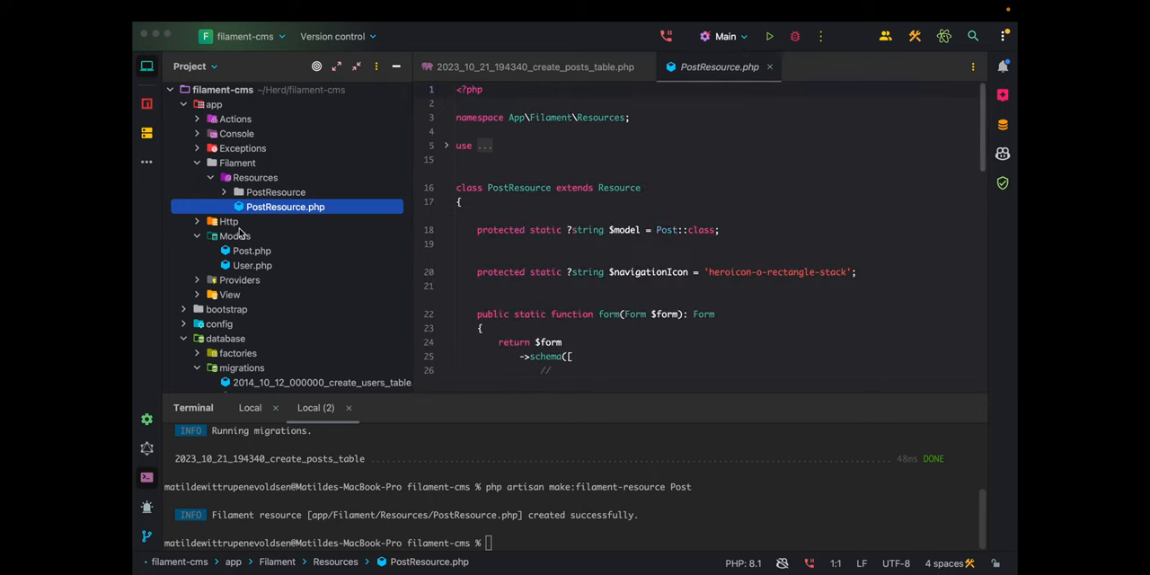
{"action": "scroll", "scroll_direction": "down", "scroll_amount": 3}
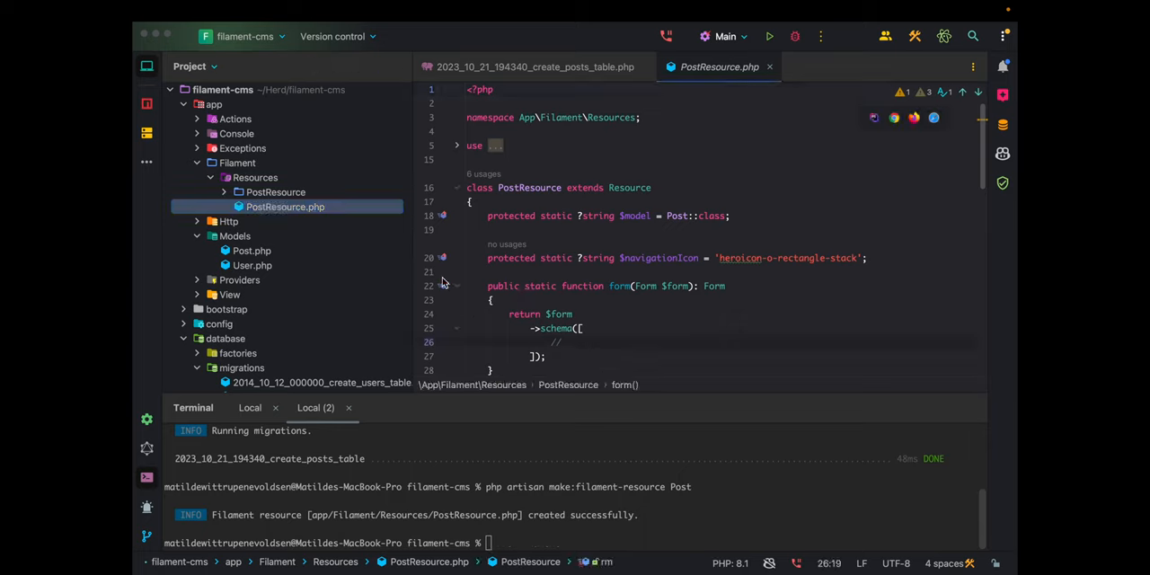
{"action": "scroll", "scroll_direction": "down", "scroll_amount": 3}
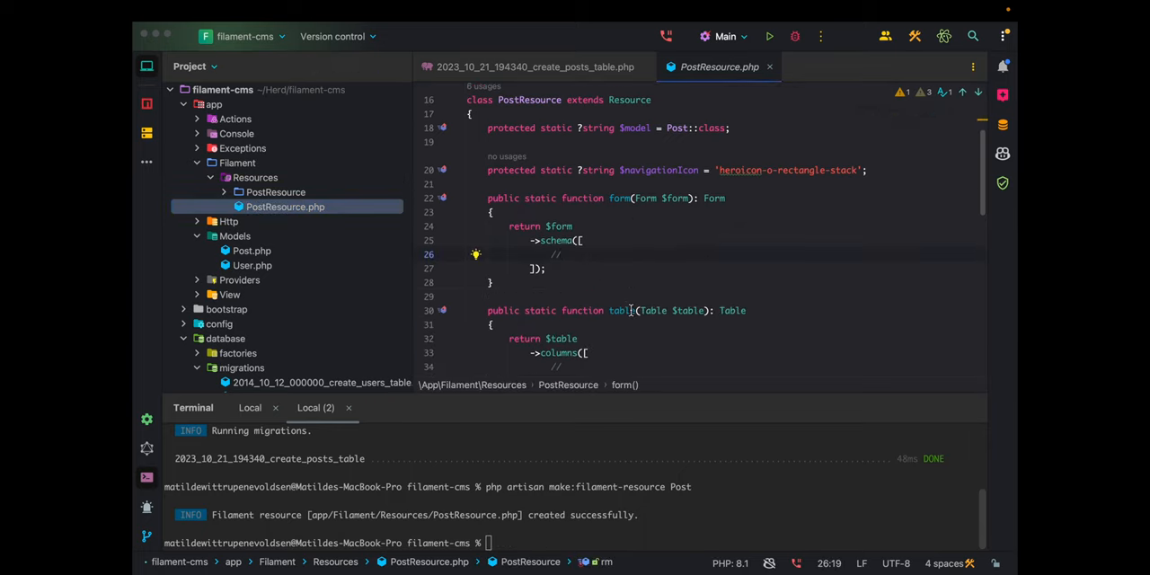
- Add a required title TextInput with minLength(2) to the form schema
{"action": "type", "text": "TextColumn::make('"}
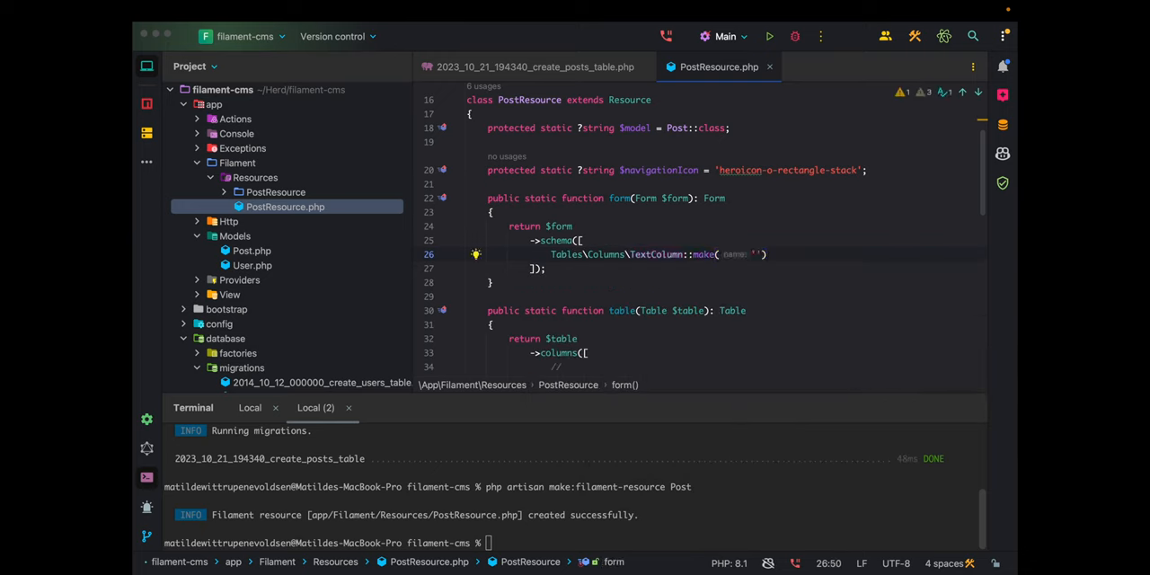
{"action": "type", "text": "title"}
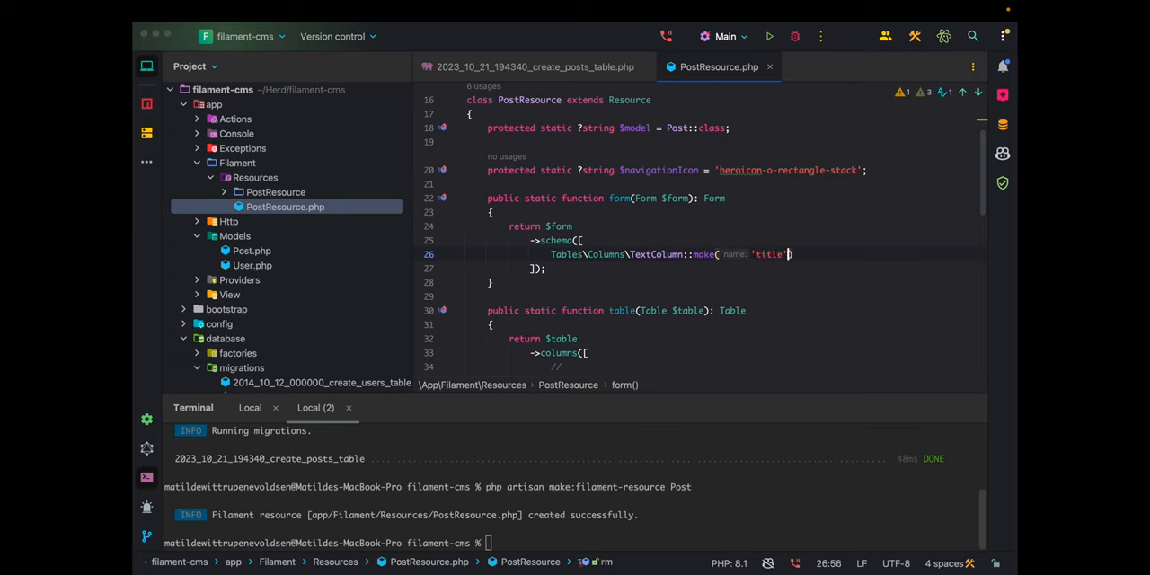
{"action": "type", "text": "->re"}
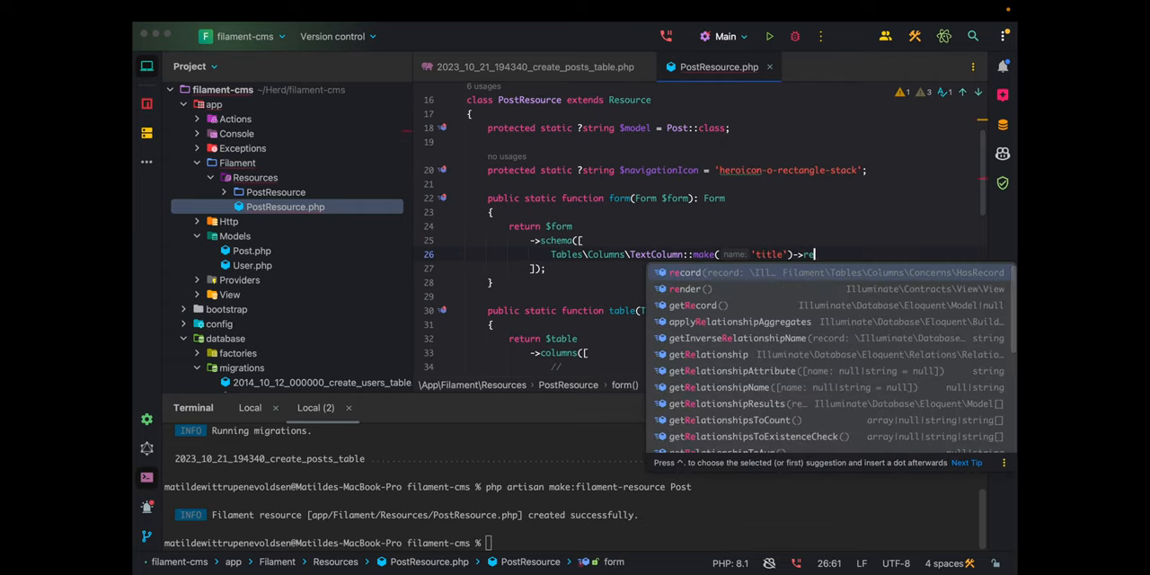
{"action": "key", "text": "Escape"}
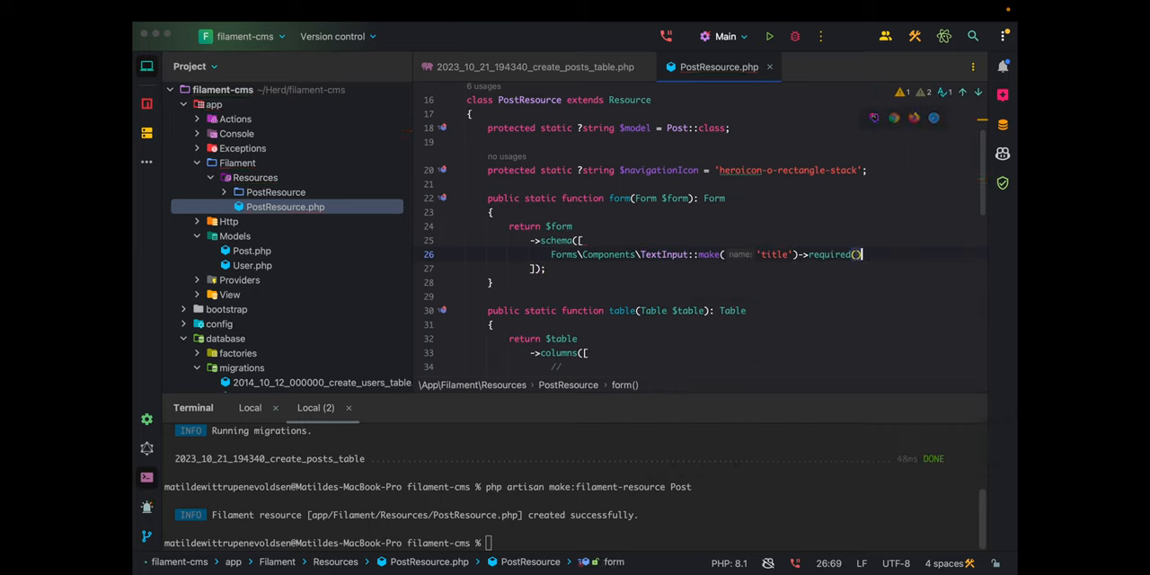
{"action": "type", "text": "->"}
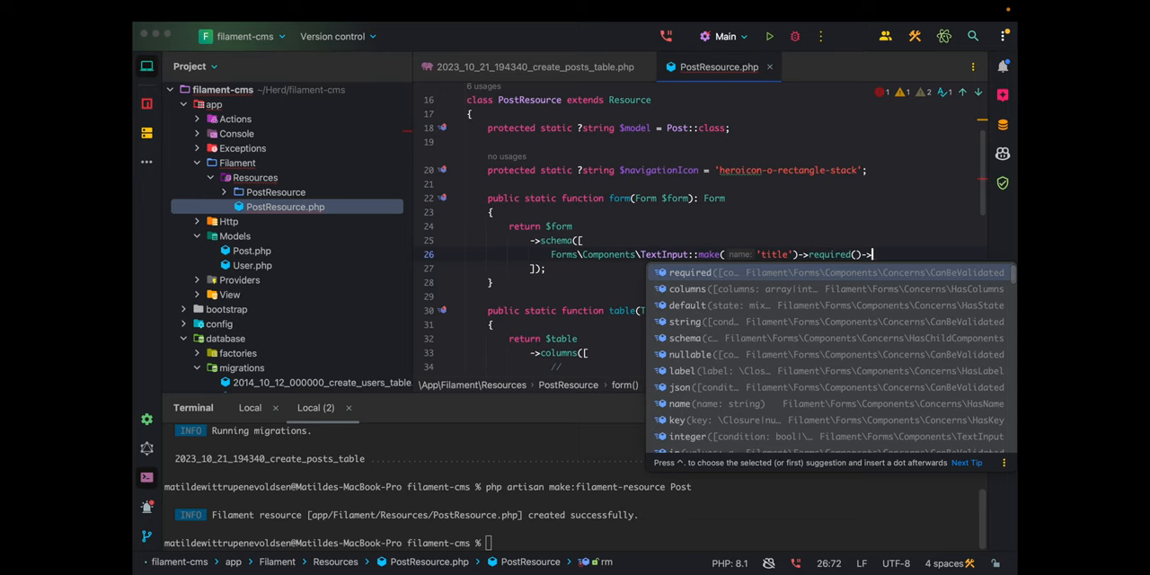
{"action": "type", "text": "minLength(2)"}
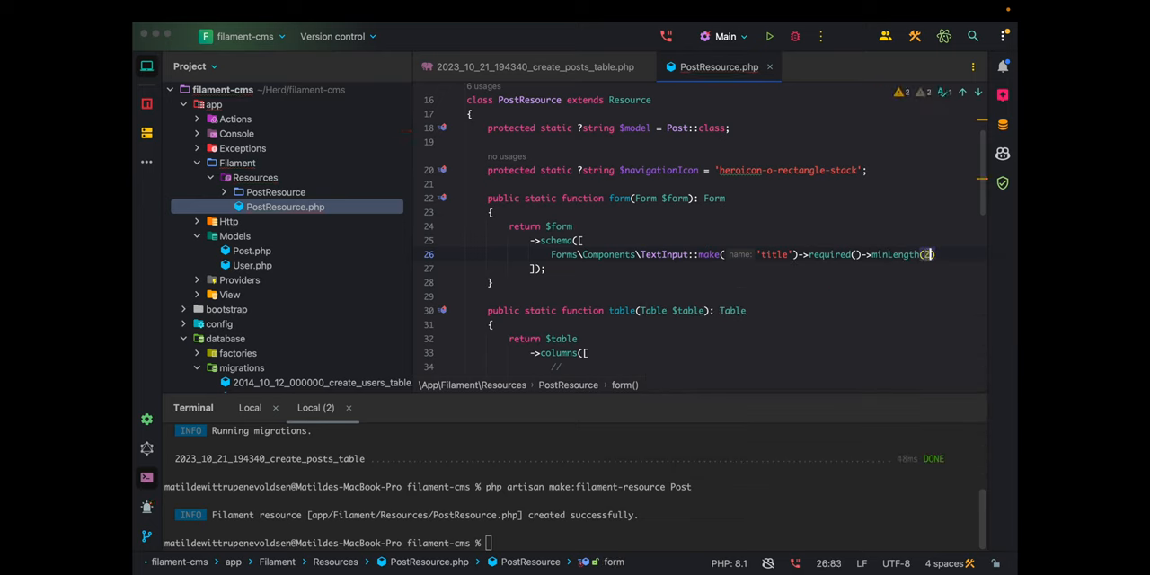
{"action": "type", "text": "length:"}
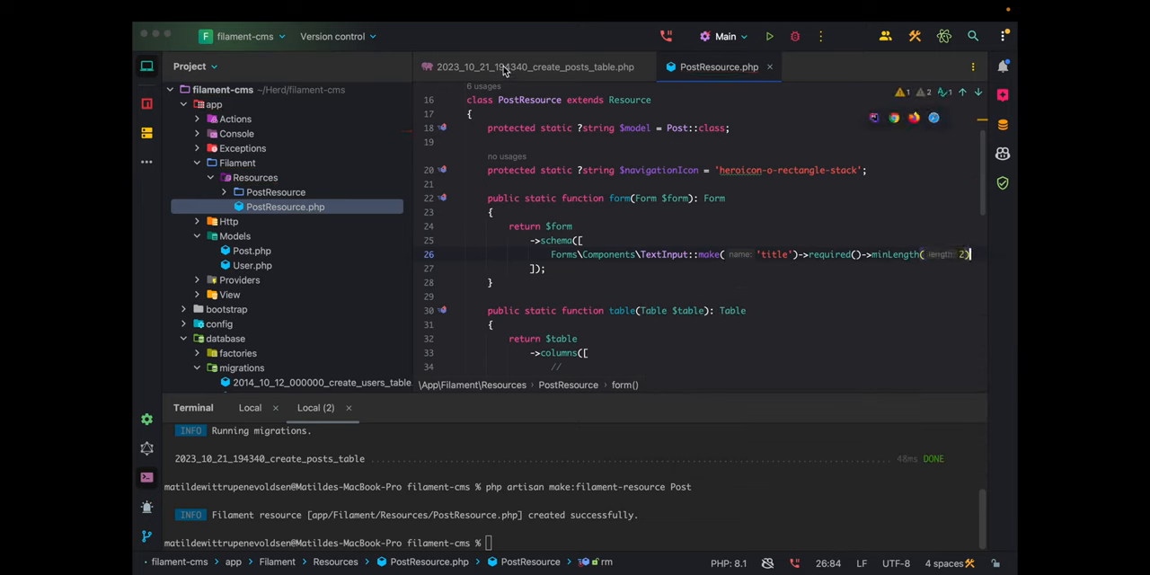
{"action": "left_click", "coordinate": [536, 66]}
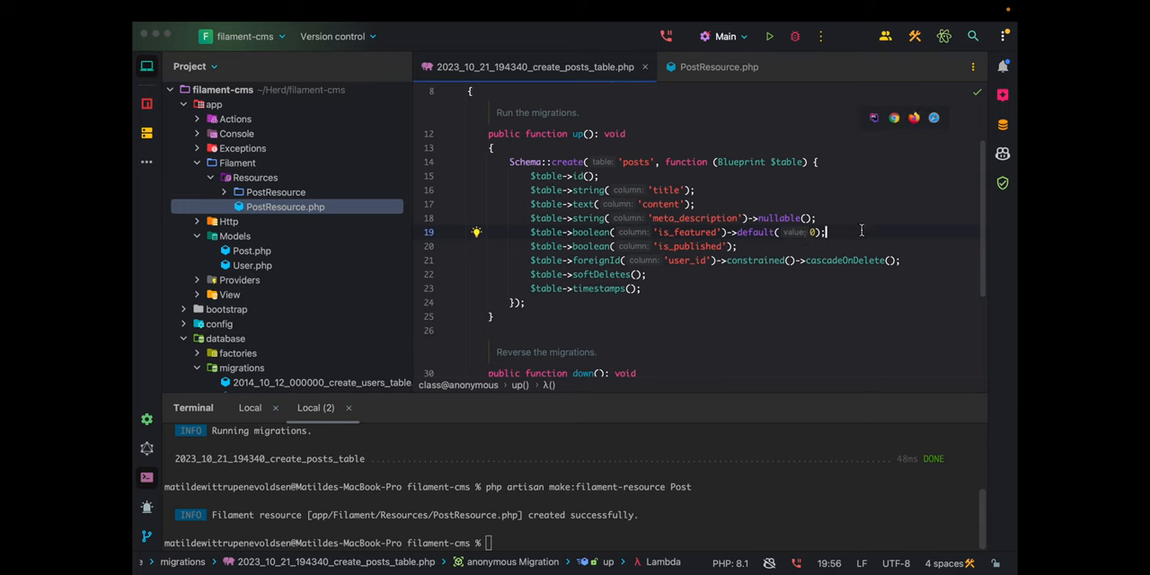
- Add a unique slug string column, then run migrate:rollback and migrate again
{"action": "type", "text": "$table->string('slug"}
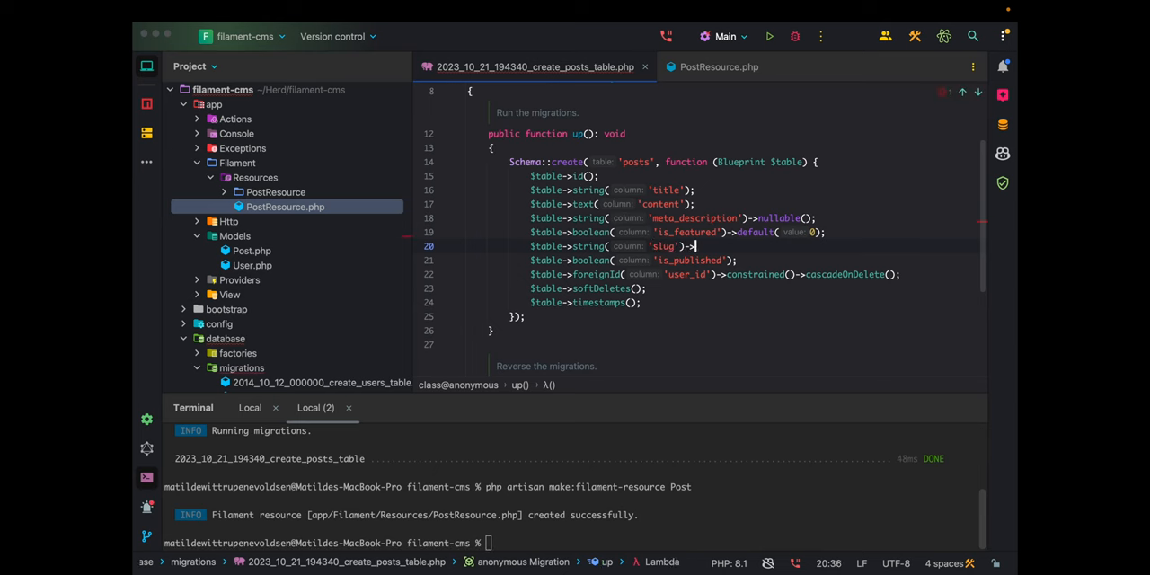
{"action": "type", "text": "->"}
{"action": "left_click", "coordinate": [571, 542]}
{"action": "type", "text": "ph"}
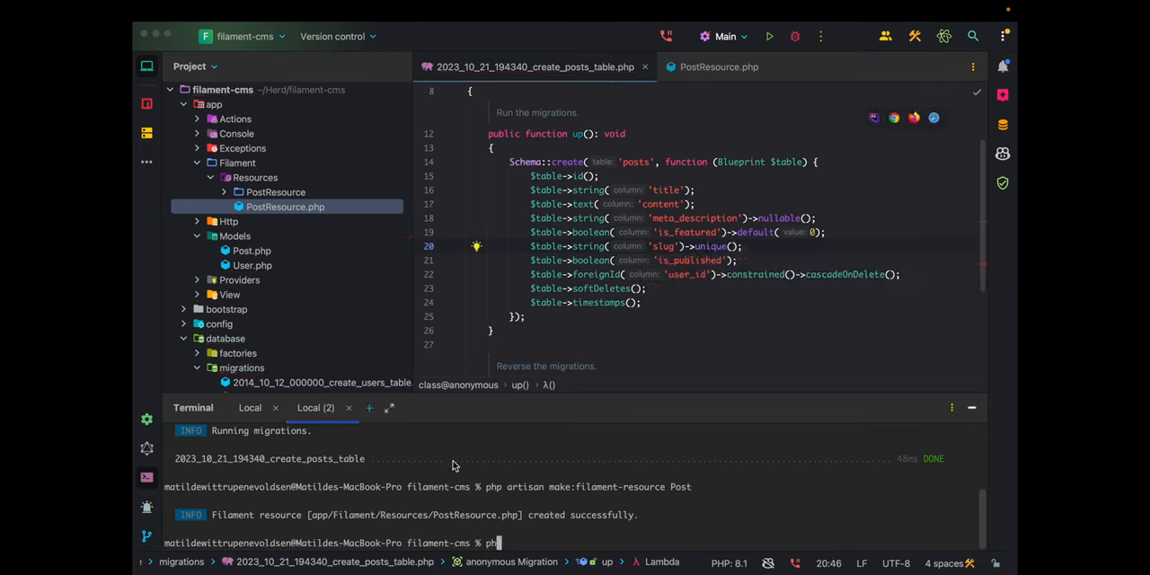
{"action": "type", "text": "artisan"}
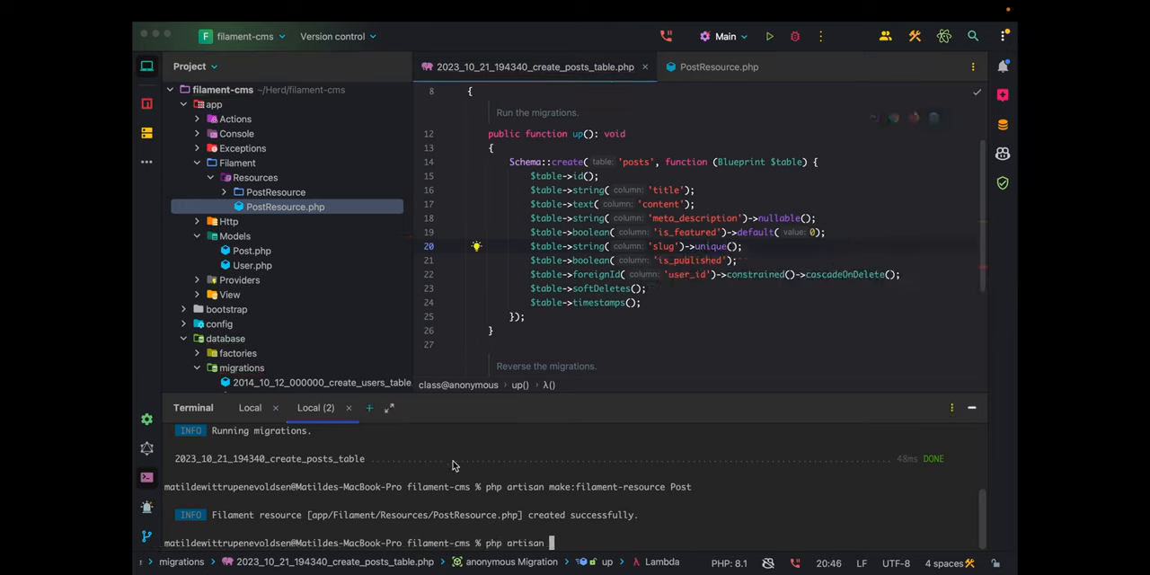
{"action": "type", "text": "migrate:rollback"}
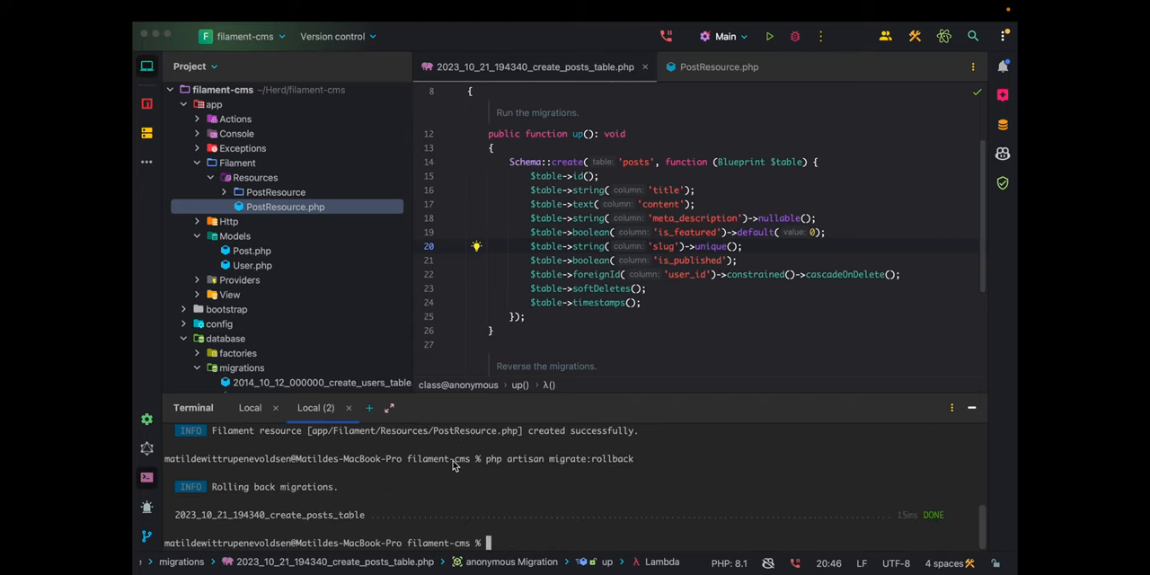
{"action": "type", "text": "php artisan migrate"}
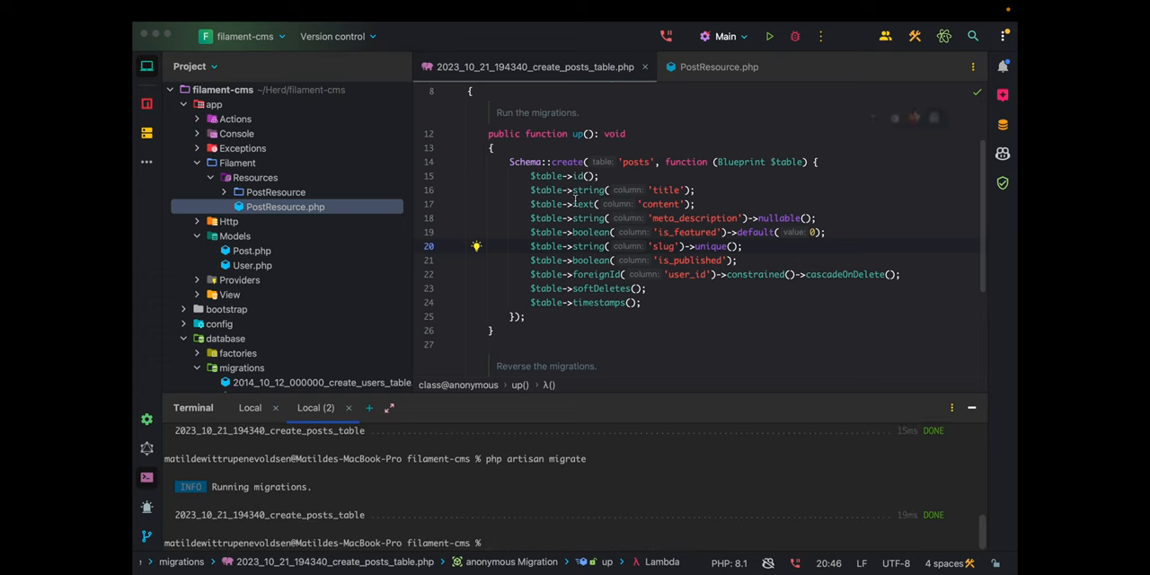
{"action": "left_click", "coordinate": [719, 67]}
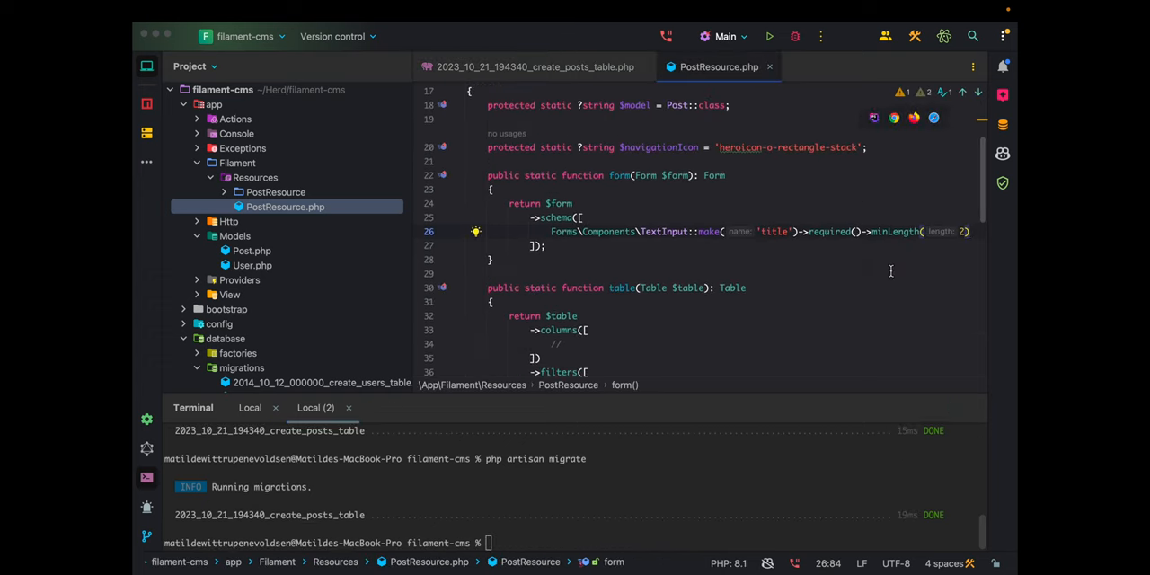
- Add a required slug TextInput with minLength(2) to the form schema
{"action": "scroll", "scroll_direction": "down", "scroll_amount": 3}
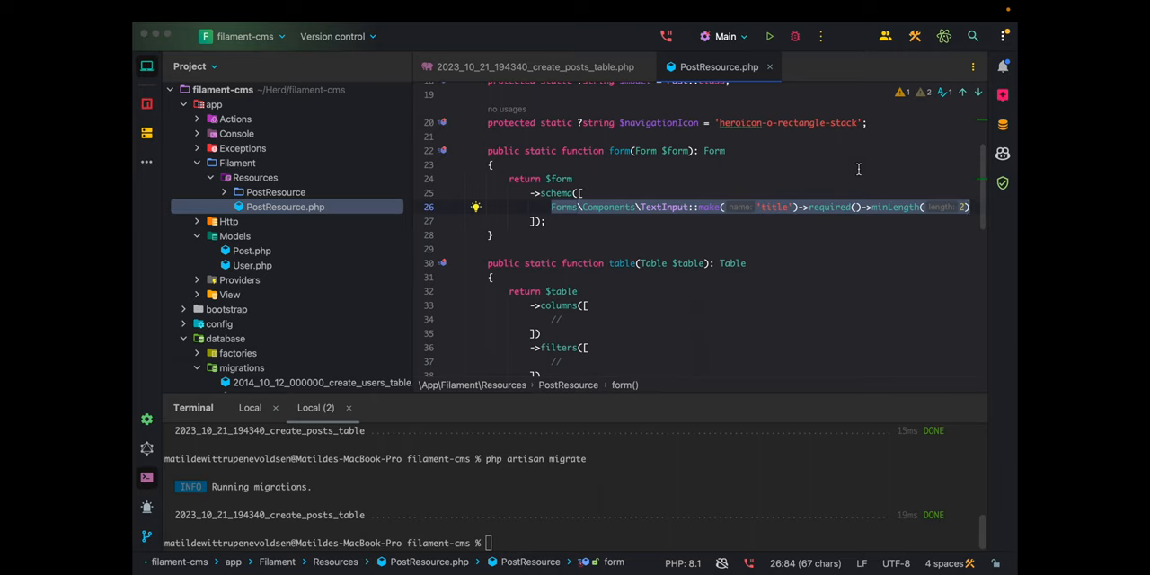
{"action": "type", "text": "$"}
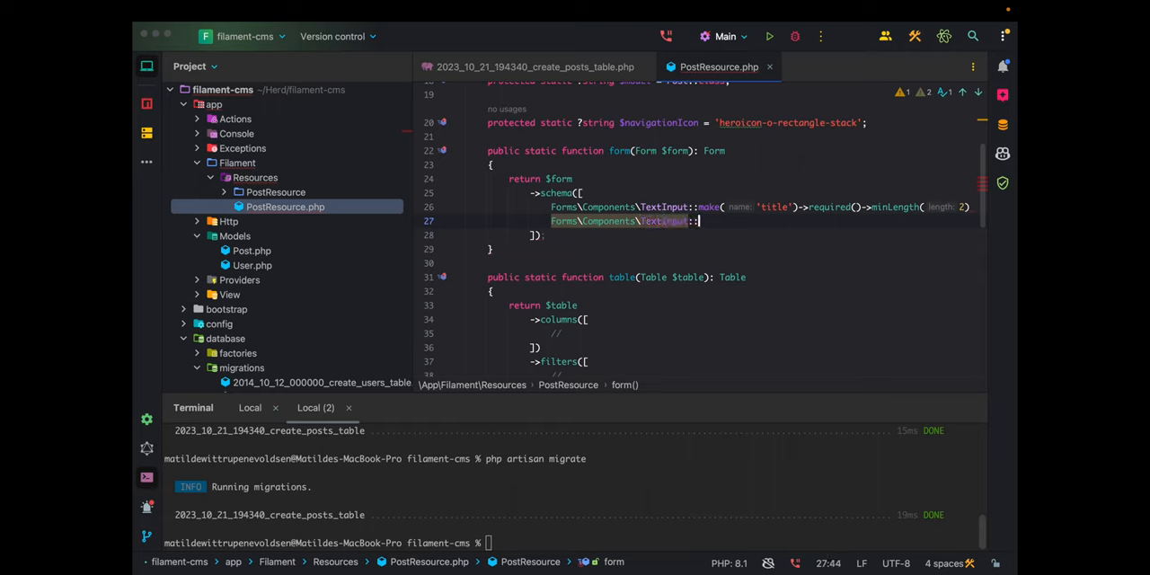
{"action": "type", "text": "make()"}
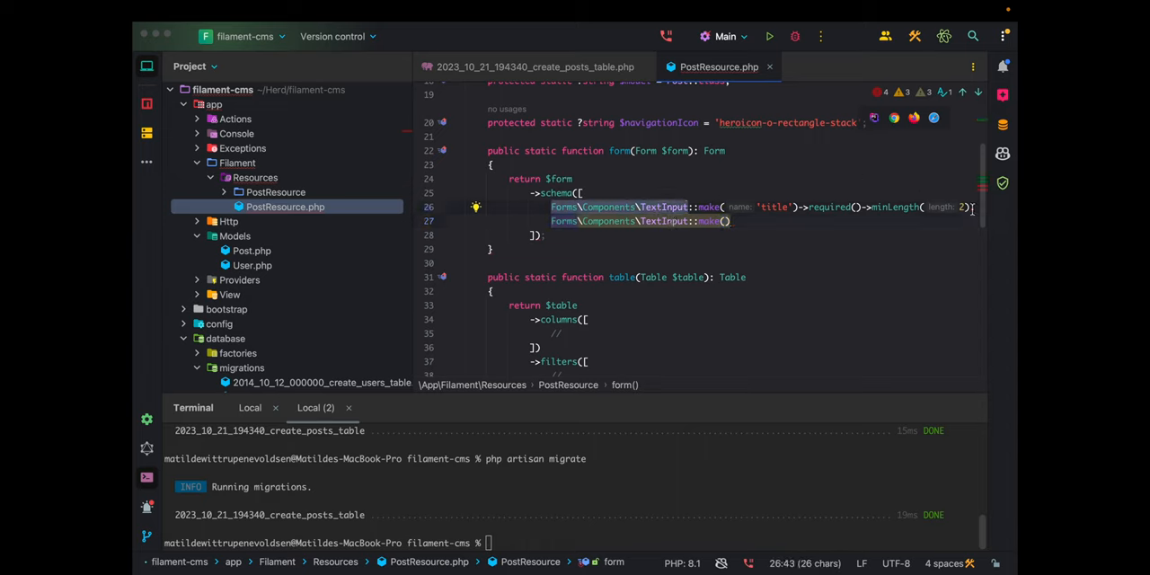
{"action": "type", "text": ","}
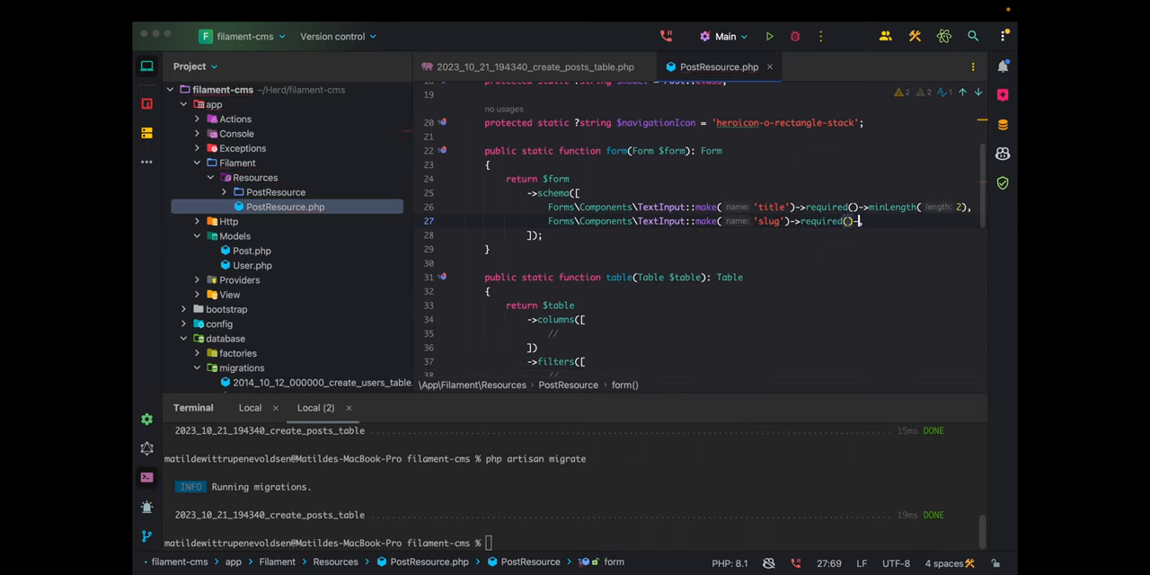
{"action": "type", "text": "->minLength()"}
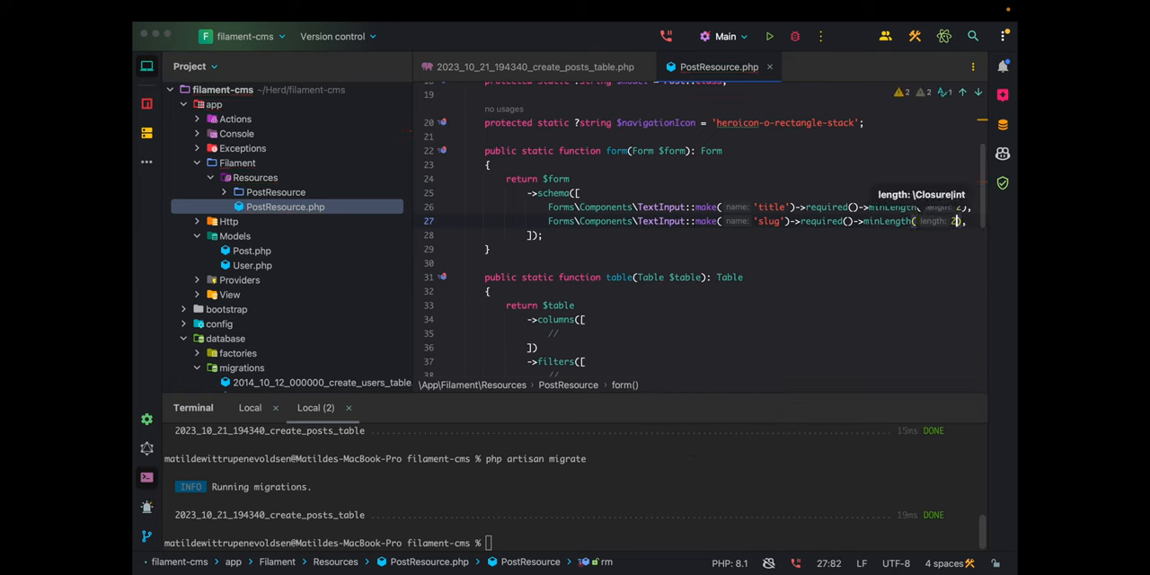
{"action": "key", "text": "Enter"}
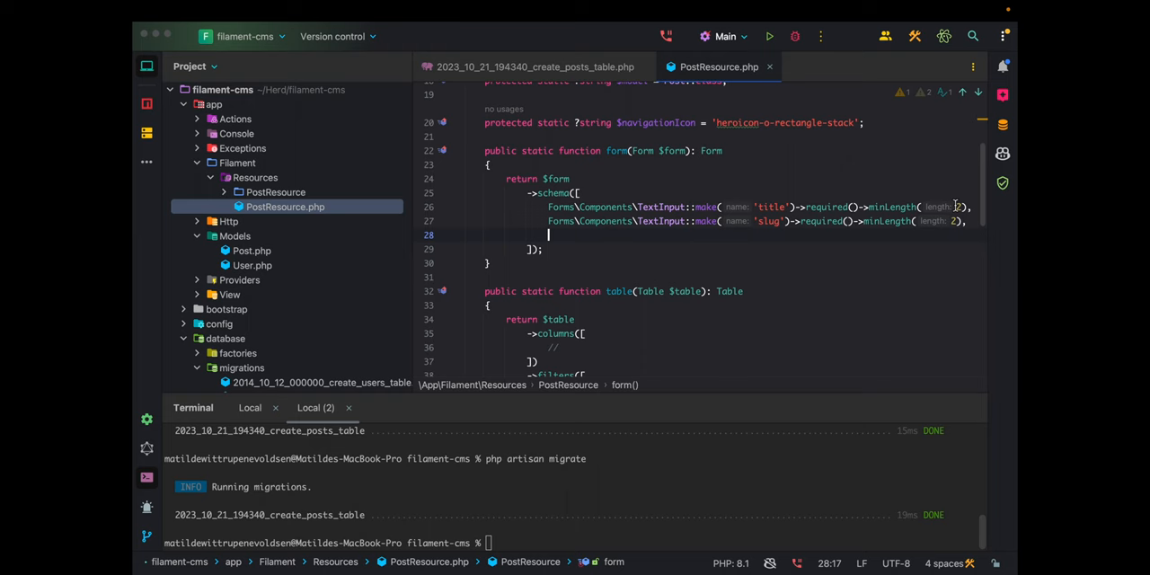
- Add a required content RichEditor field after checking the migration's column names
{"action": "left_click", "coordinate": [535, 66]}
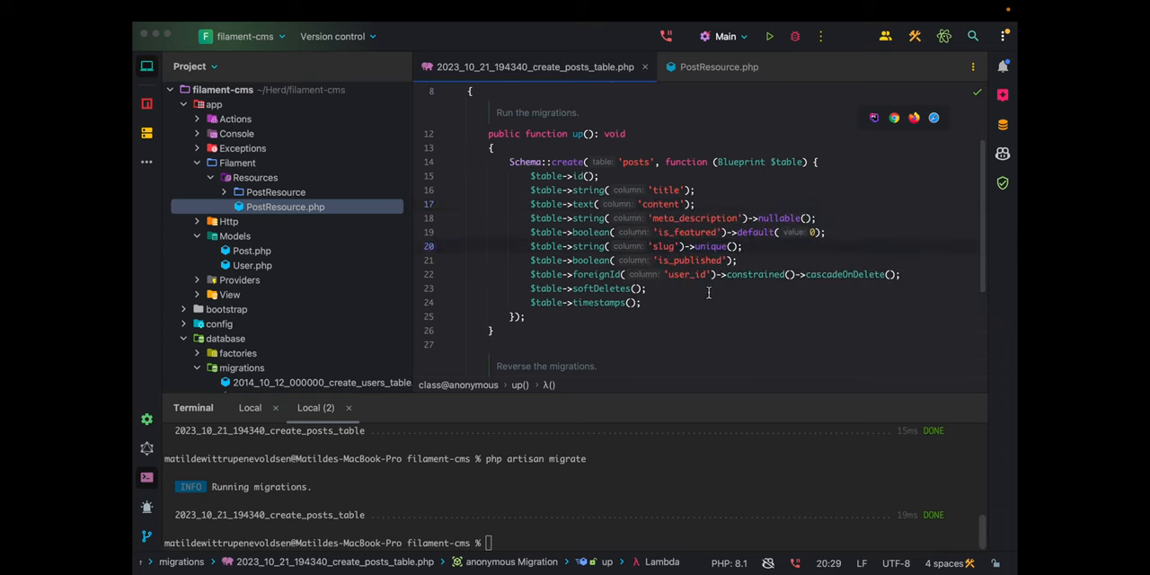
{"action": "left_click", "coordinate": [718, 66]}
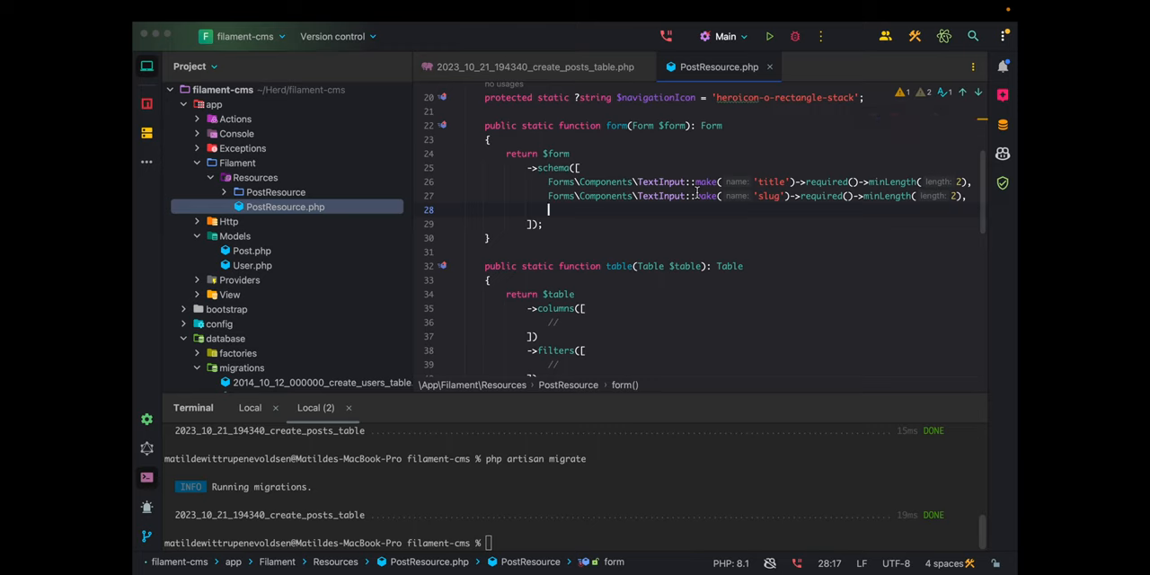
{"action": "type", "text": "RichEditor::make('content"}
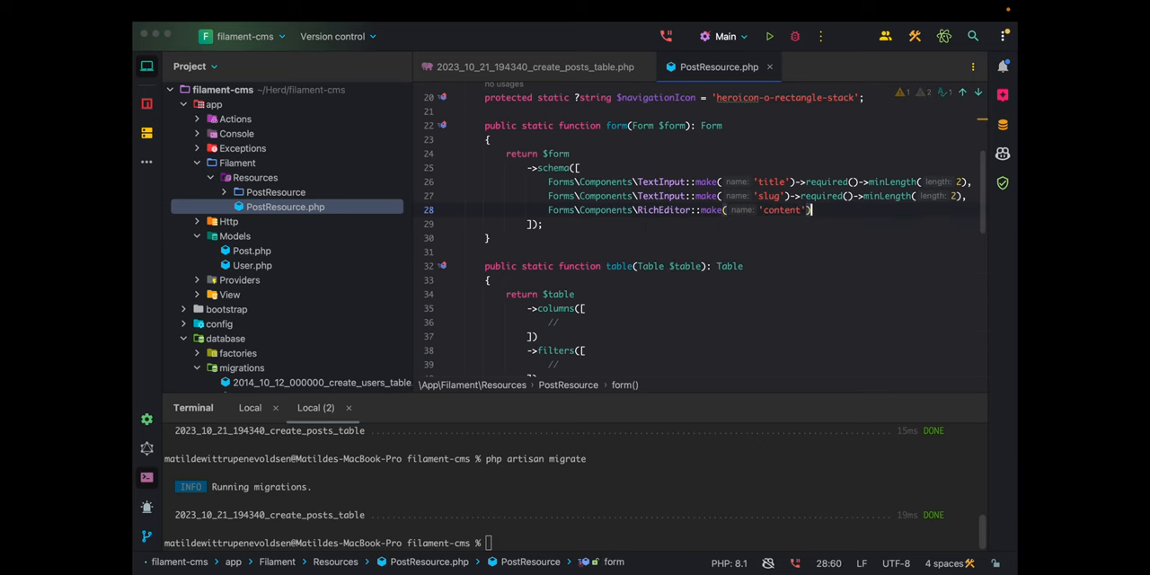
{"action": "type", "text": "->required()"}
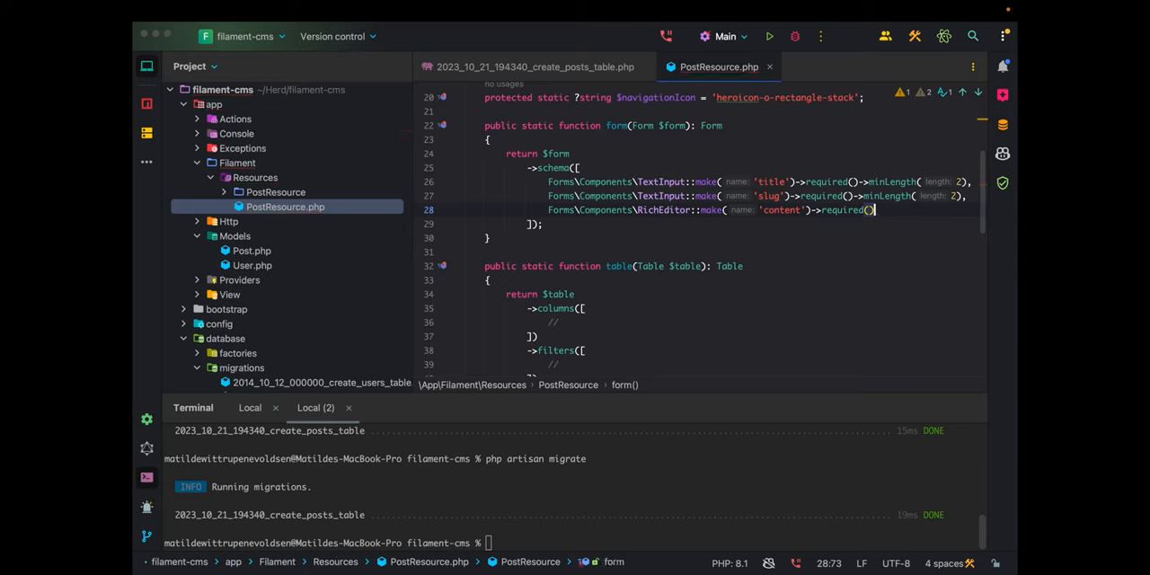
{"action": "type", "text": "->"}
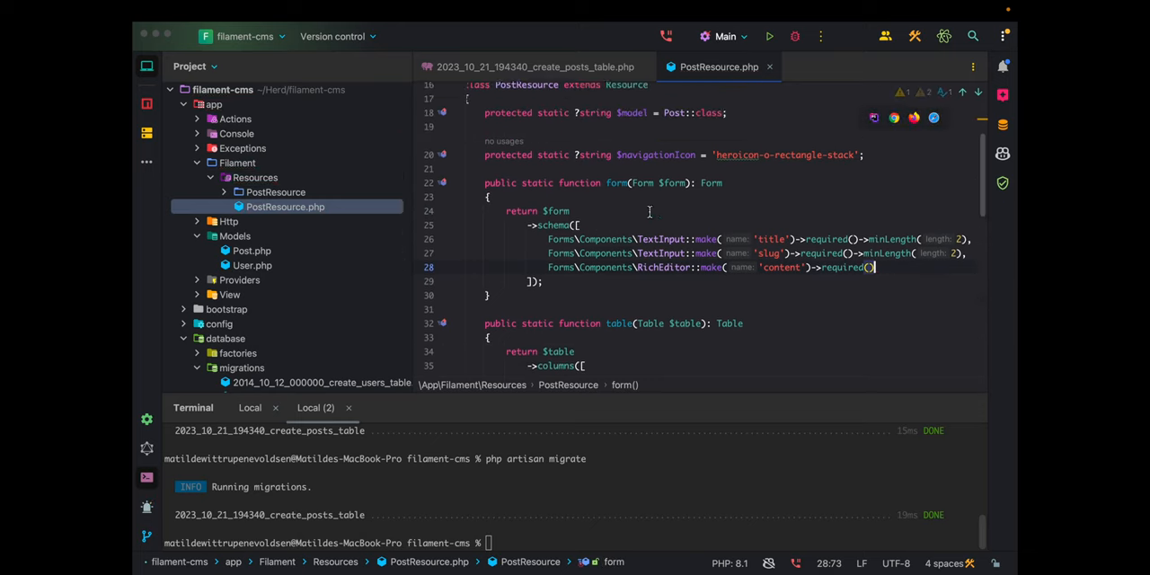
{"action": "scroll", "scroll_direction": "down", "scroll_amount": 3}
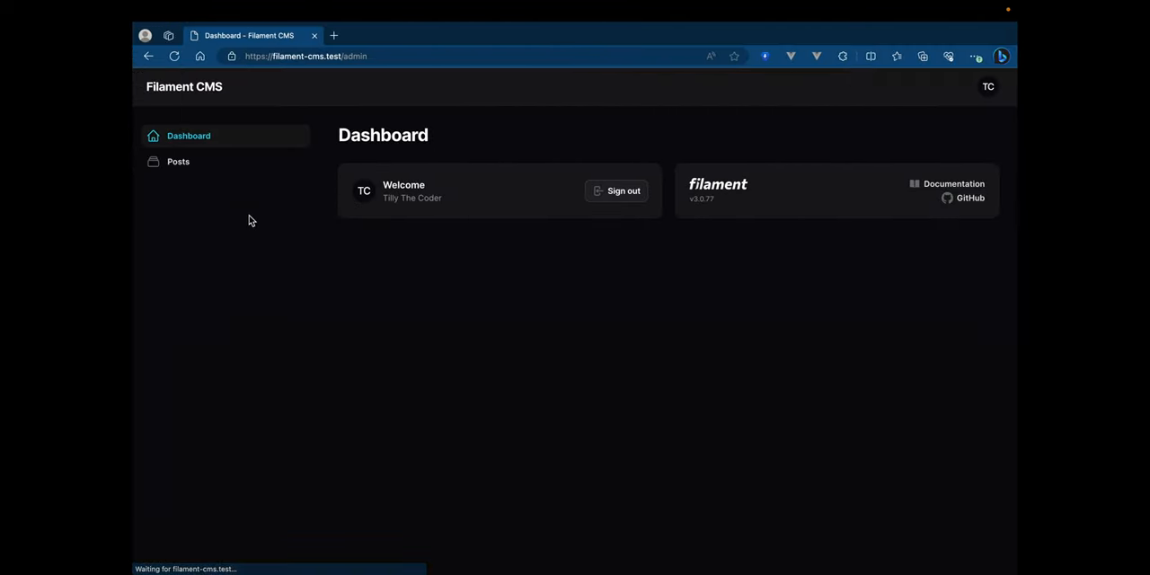
- Start a new post from the Posts list and type test text into the Content editor
{"action": "left_click", "coordinate": [178, 162]}
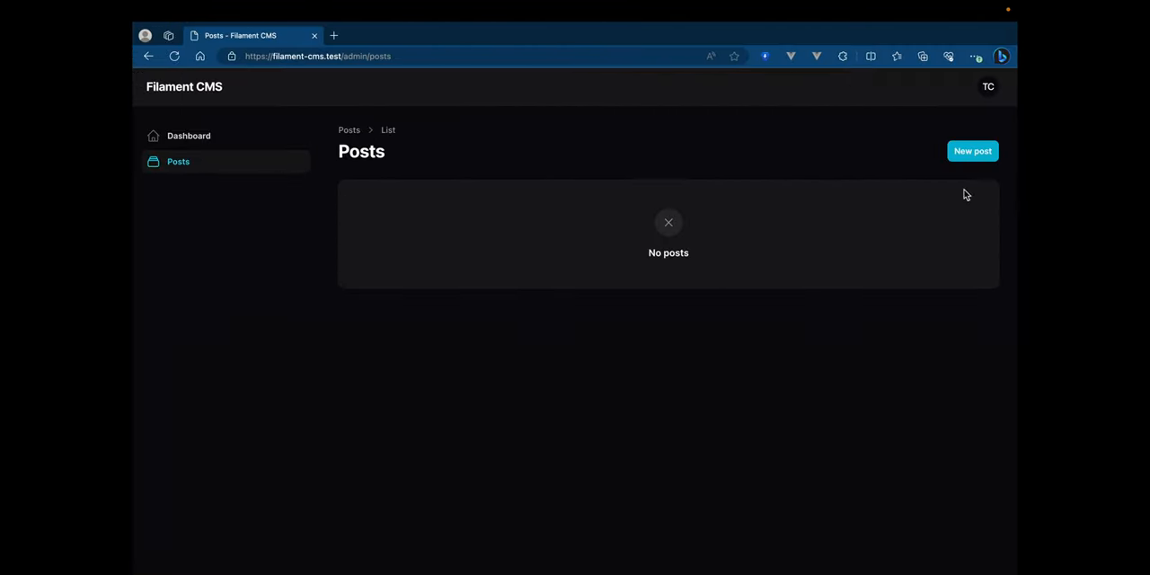
{"action": "left_click", "coordinate": [972, 151]}
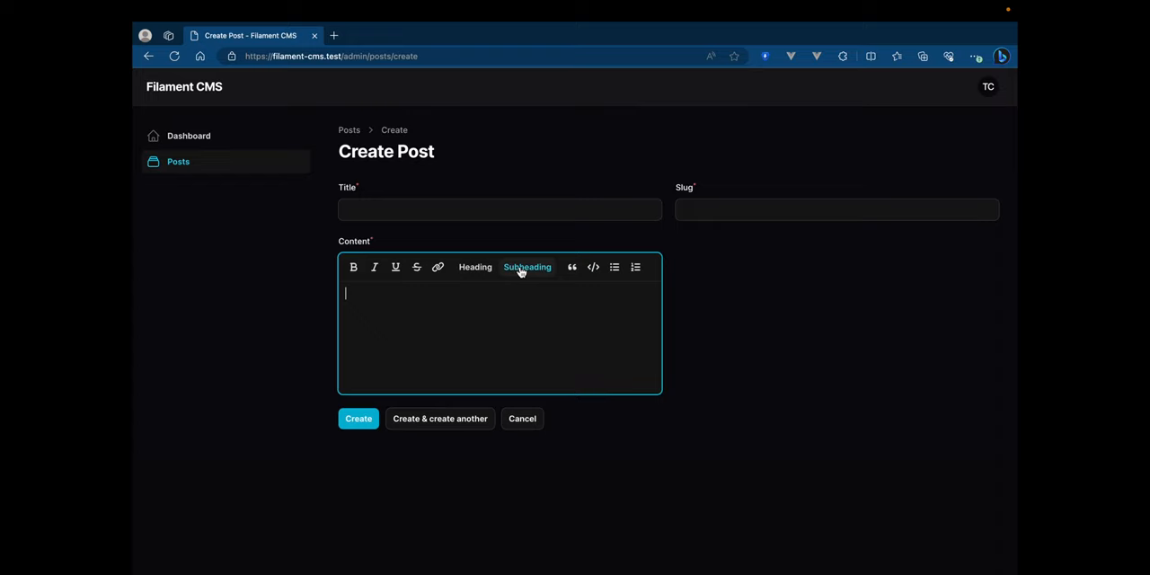
{"action": "mouse_move", "coordinate": [511, 296]}
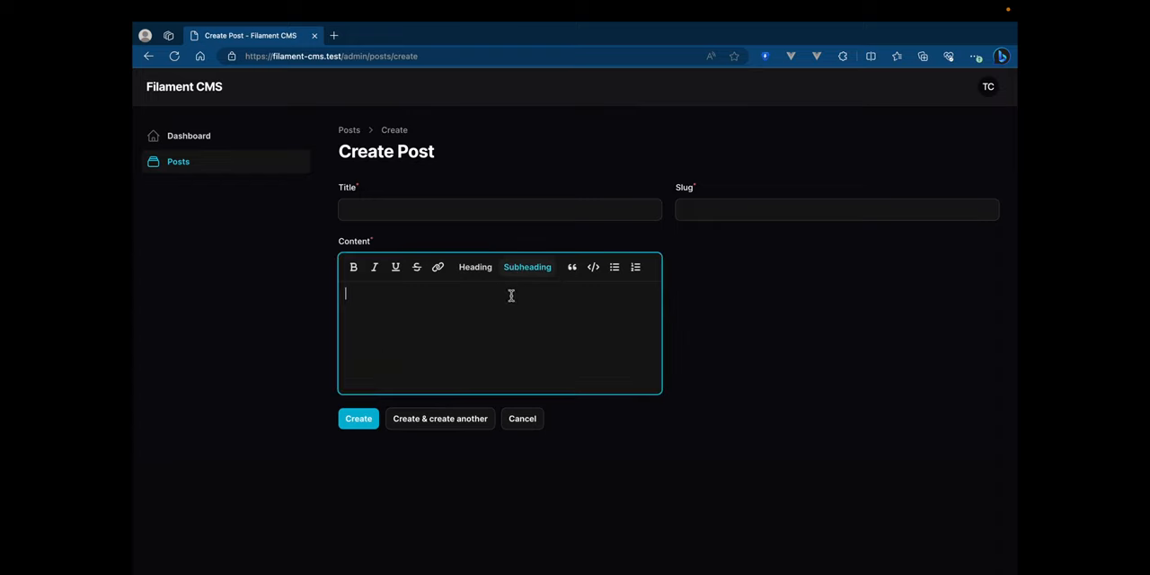
{"action": "type", "text": "srddfd"}
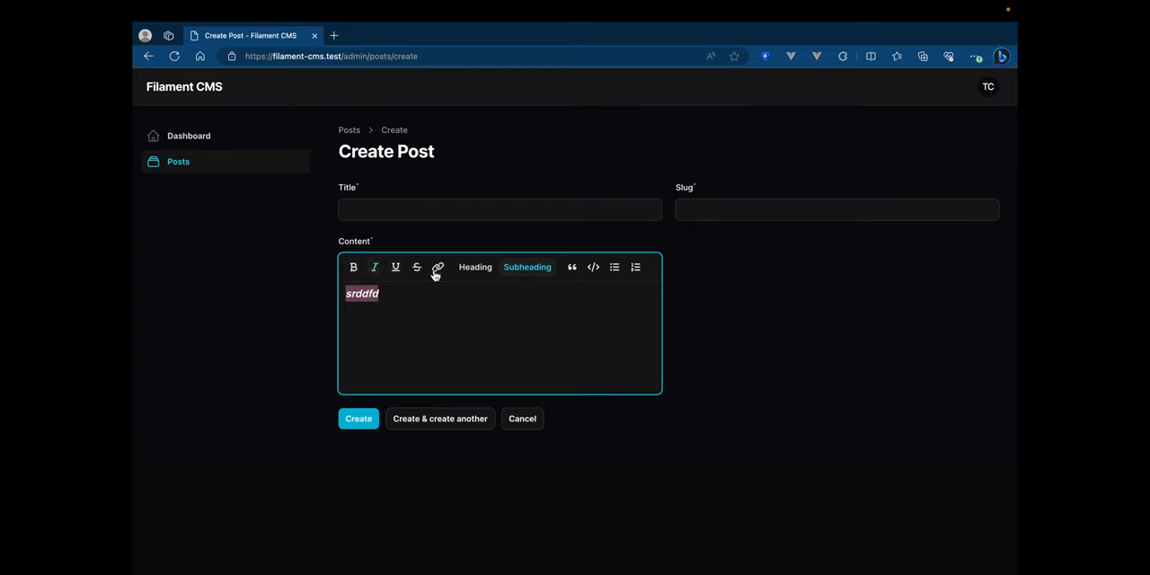
{"action": "mouse_move", "coordinate": [593, 266]}
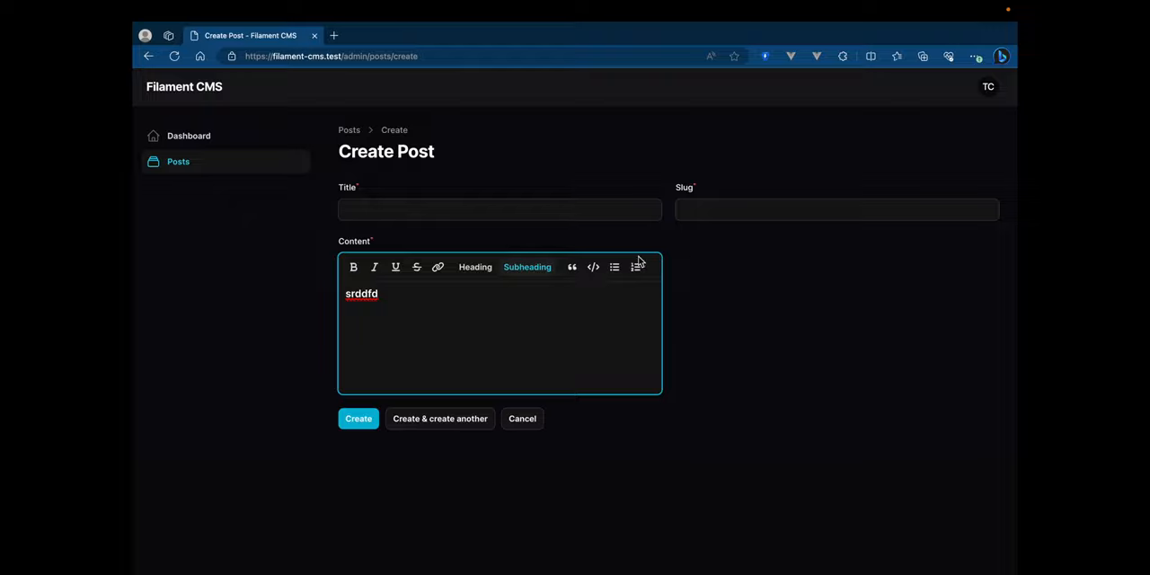
{"action": "mouse_move", "coordinate": [413, 265]}
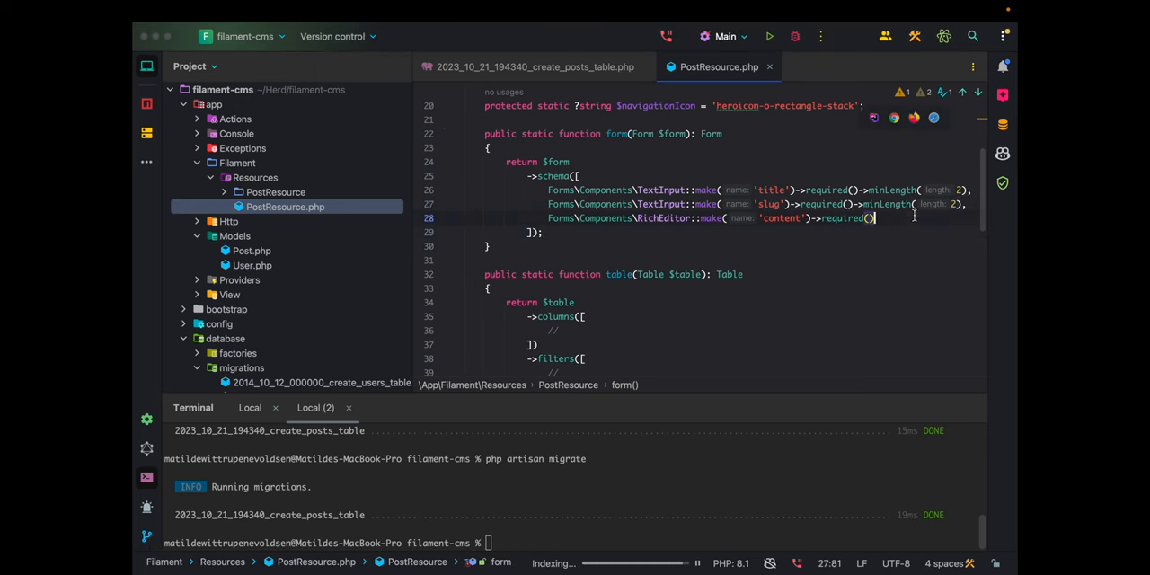
- Add Forms\Components\TextInput::make('meta_description') to the form schema after the content field
{"action": "left_click", "coordinate": [535, 67]}
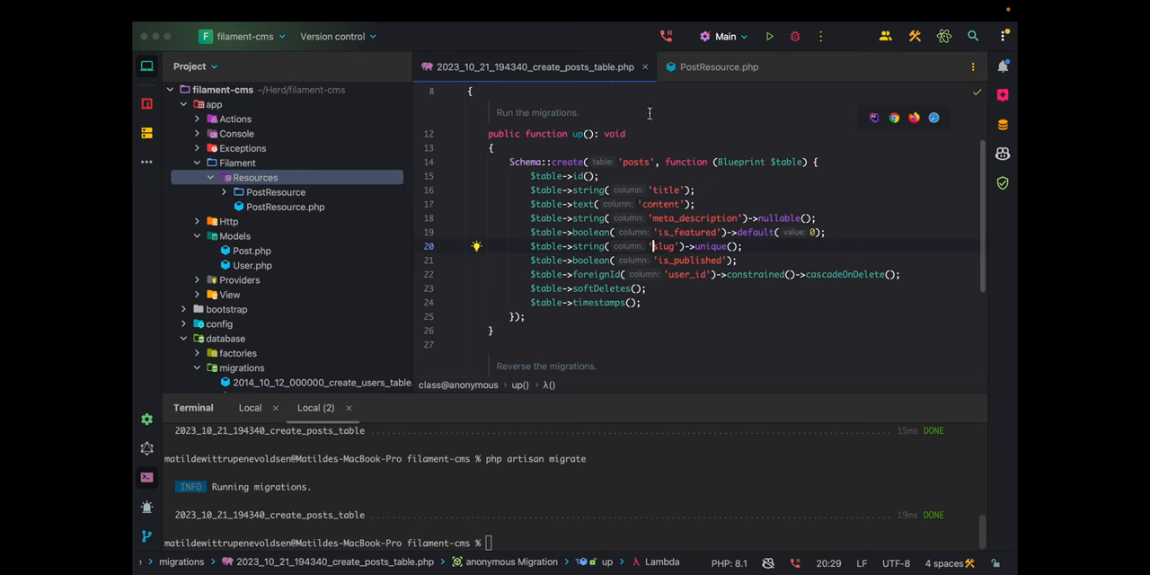
{"action": "left_click", "coordinate": [717, 67]}
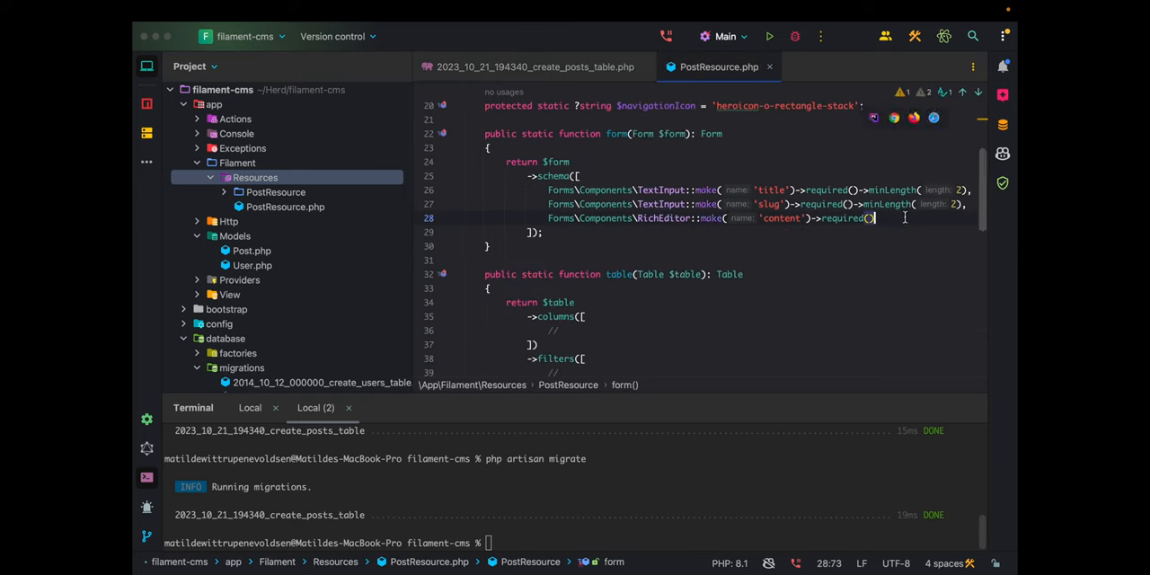
{"action": "key", "text": "Enter"}
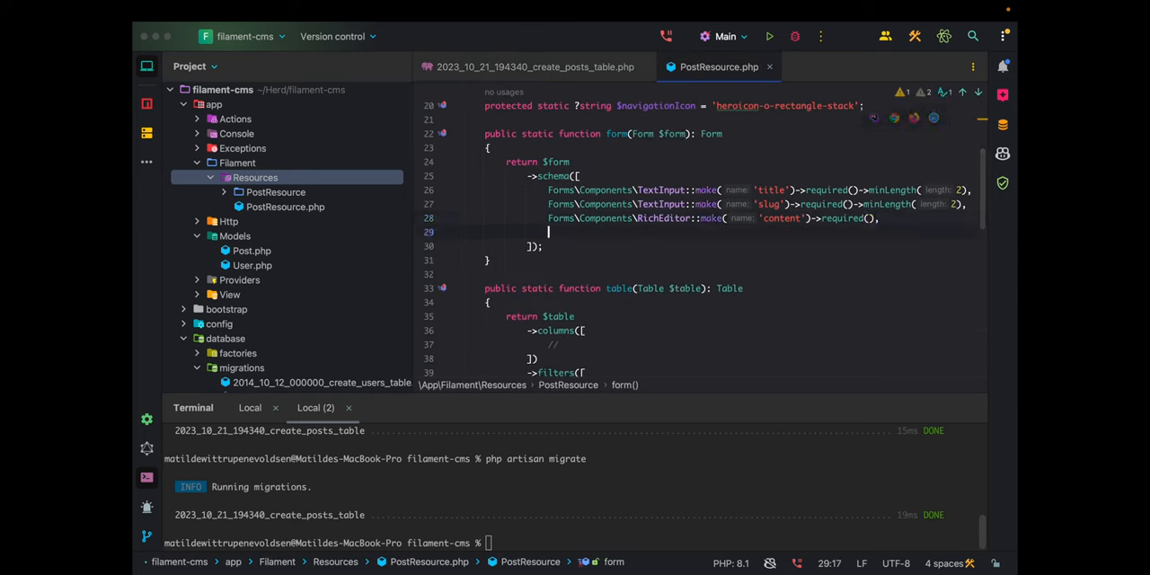
{"action": "type", "text": "Forms\\Components\\TextInput::make('meta_de"}
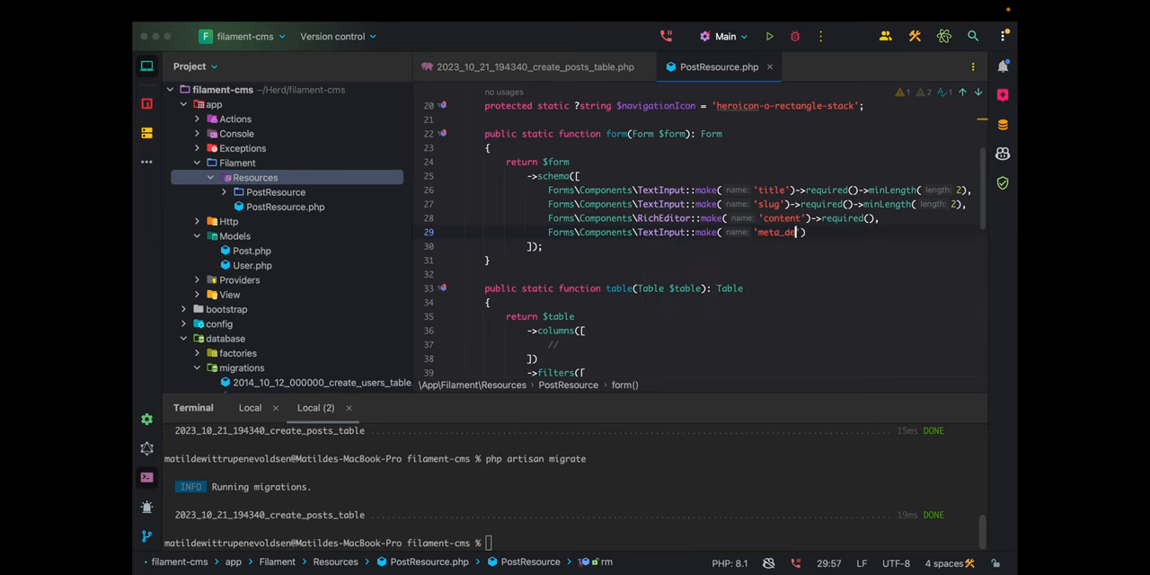
{"action": "type", "text": "escription"}
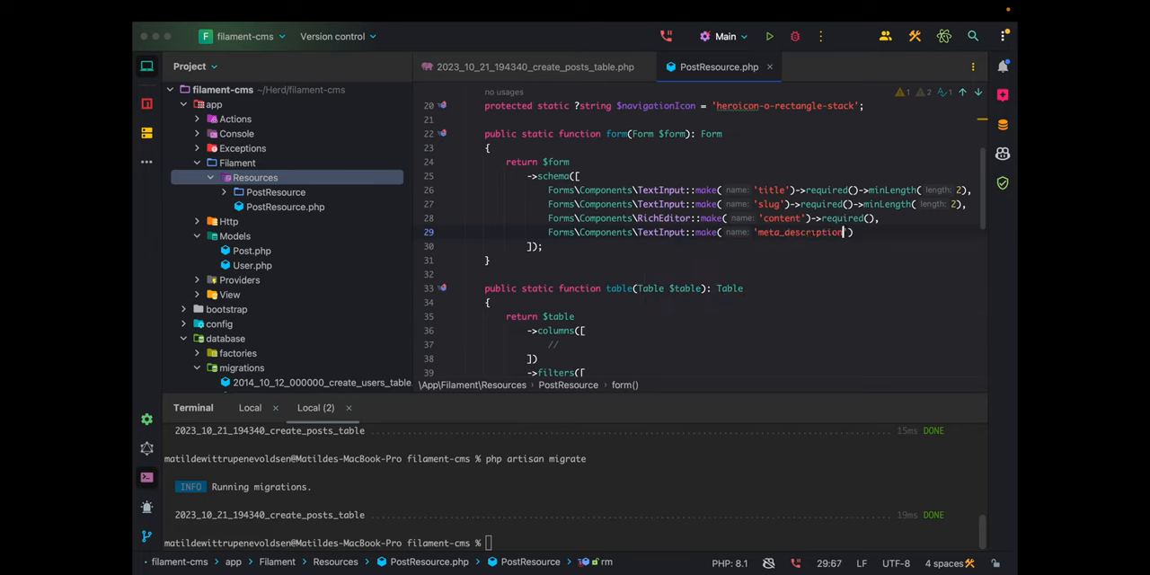
{"action": "type", "text": "->"}
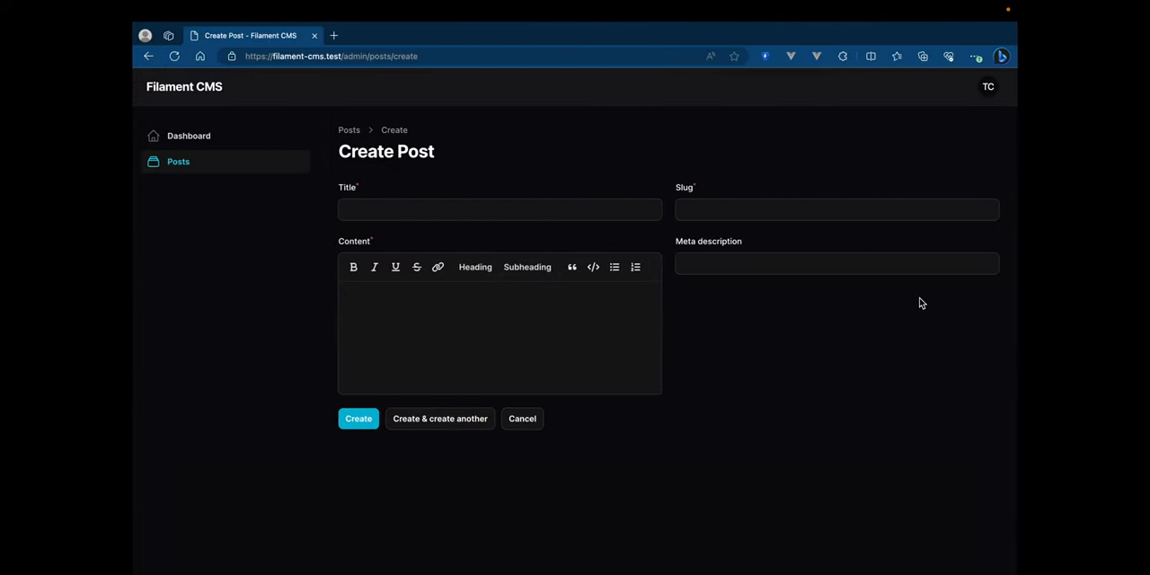
- Reload the Create Post page to see the new Meta description input
{"action": "left_click", "coordinate": [837, 262]}
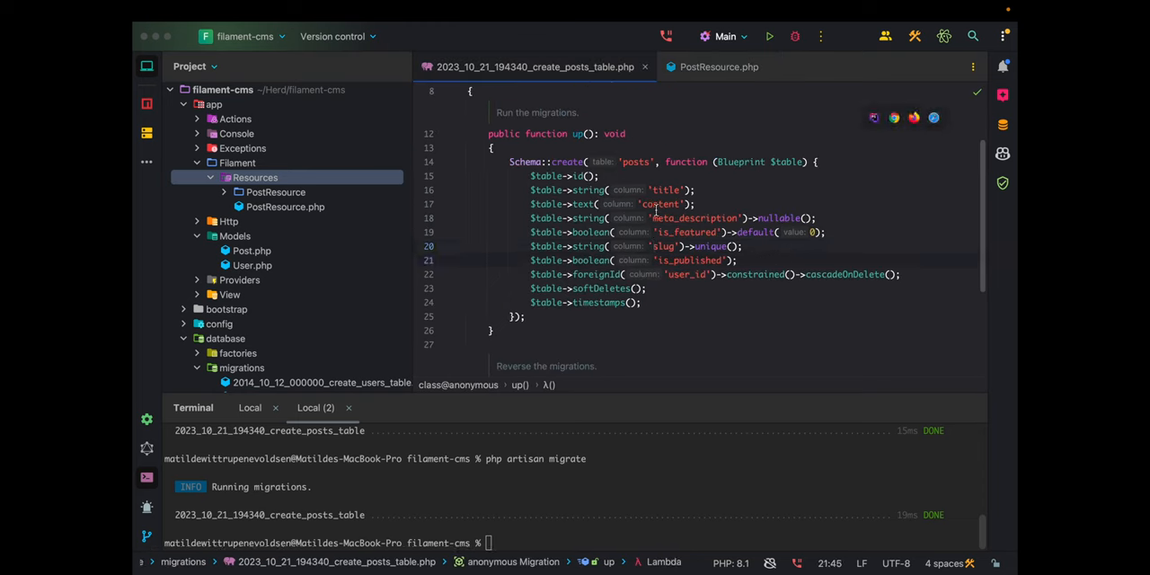
- Add Forms\Components\Checkbox::make('is_published') to the post form schema
{"action": "left_click", "coordinate": [719, 66]}
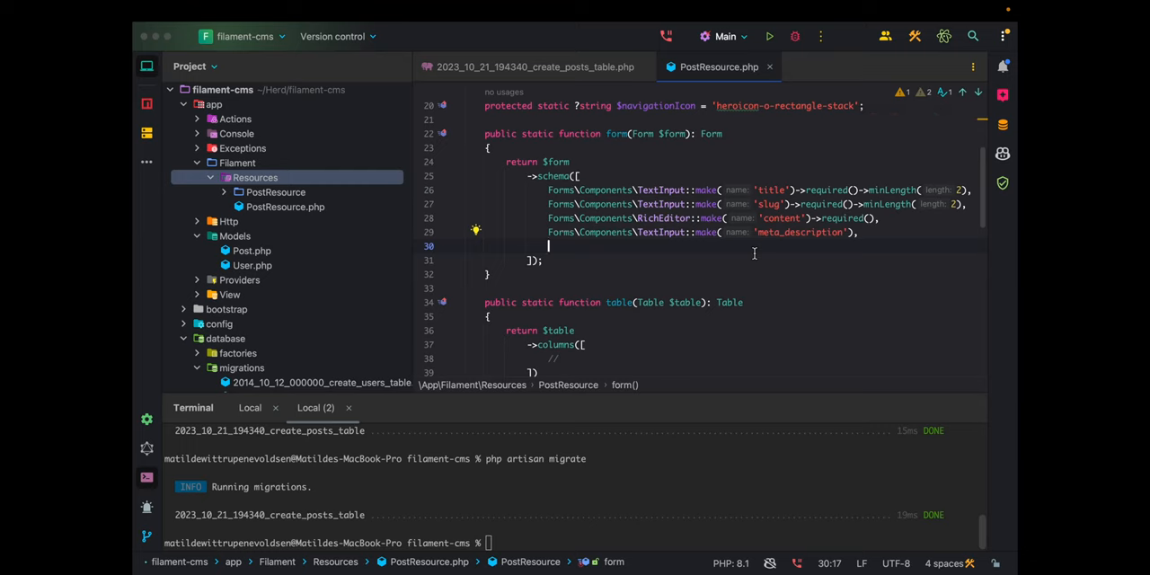
{"action": "type", "text": "Toggle"}
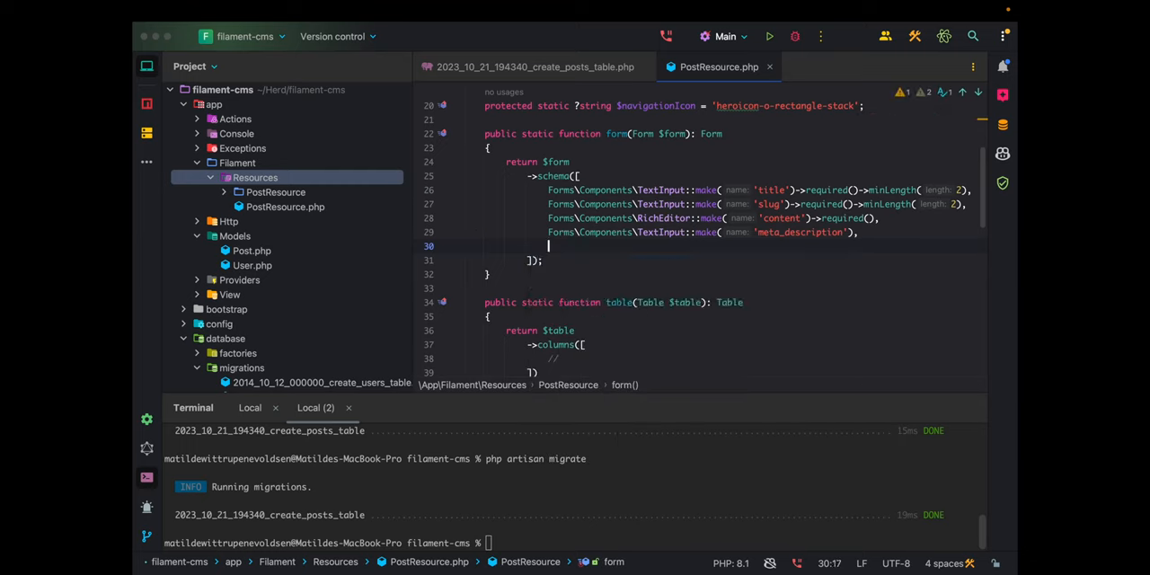
{"action": "type", "text": "Checkbox::make('is_publi"}
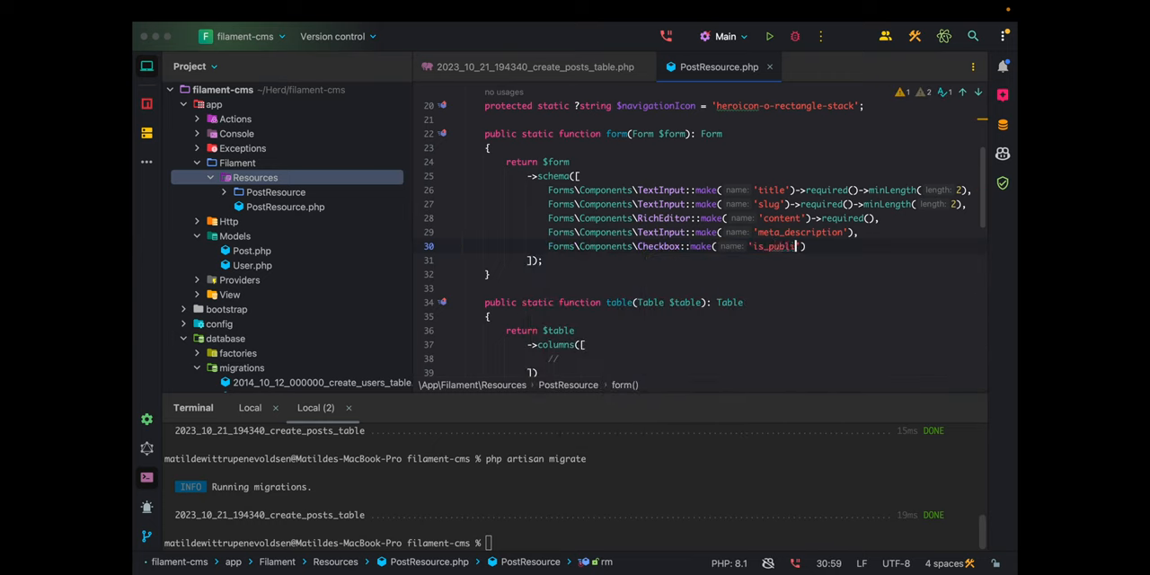
{"action": "type", "text": "ished"}
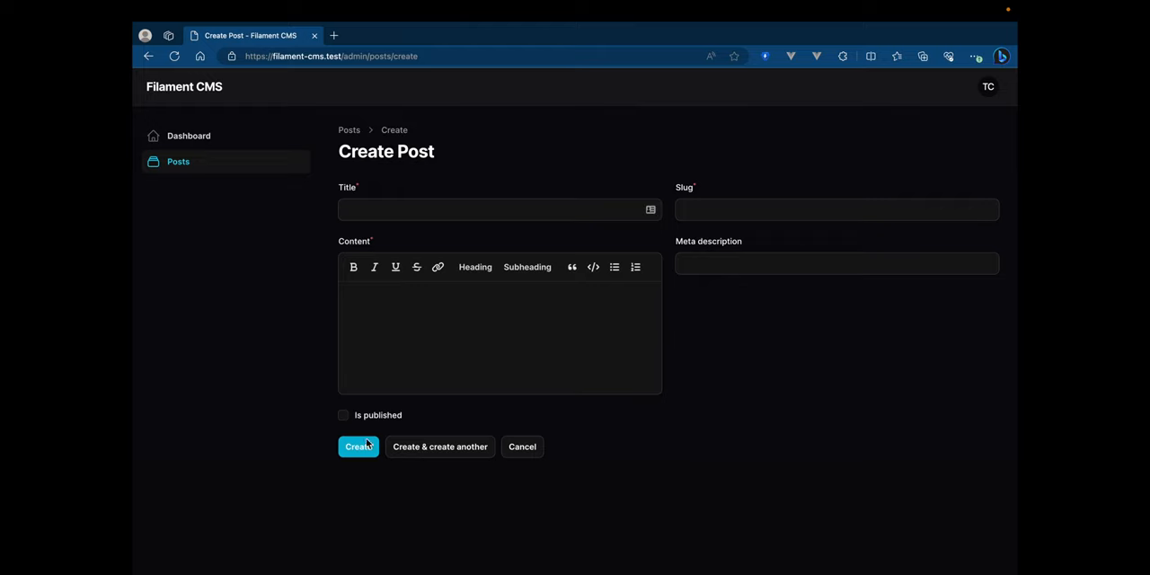
{"action": "left_click", "coordinate": [344, 415]}
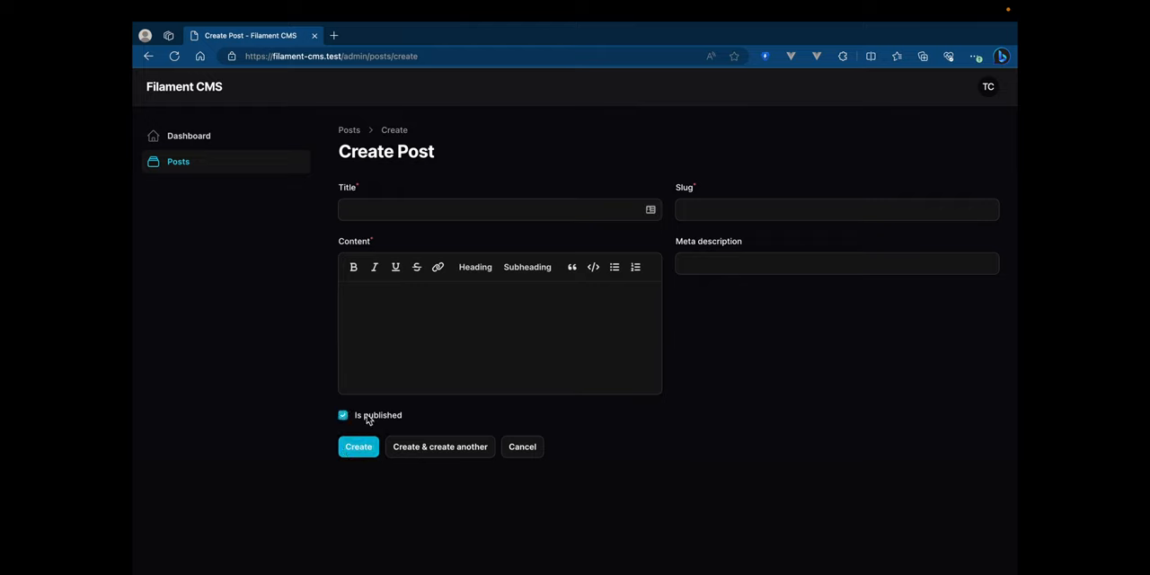
{"action": "left_click", "coordinate": [341, 415]}
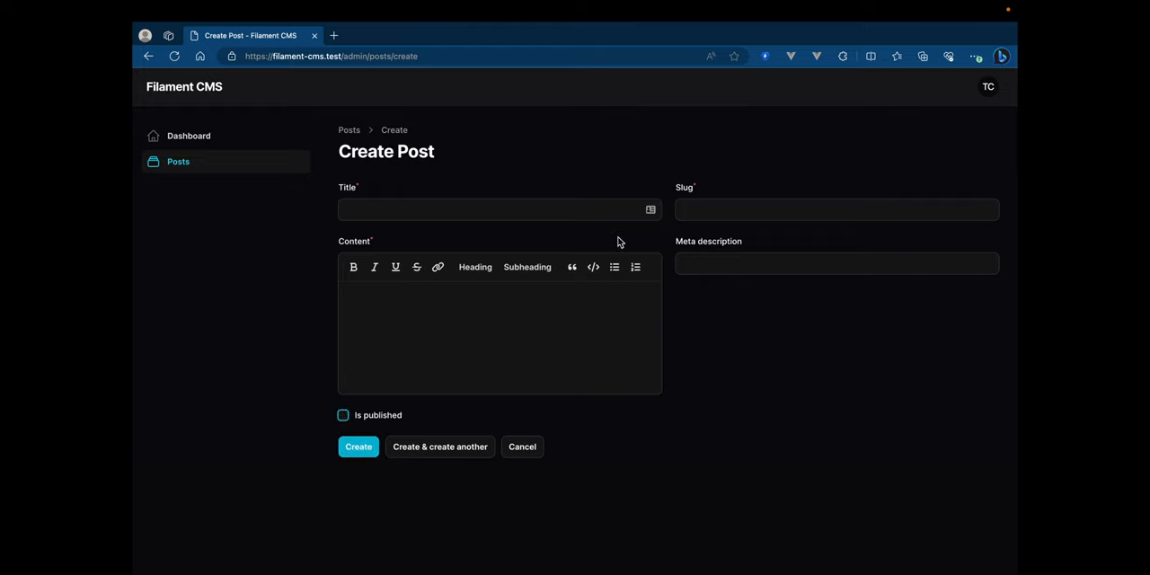
{"action": "left_click", "coordinate": [835, 263]}
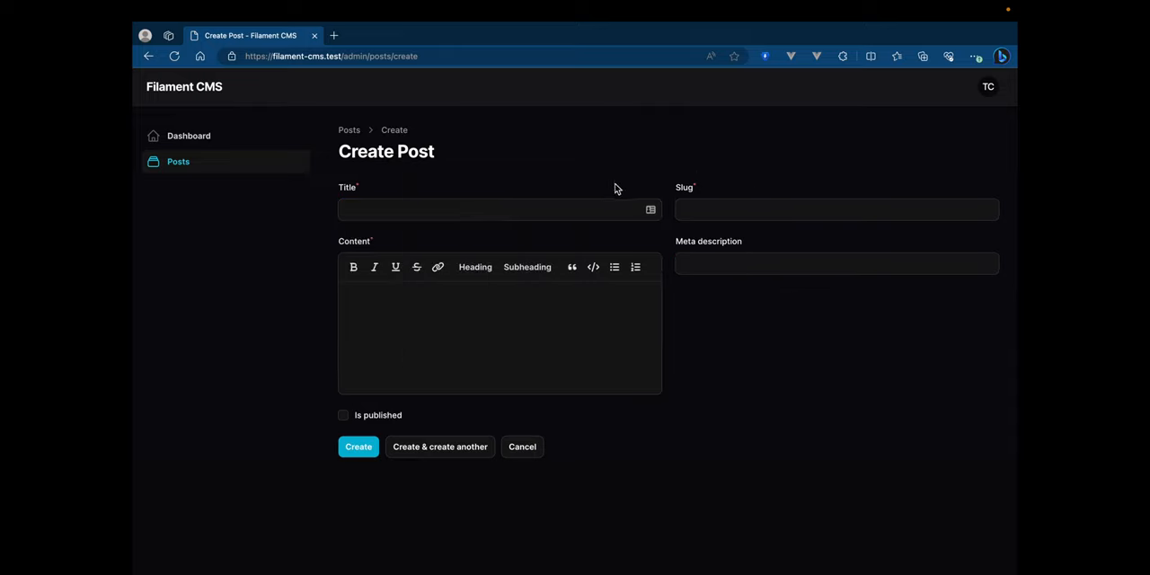
{"action": "mouse_move", "coordinate": [521, 176]}
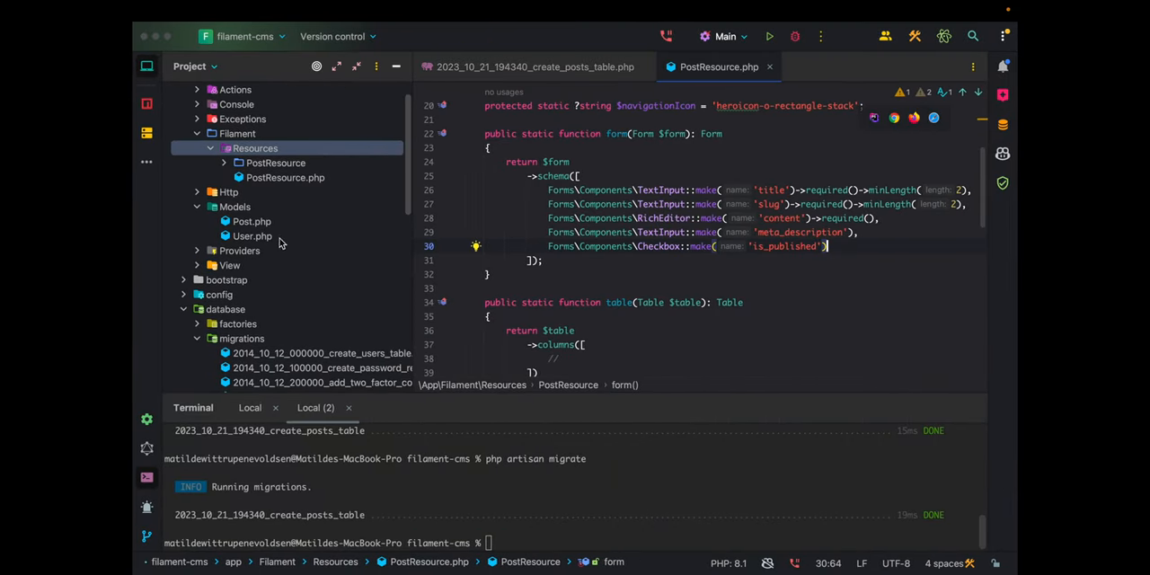
- In Post.php define $fillable with 'title', 'slug', 'content' and 'is_published'
{"action": "left_click", "coordinate": [251, 221]}
{"action": "type", "text": "protected $fi"}
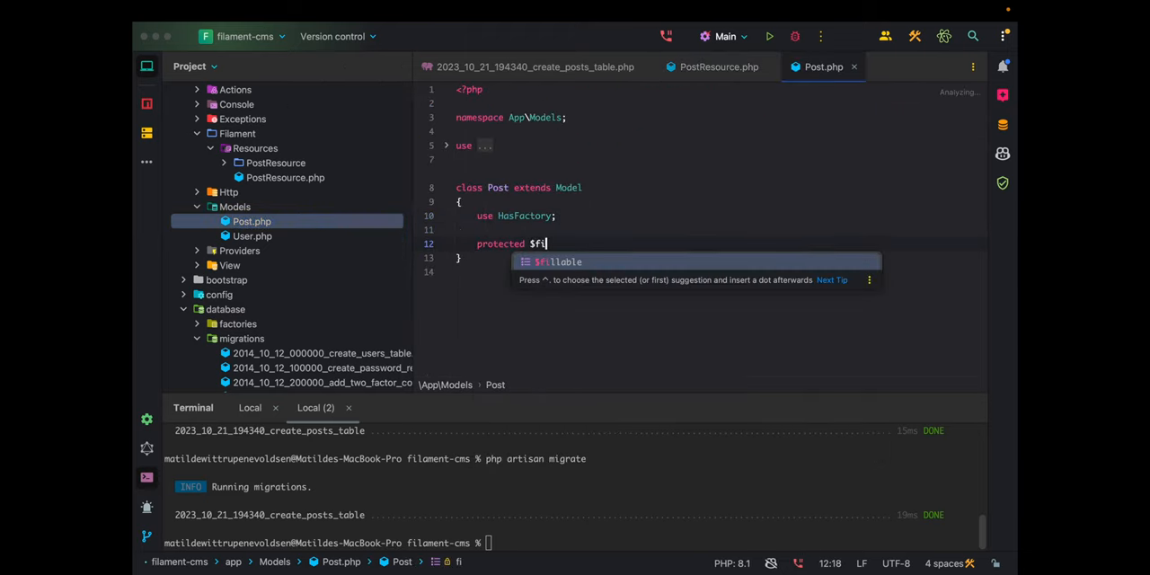
{"action": "key", "text": "Tab"}
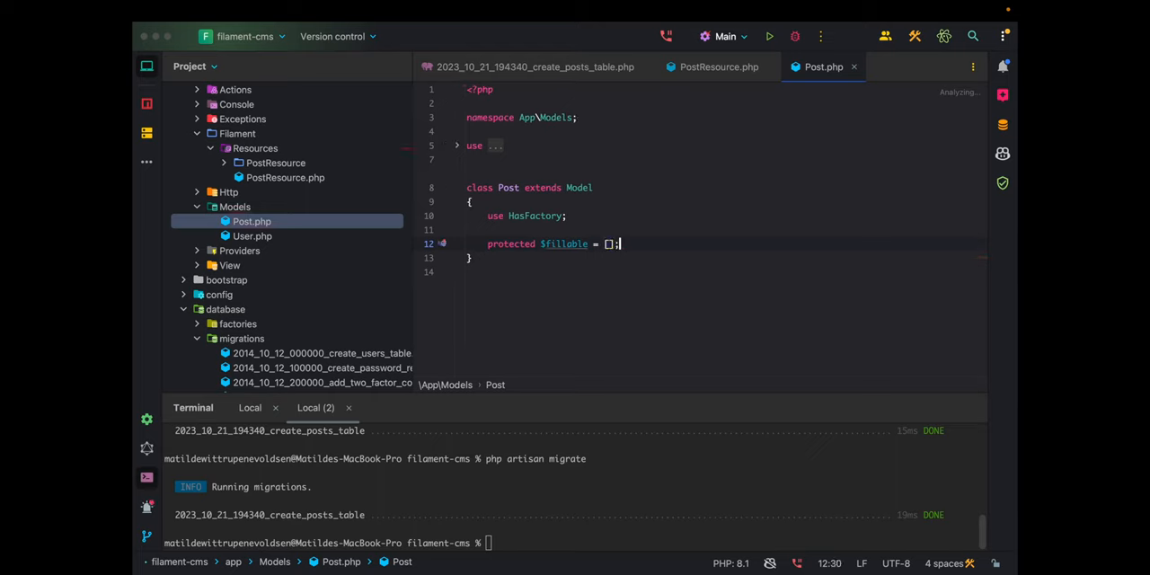
{"action": "type", "text": "'title',"}
{"action": "type", "text": "'slug"}
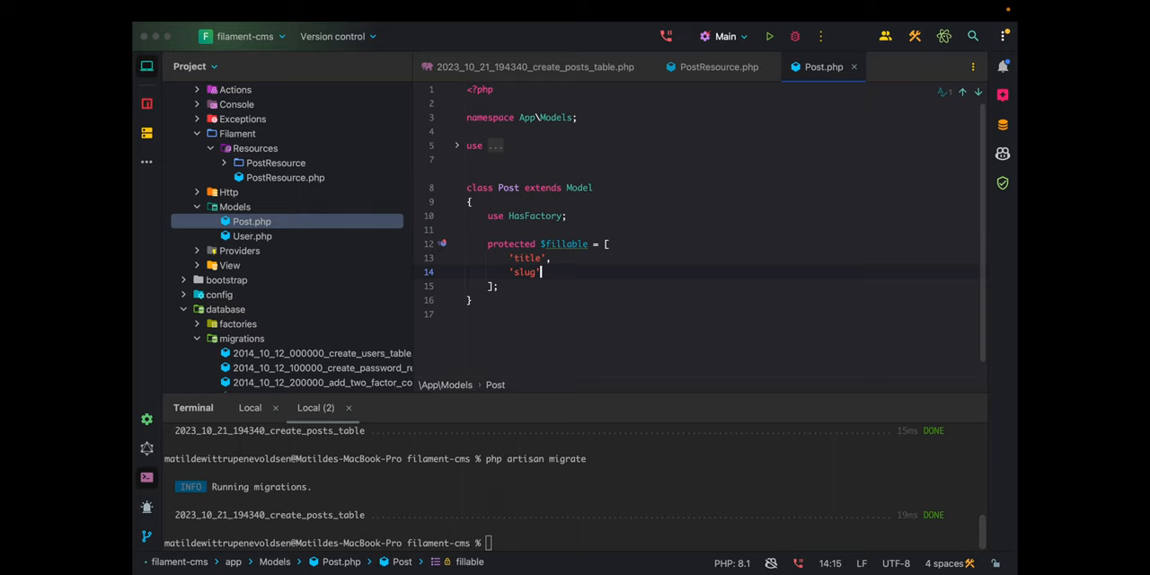
{"action": "type", "text": "'content'"}
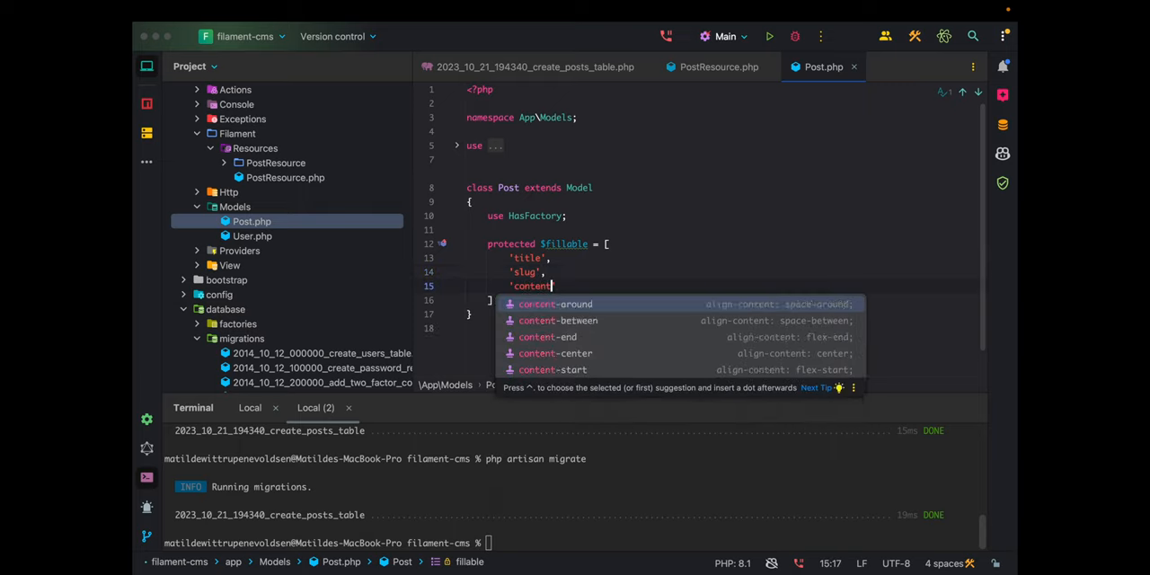
{"action": "type", "text": "'is"}
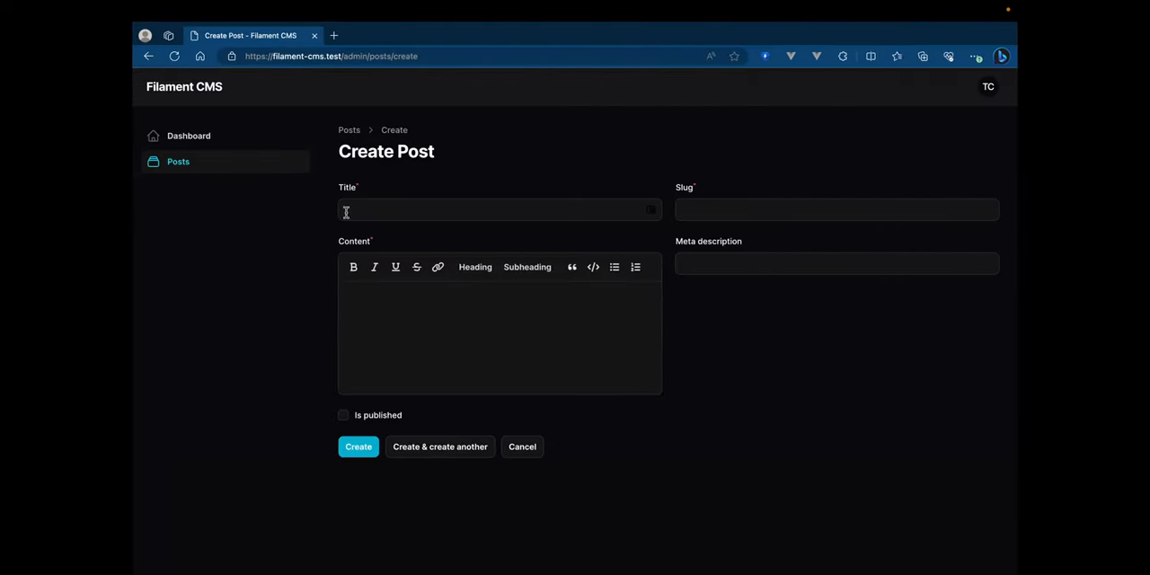
- Create a 'Test'/'testing' post with Is published ticked, hitting the null user_id error
{"action": "type", "text": "Test"}
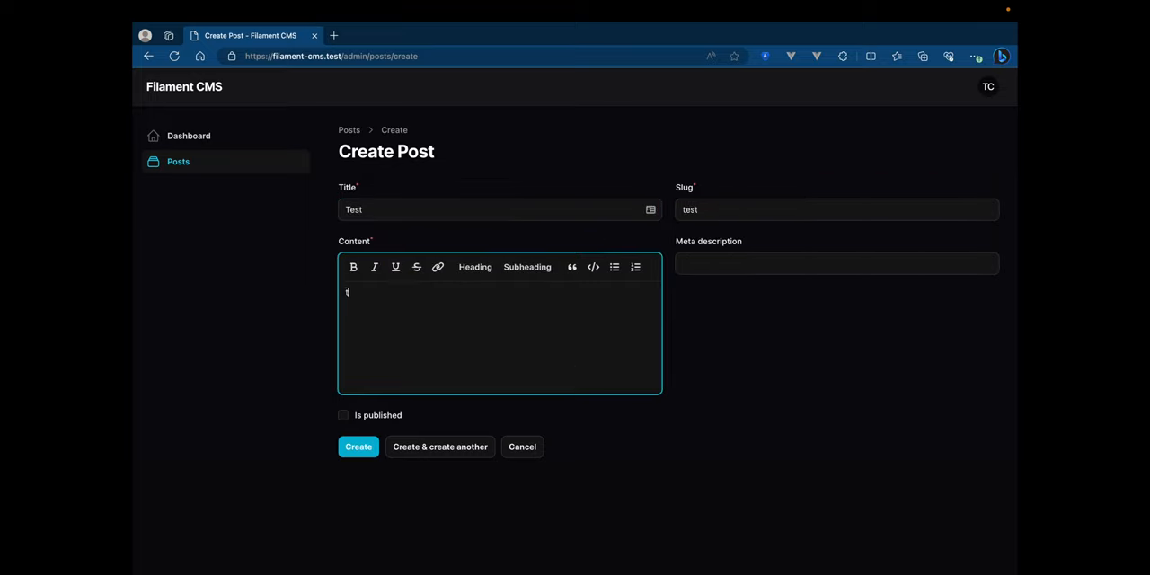
{"action": "type", "text": "testing"}
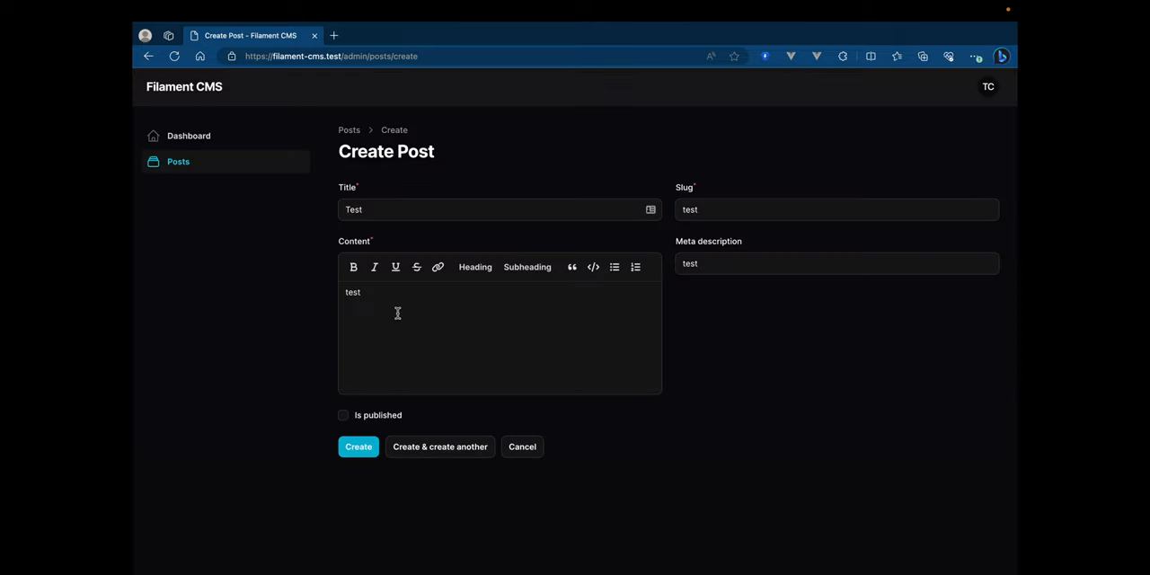
{"action": "left_click", "coordinate": [341, 415]}
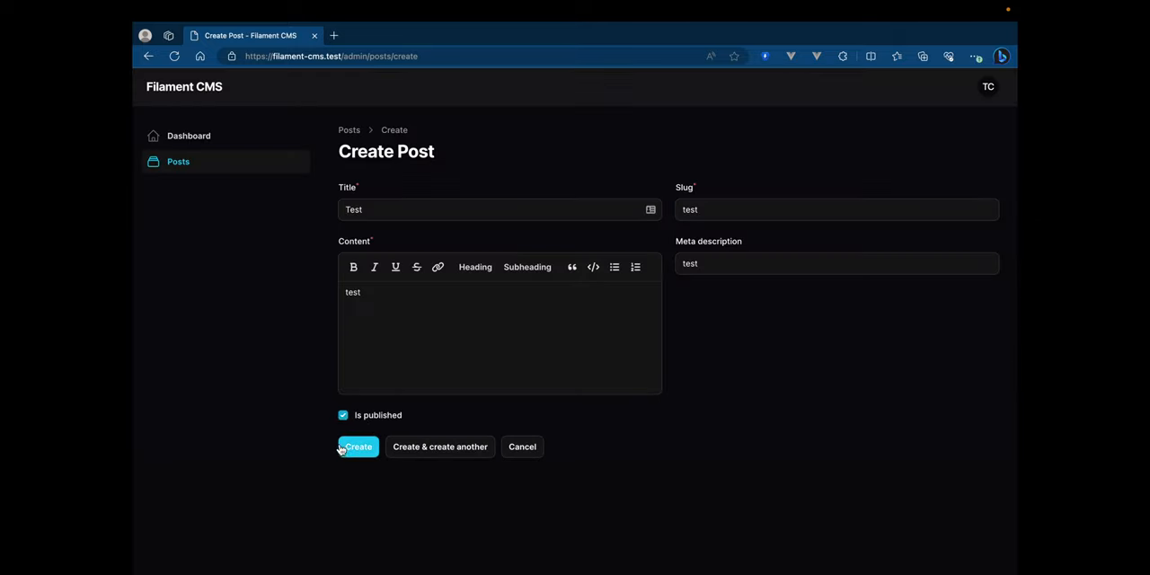
{"action": "left_click", "coordinate": [357, 446]}
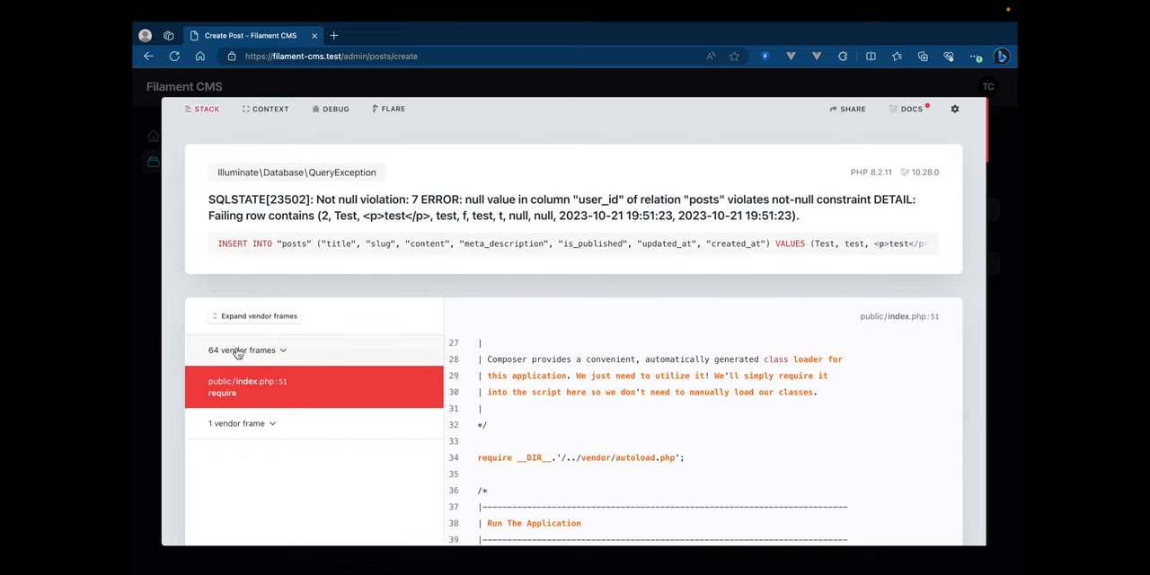
{"action": "mouse_move", "coordinate": [494, 259]}
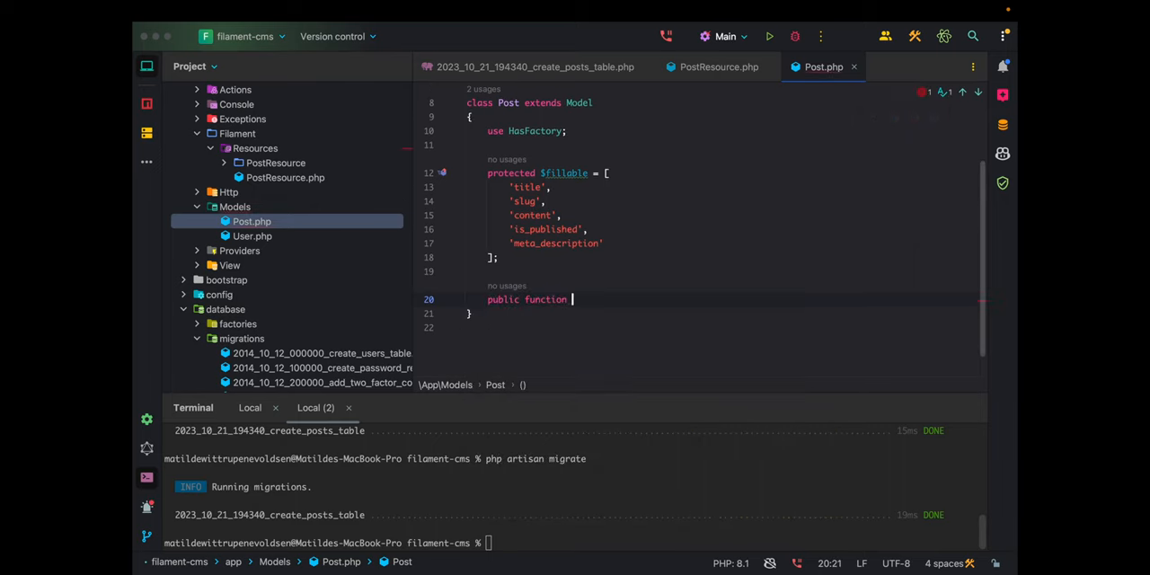
- Add public function user(): BelongsTo returning $this->belongsTo(User::class) to Post
{"action": "type", "text": "user():"}
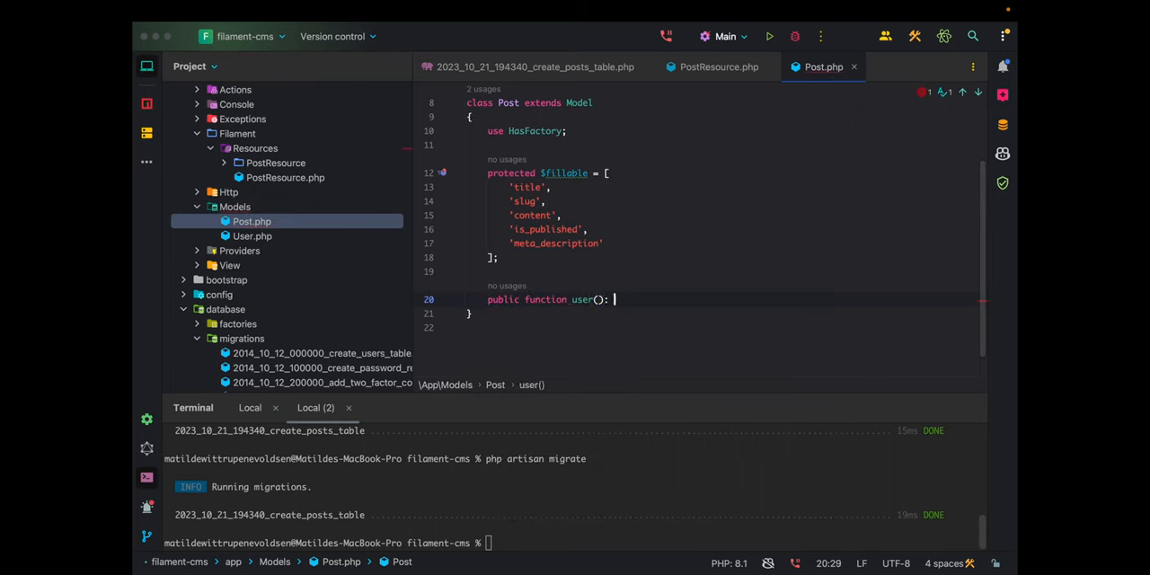
{"action": "type", "text": "BelongsTo"}
{"action": "type", "text": "return"}
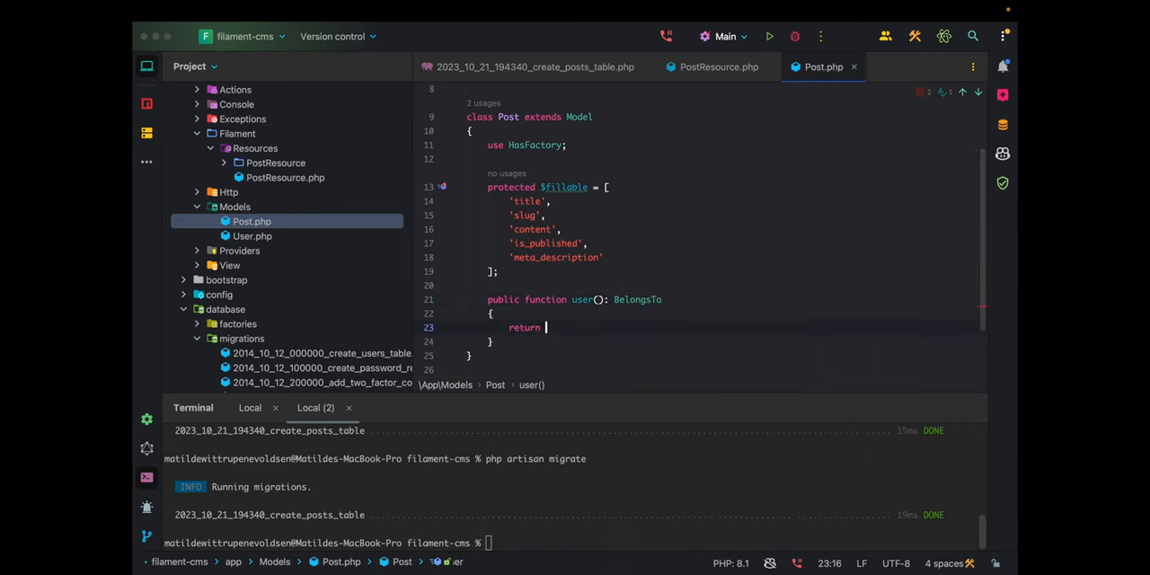
{"action": "type", "text": "$this->"}
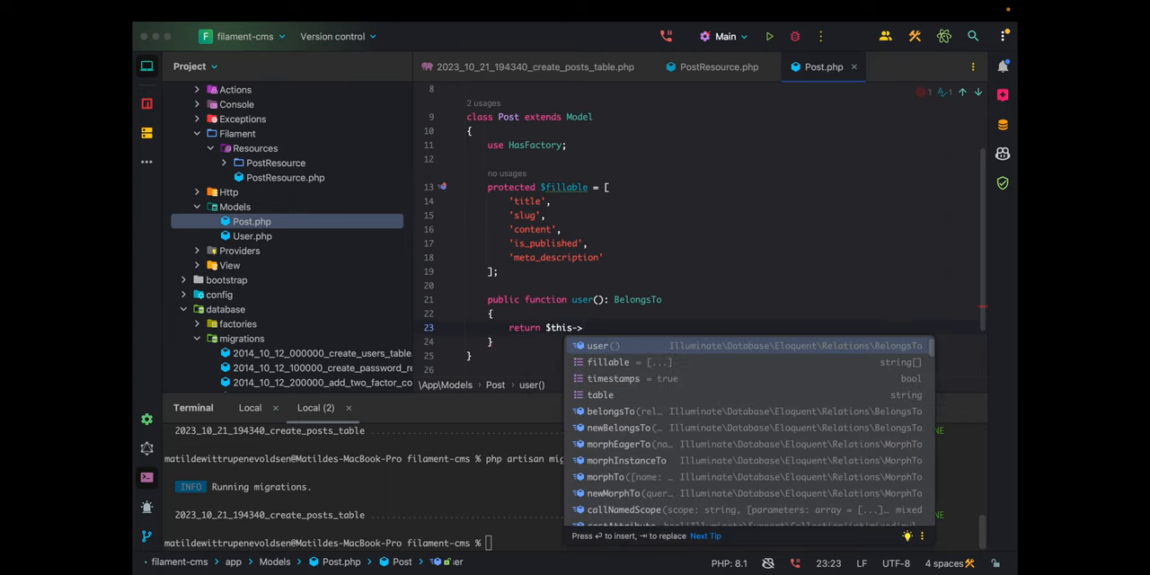
{"action": "type", "text": "belongsTo(User::class);"}
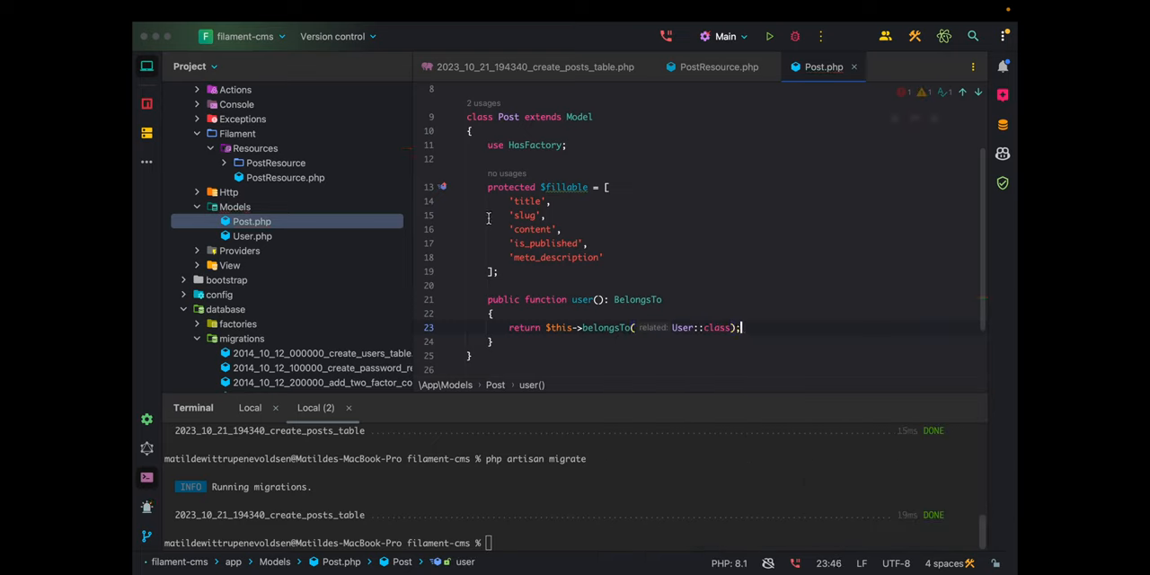
{"action": "scroll", "scroll_direction": "down", "scroll_amount": 3}
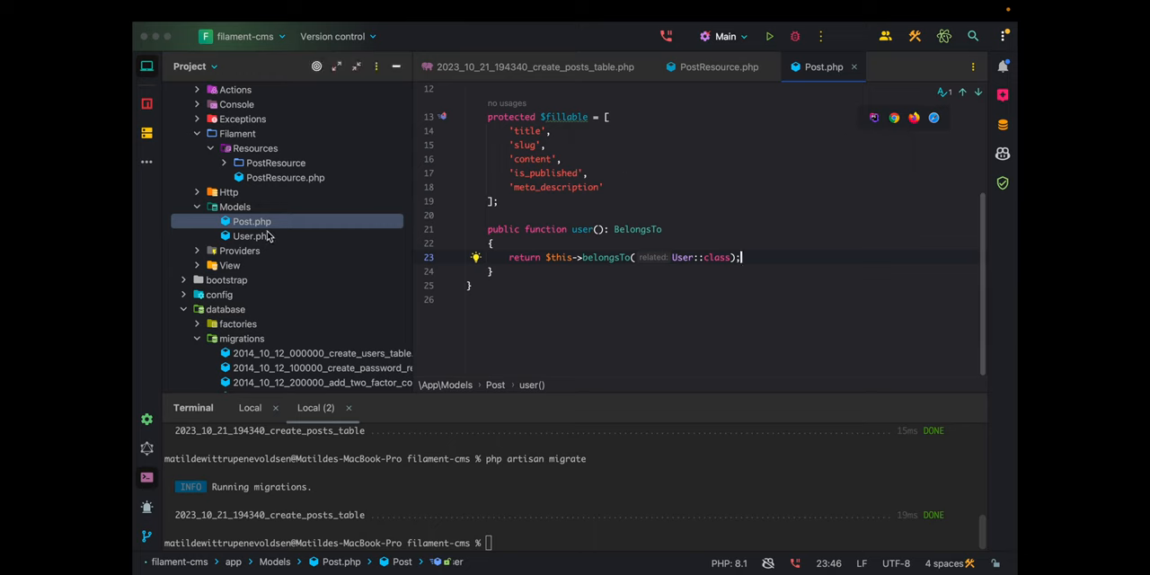
- In User.php add public function posts(): HasMany returning $this->hasMany(Post::class)
{"action": "left_click", "coordinate": [252, 235]}
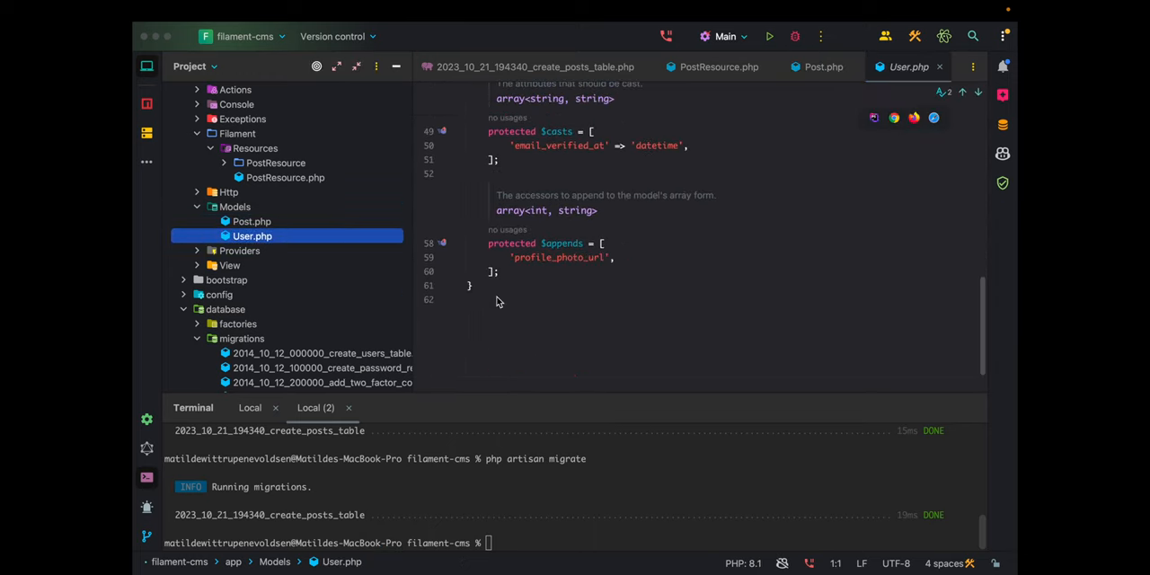
{"action": "type", "text": "piu"}
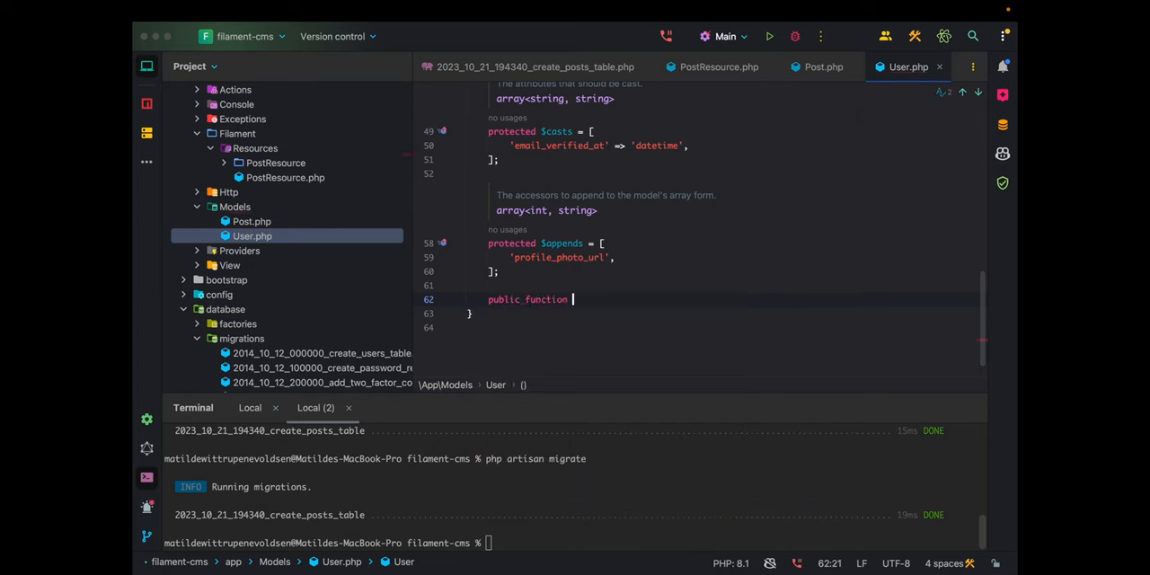
{"action": "type", "text": "posts(): HasMany"}
{"action": "type", "text": "$"}
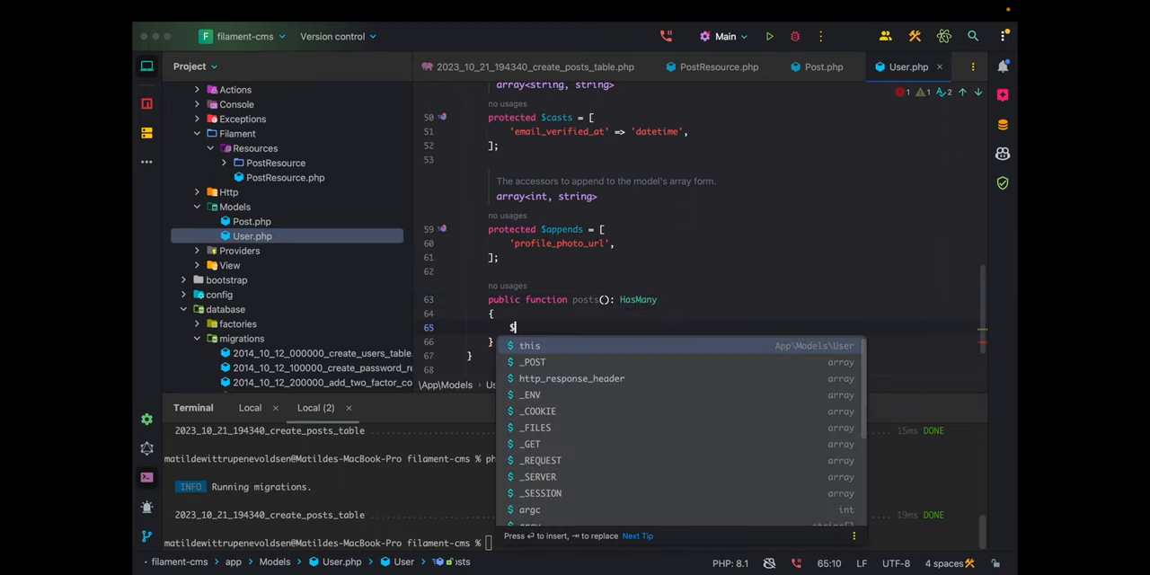
{"action": "type", "text": "return"}
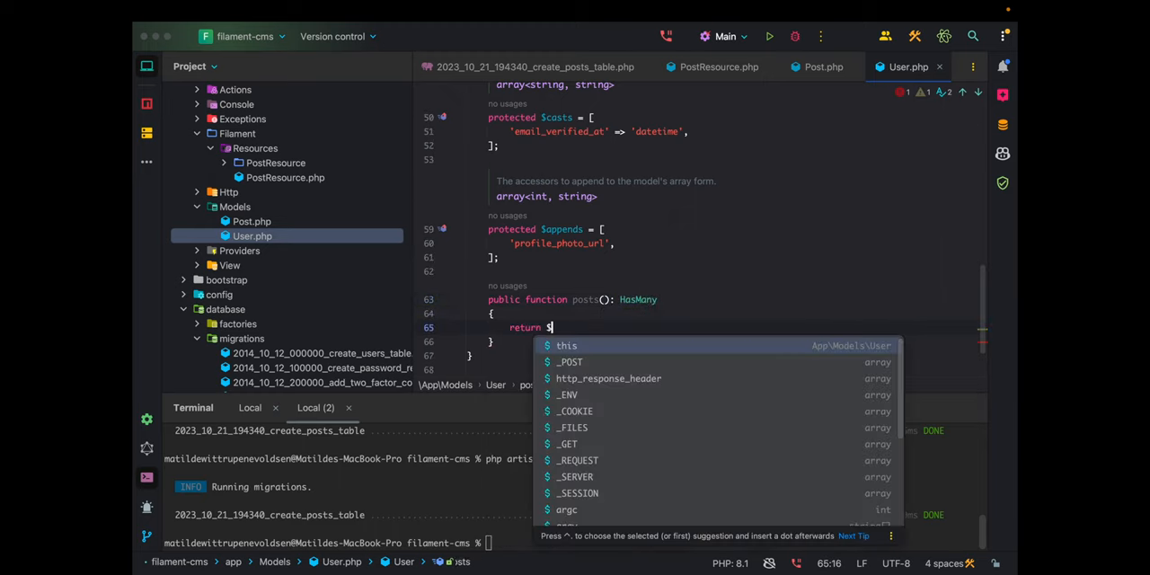
{"action": "type", "text": "this->hasMany("}
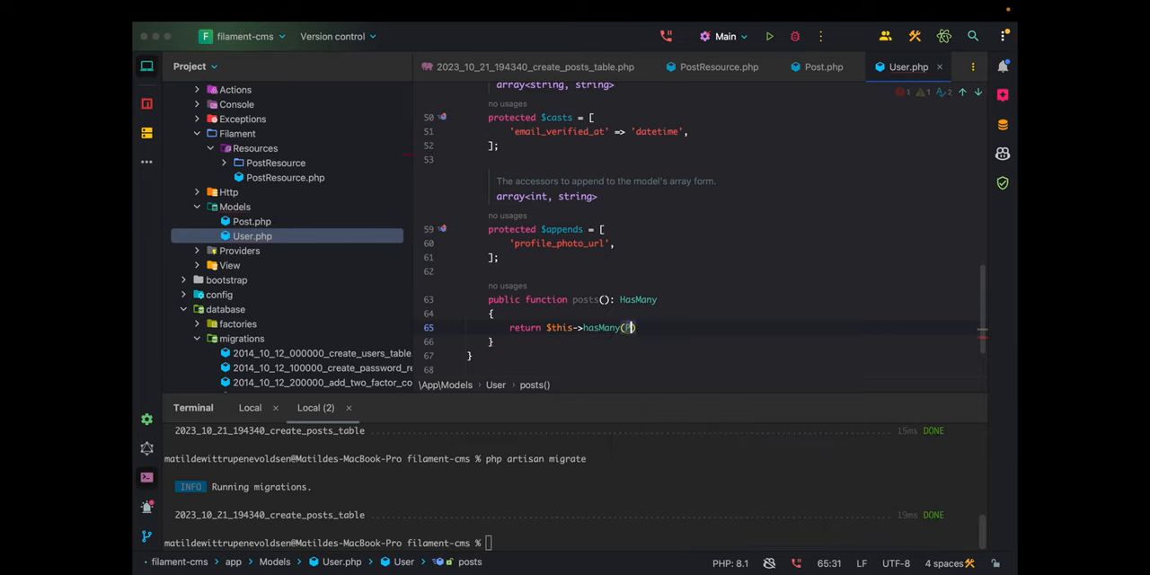
{"action": "type", "text": "Pos"}
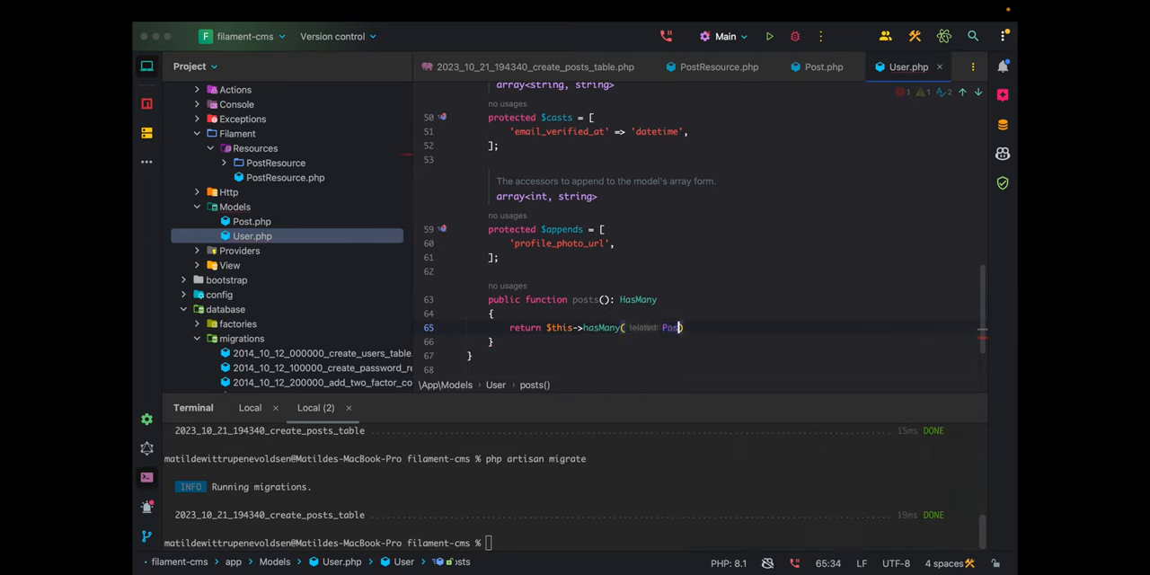
{"action": "type", "text": "::class)"}
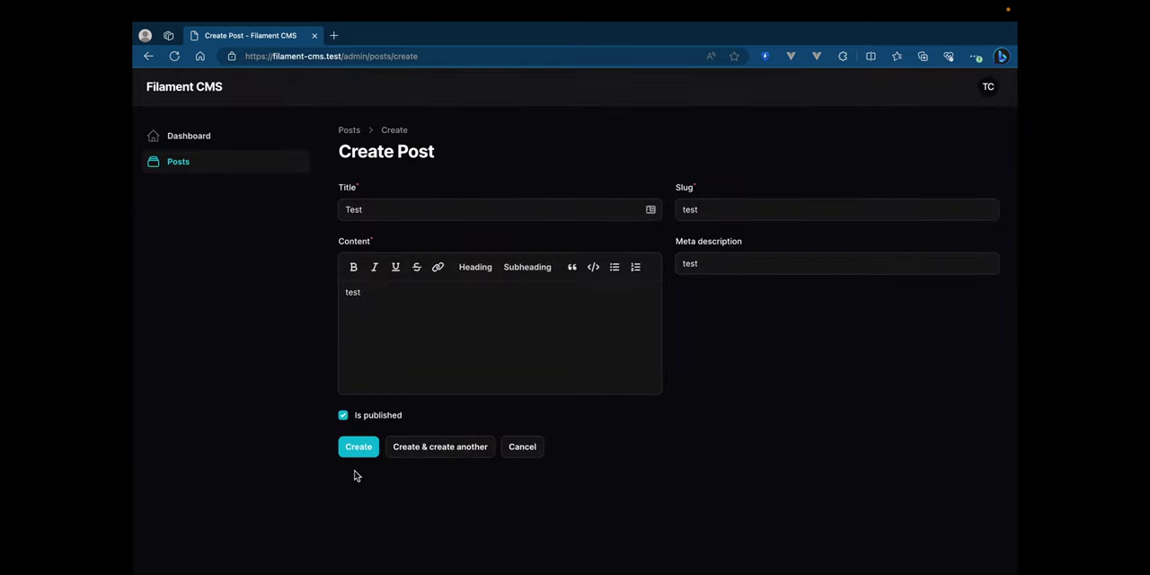
{"action": "left_click", "coordinate": [359, 445]}
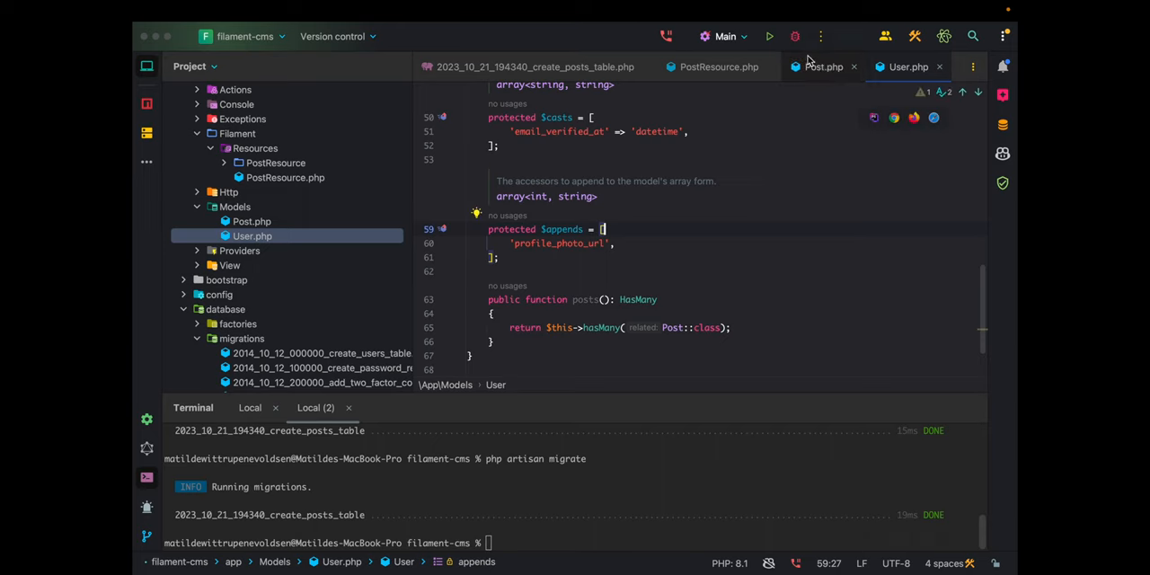
{"action": "left_click", "coordinate": [823, 66]}
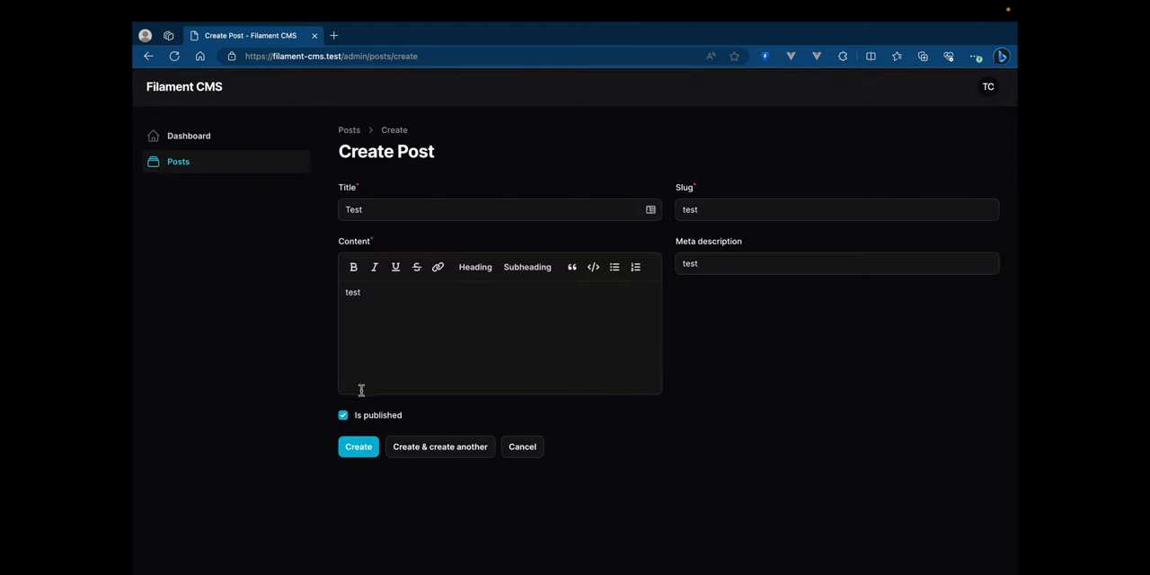
{"action": "left_click", "coordinate": [359, 445]}
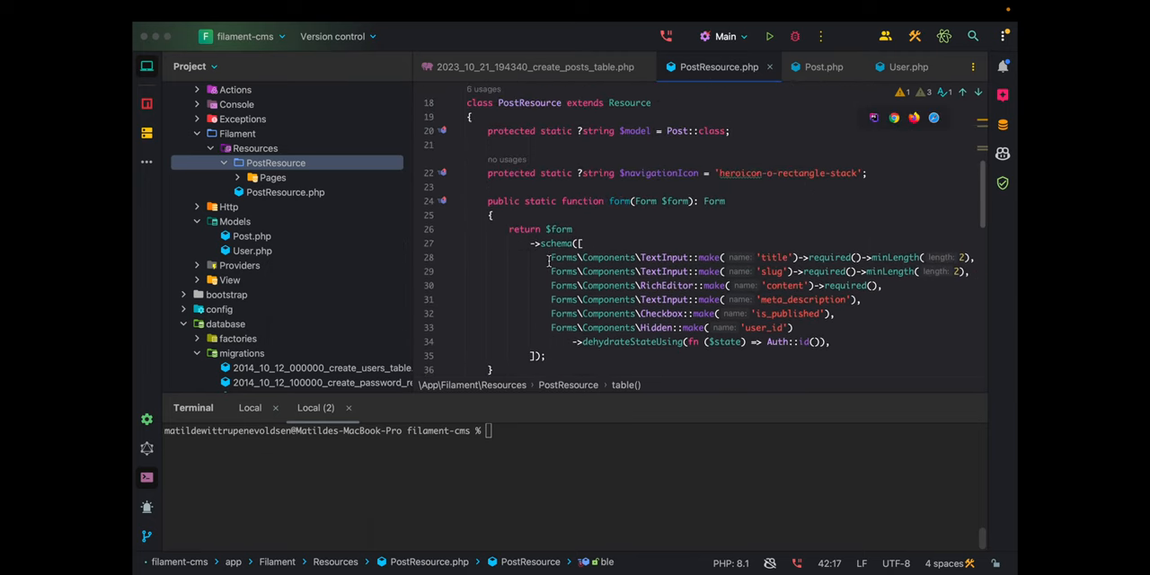
- Add Hidden::make('user_id') dehydrating to Auth::id() in the form schema
{"action": "scroll", "scroll_direction": "down", "scroll_amount": 3}
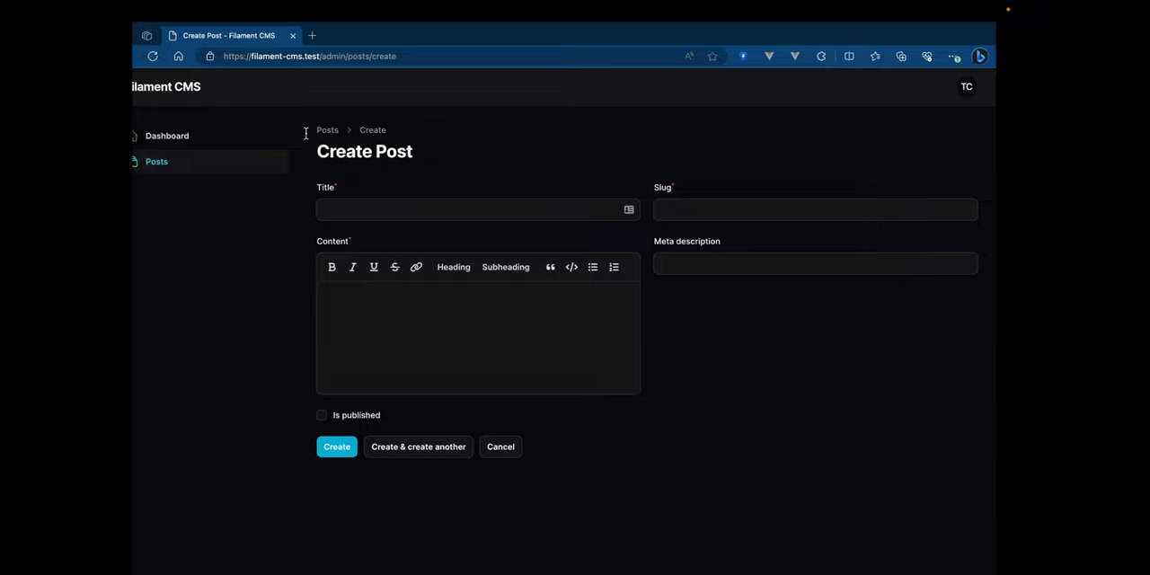
- Create the post 'My first blog post', slug my-first-blog-post, content hello
{"action": "type", "text": "T"}
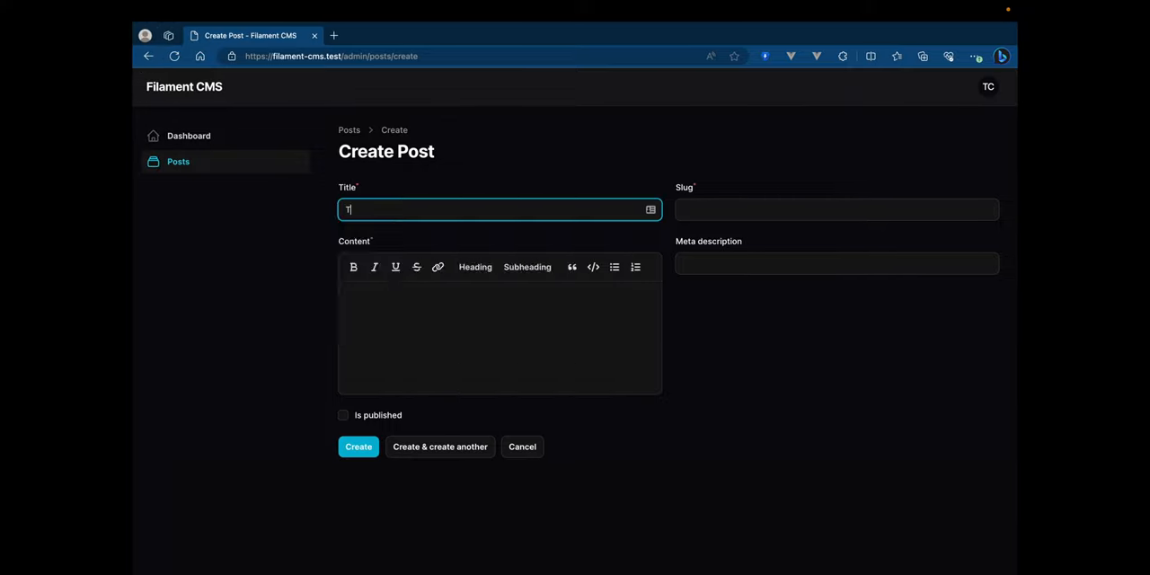
{"action": "type", "text": "My first blog post"}
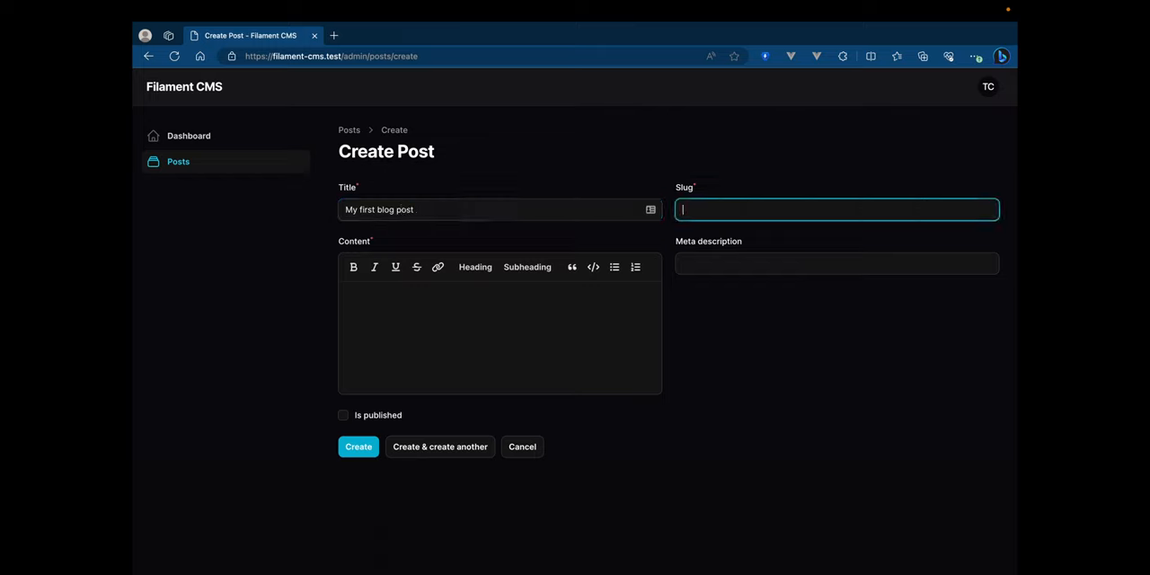
{"action": "type", "text": "my-first-b"}
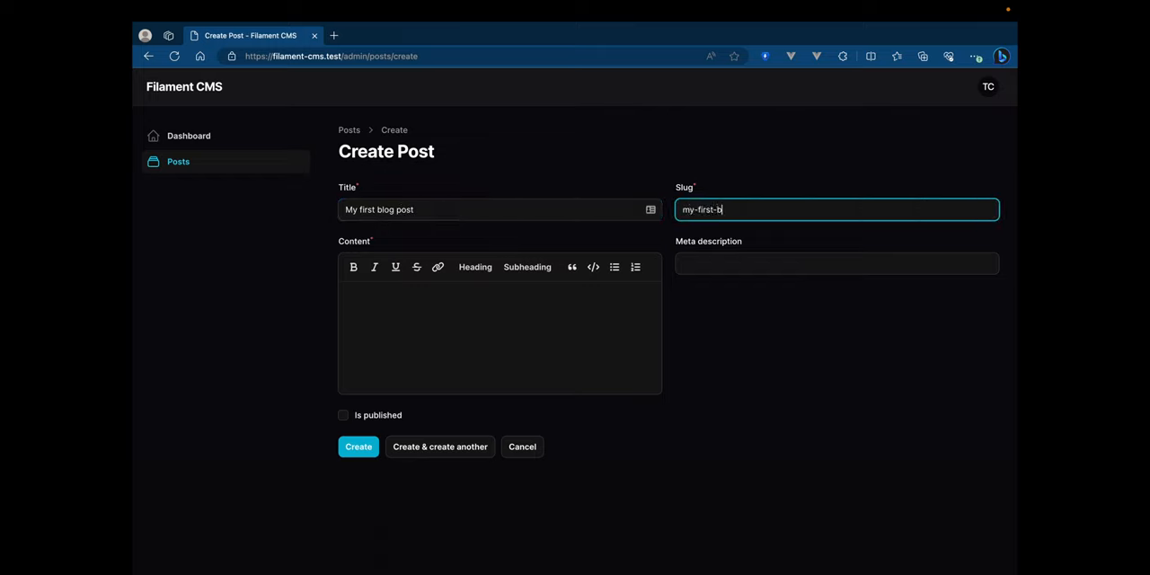
{"action": "type", "text": "log-post"}
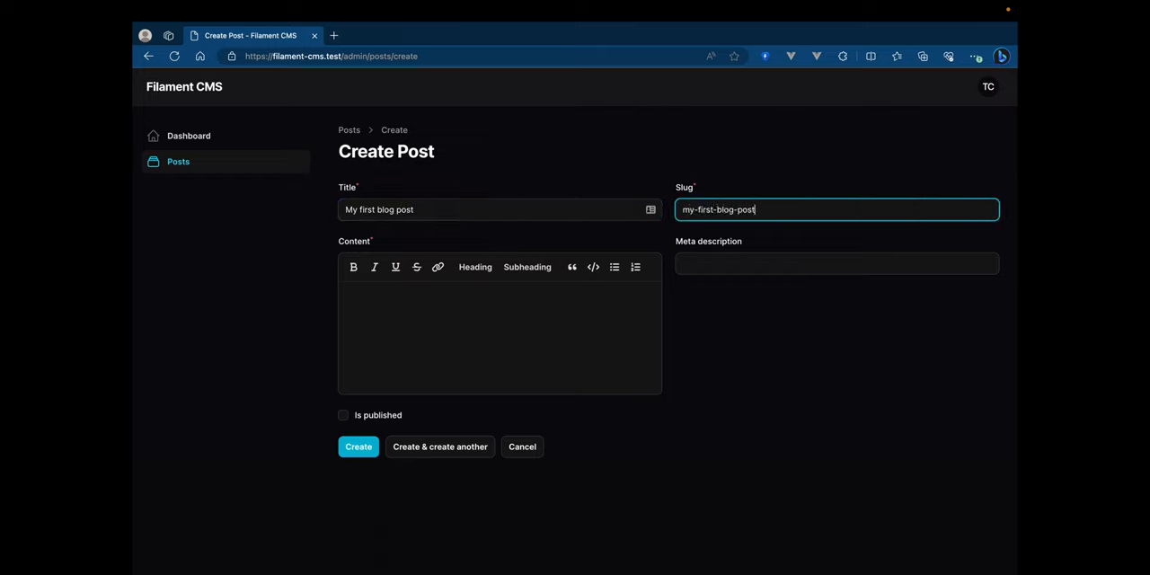
{"action": "left_click", "coordinate": [499, 332]}
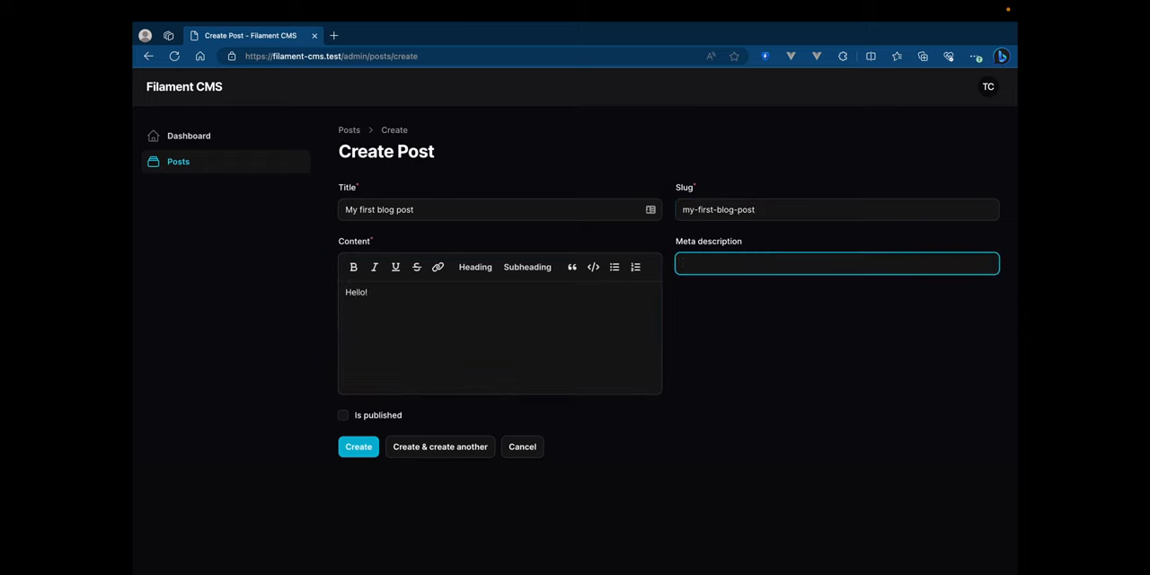
{"action": "type", "text": "hello"}
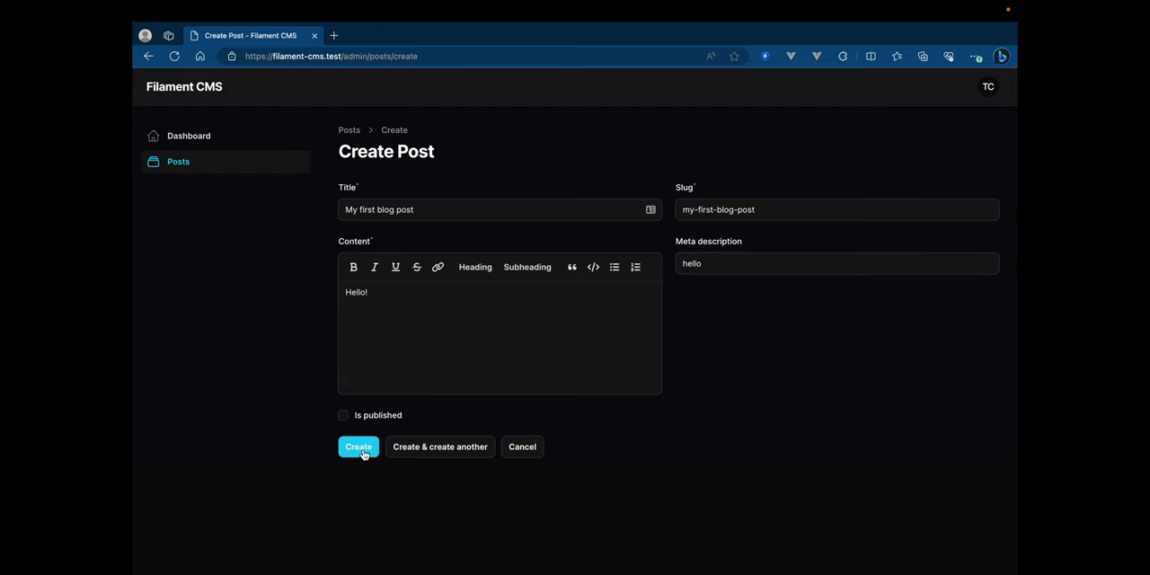
{"action": "left_click", "coordinate": [357, 445]}
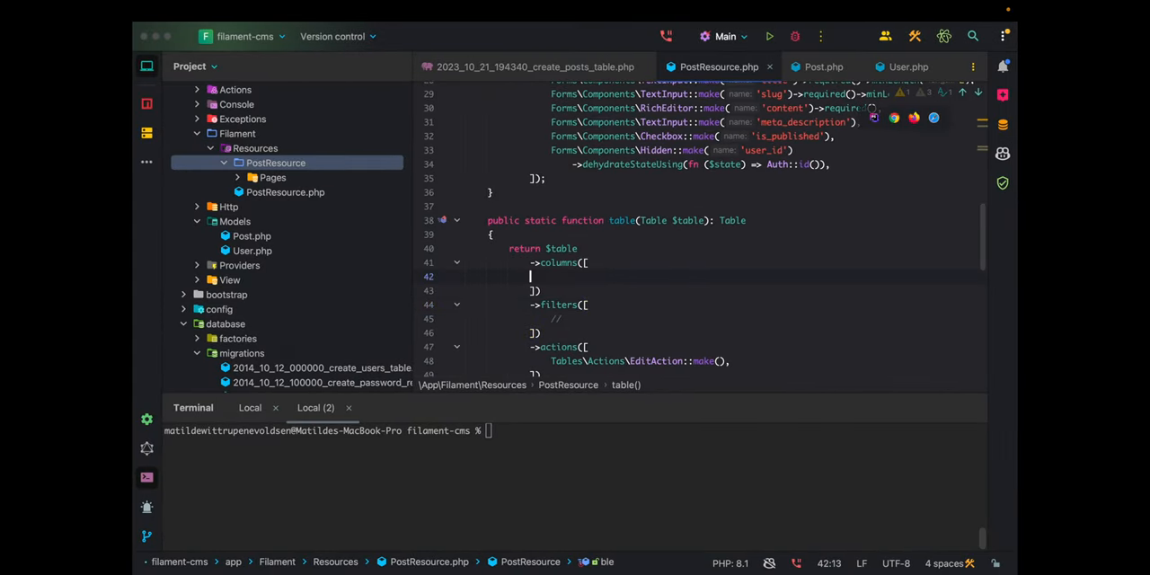
- Add TextColumn title and slug plus CheckboxColumn is_published to the table columns
{"action": "type", "text": "Text"}
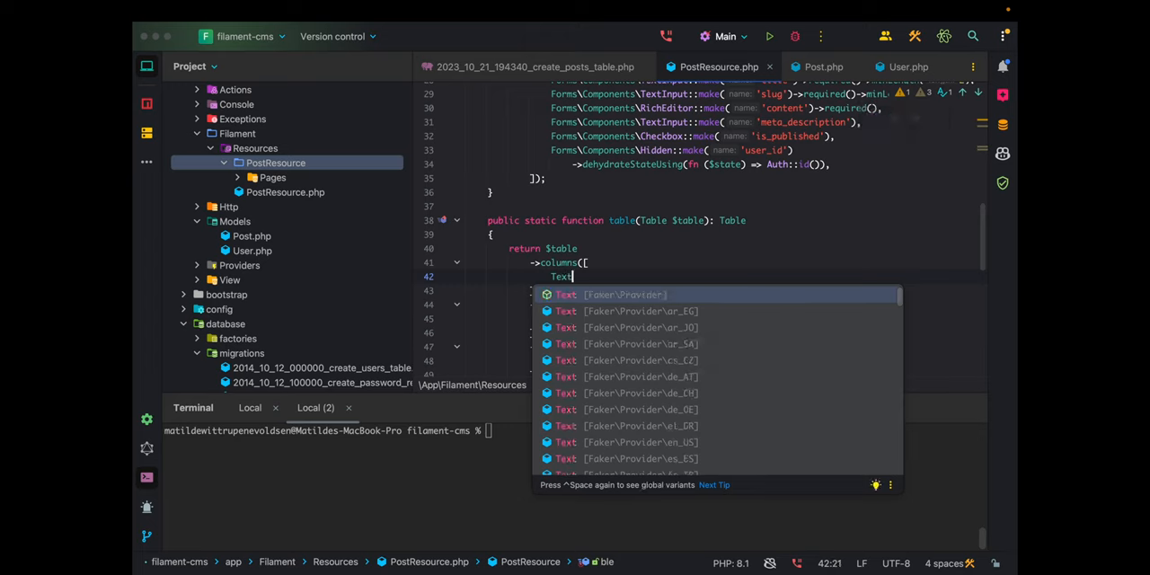
{"action": "type", "text": "Tables\\Columns\\TextColumn::make('title'),"}
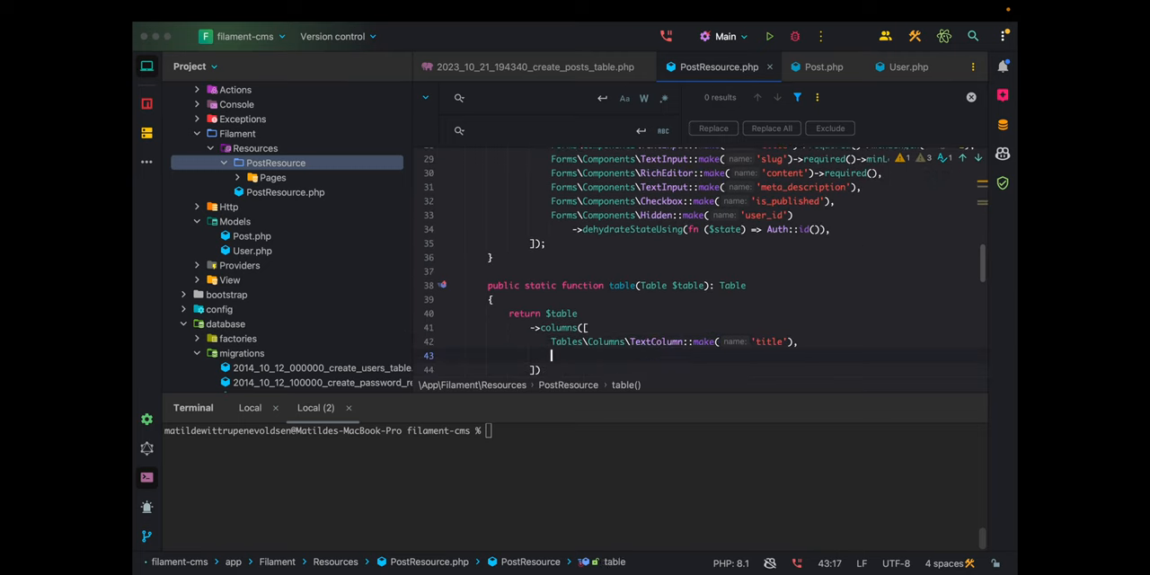
{"action": "type", "text": "Tables\\Columns\\CheckboxColumn::make('"}
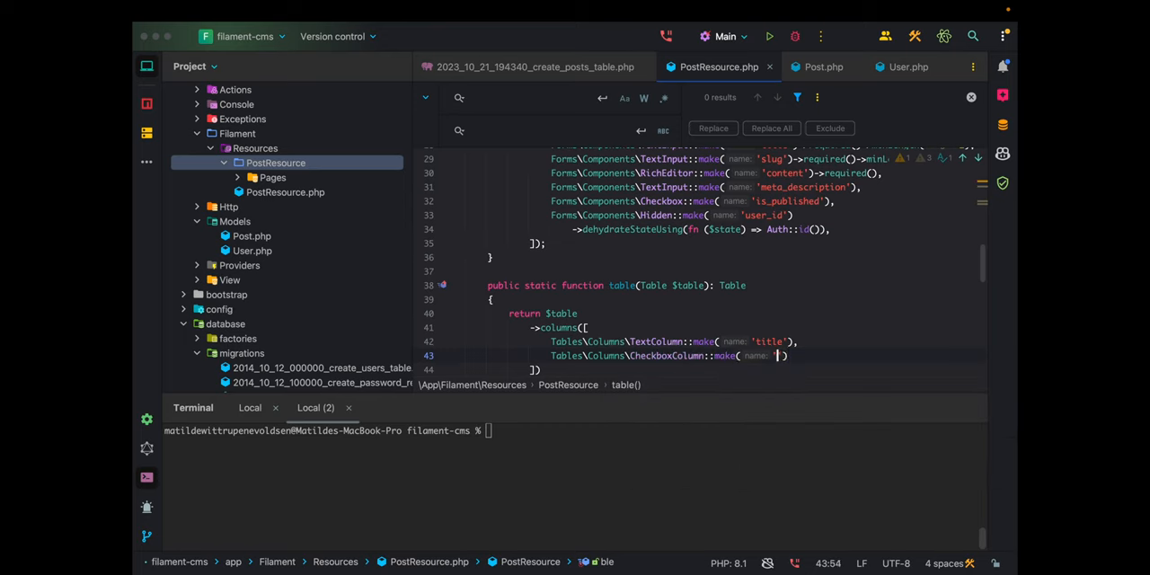
{"action": "type", "text": "is_published"}
{"action": "left_click", "coordinate": [674, 341]}
{"action": "type", "text": ","}
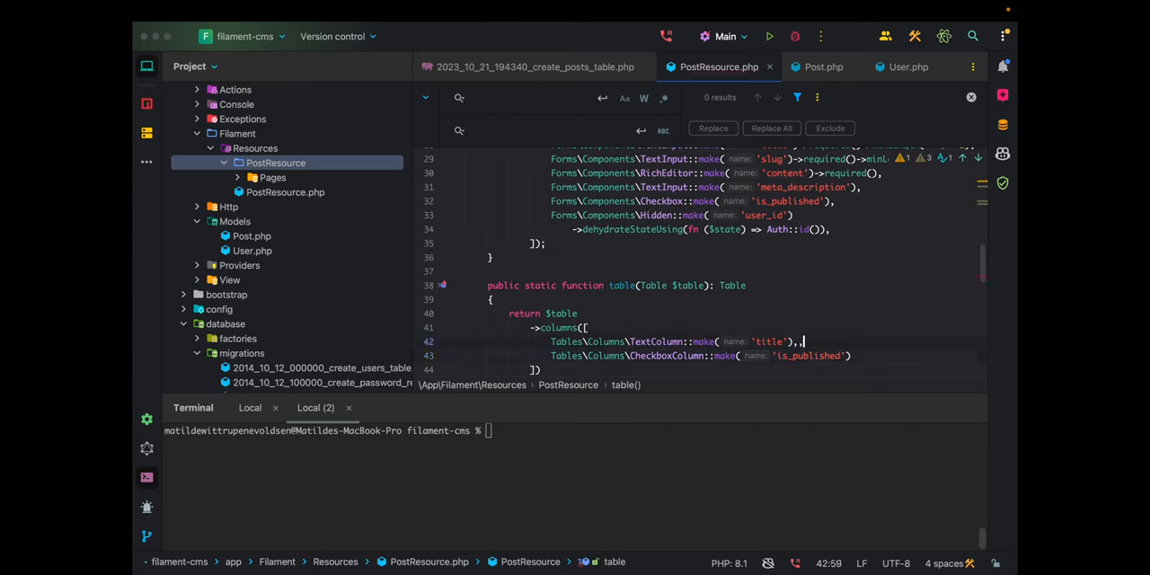
{"action": "type", "text": "TextColumn::make("}
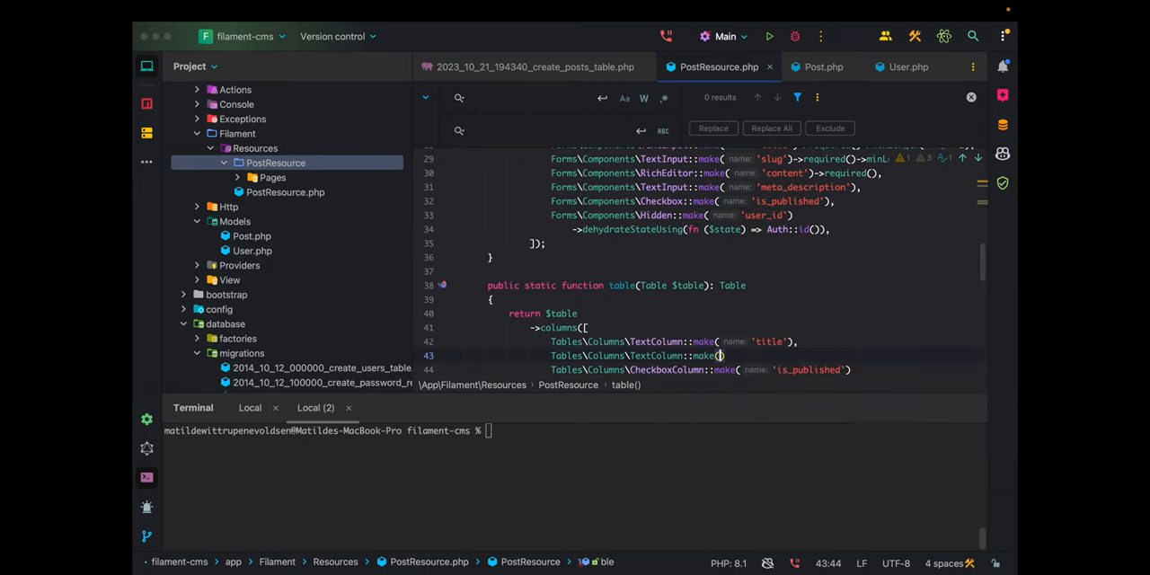
{"action": "type", "text": "name: 'slug'),"}
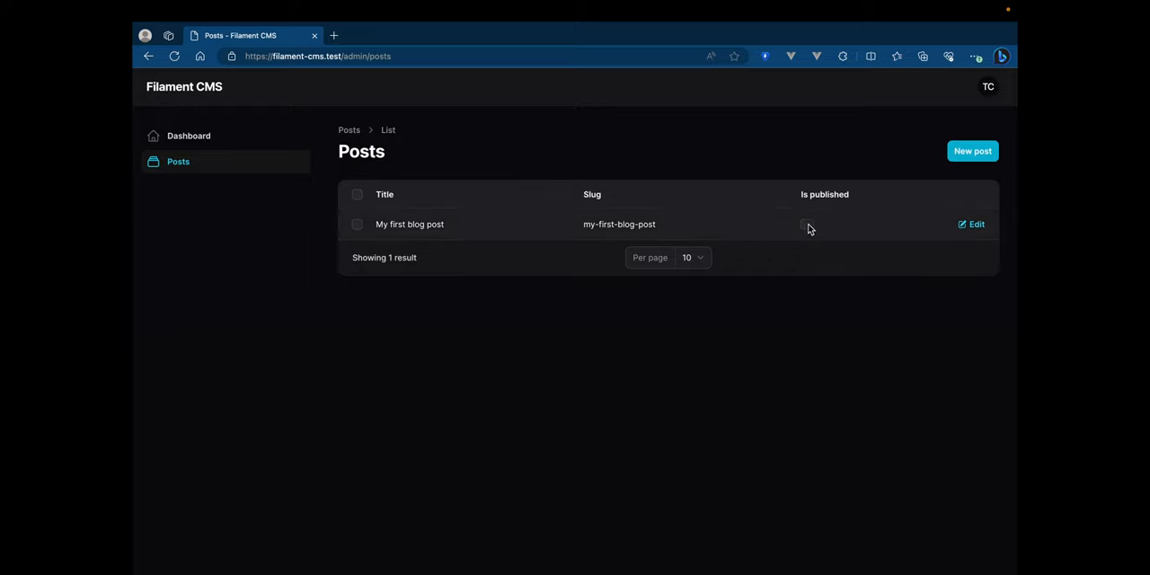
- Tick Is published on the first post, rename its title to 'Test', save and return to the list
{"action": "left_click", "coordinate": [805, 225]}
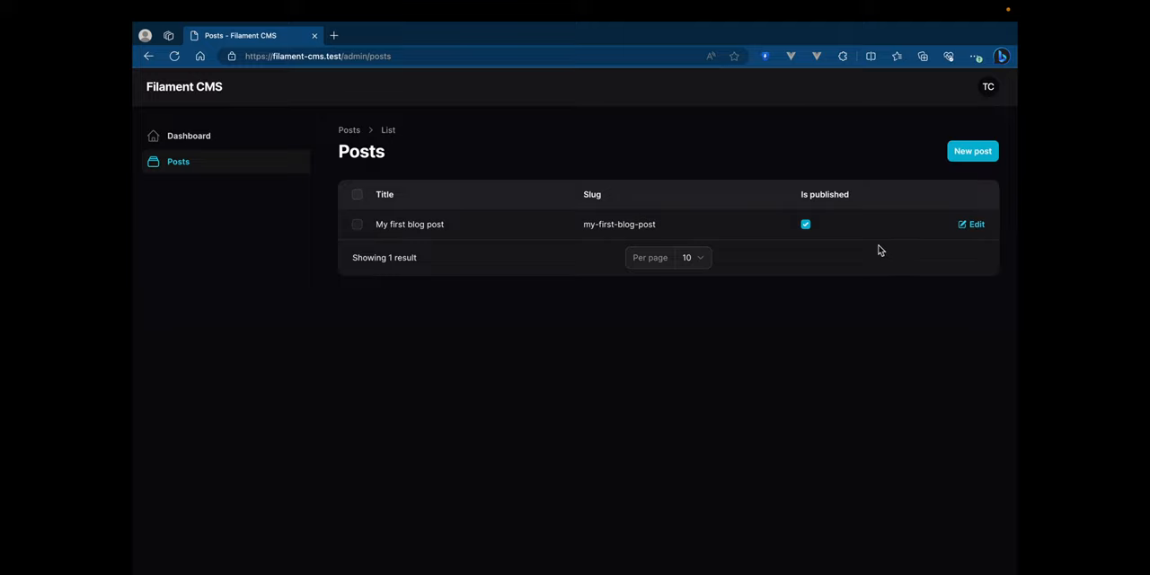
{"action": "left_click", "coordinate": [970, 223]}
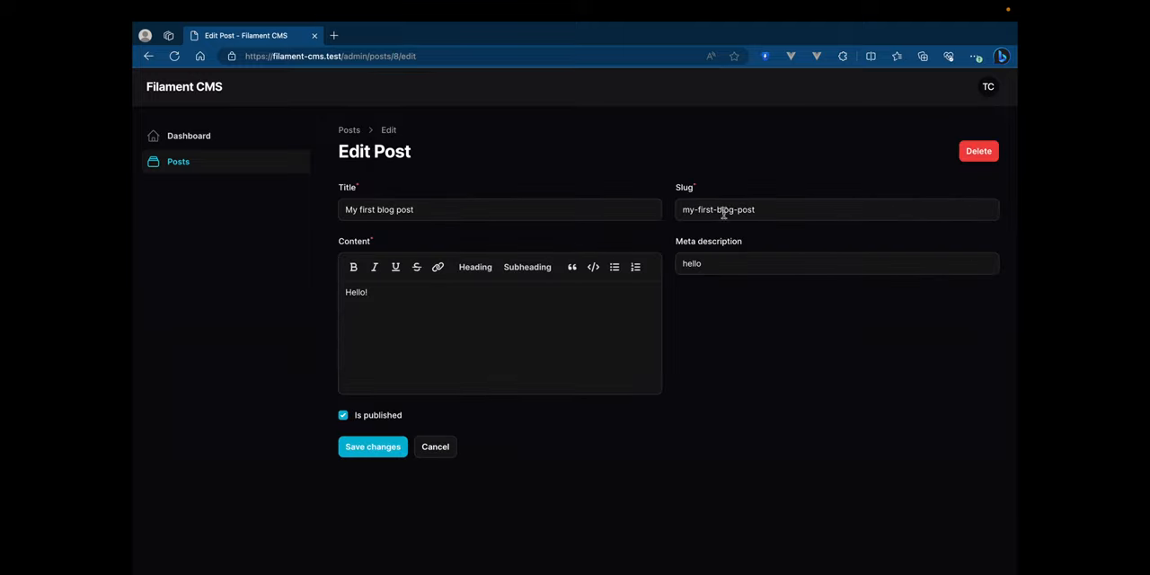
{"action": "left_click", "coordinate": [470, 208]}
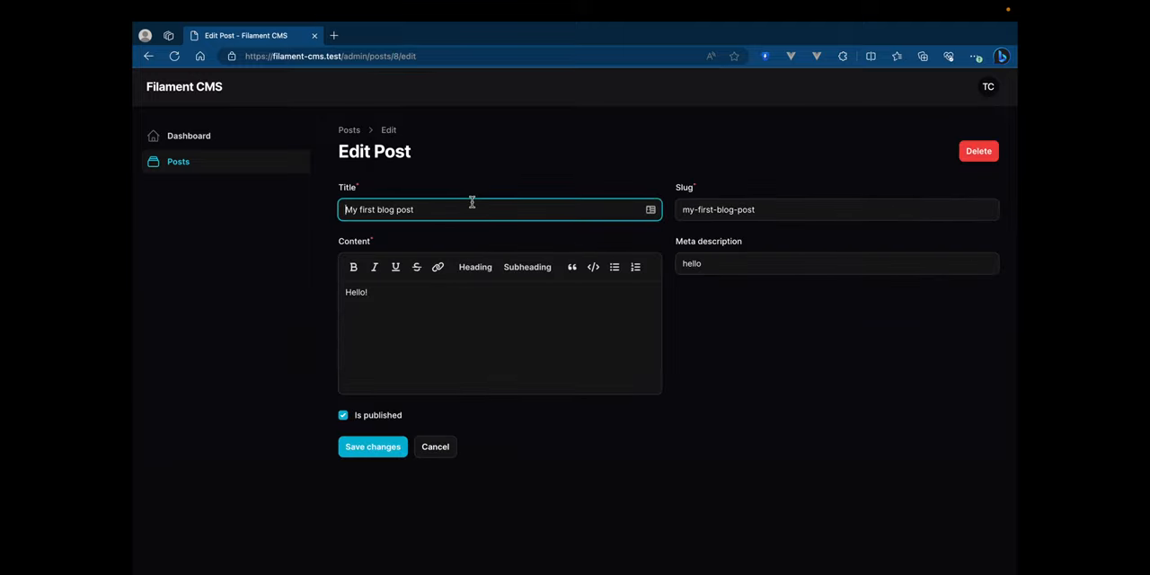
{"action": "type", "text": "Test"}
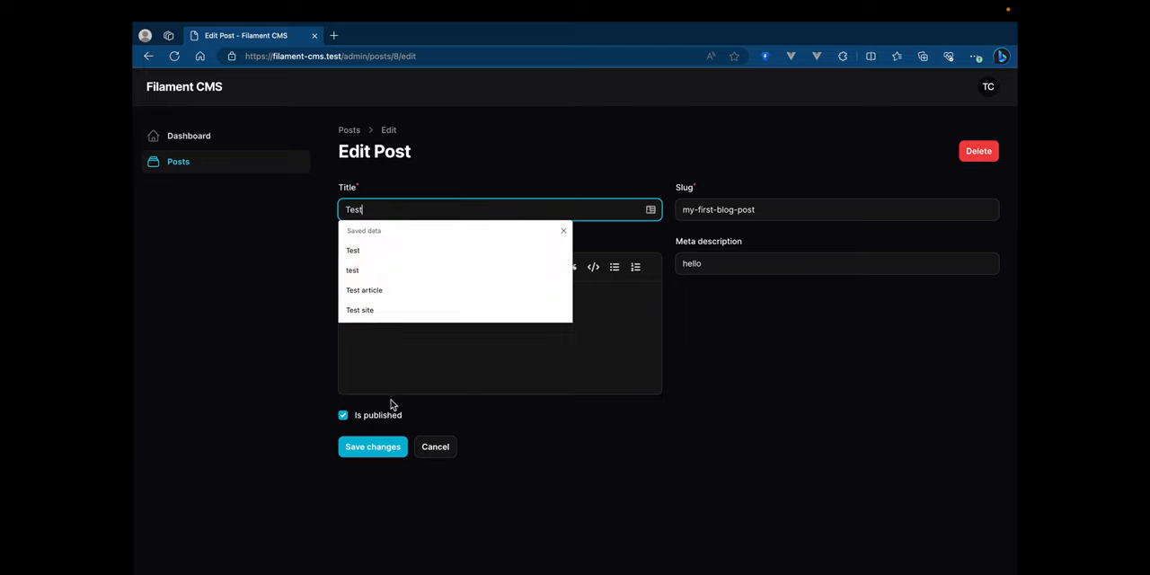
{"action": "left_click", "coordinate": [372, 445]}
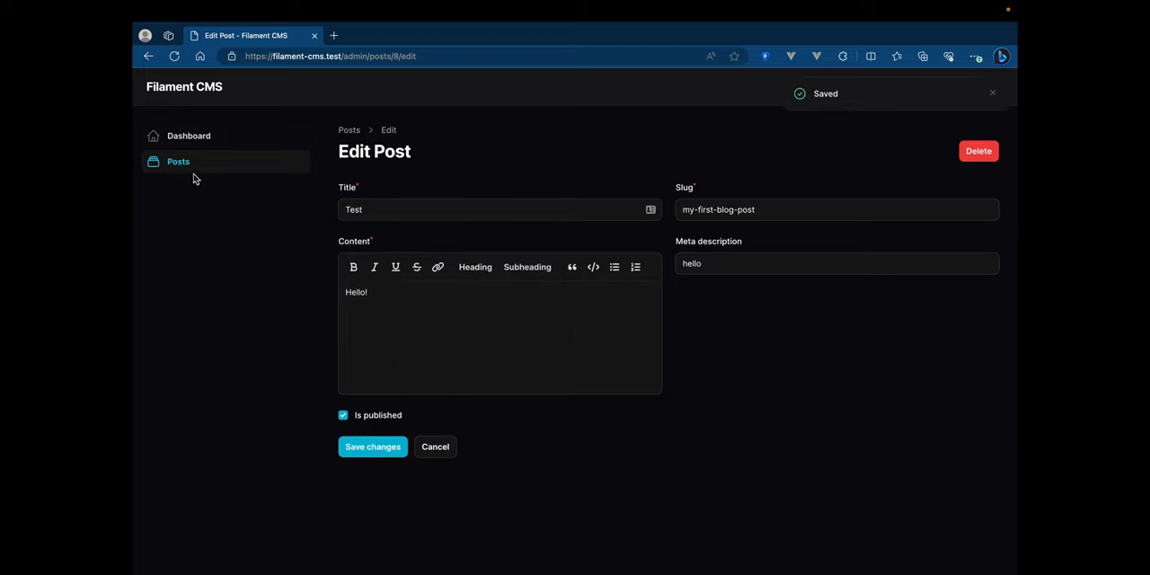
{"action": "left_click", "coordinate": [178, 161]}
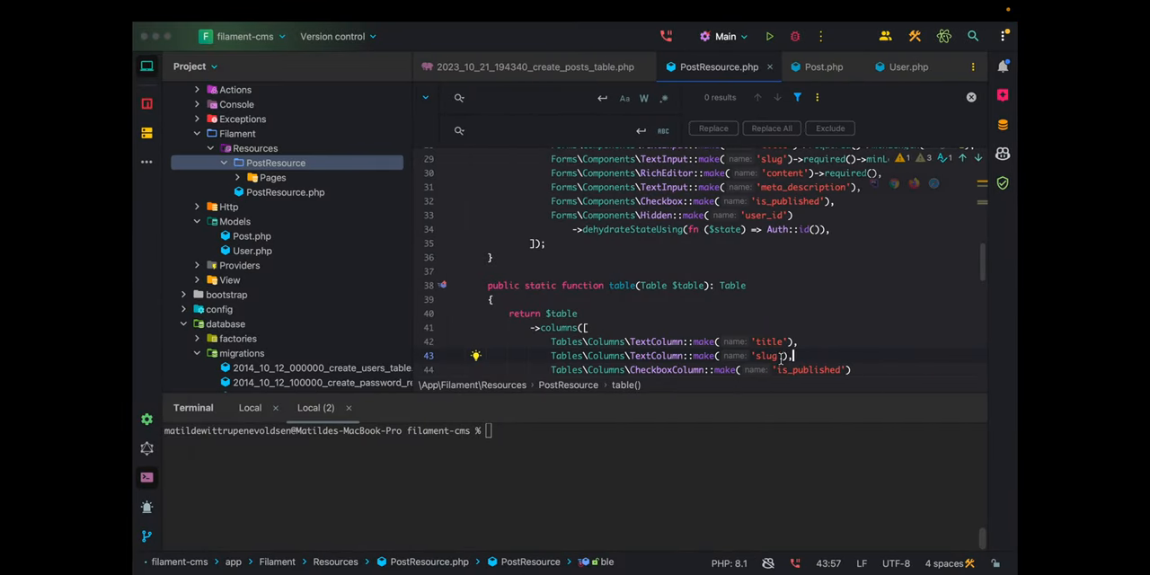
- Add Tables\Filters\TrashedFilter::make() to the posts table's filters array
{"action": "scroll", "scroll_direction": "down", "scroll_amount": 3}
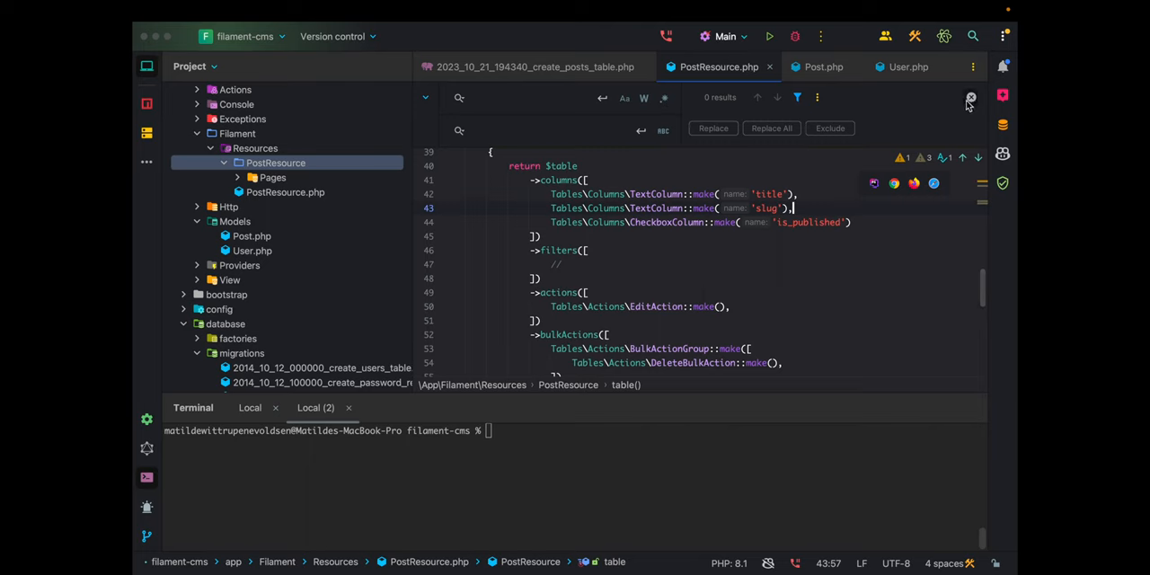
{"action": "left_click", "coordinate": [967, 98]}
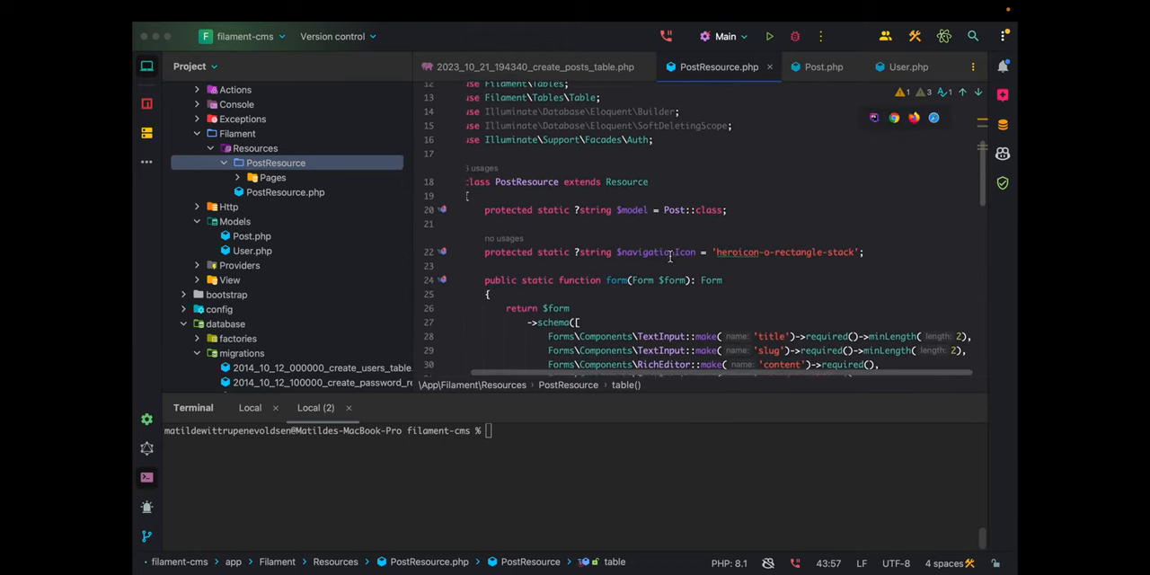
{"action": "scroll", "scroll_direction": "down", "scroll_amount": 3}
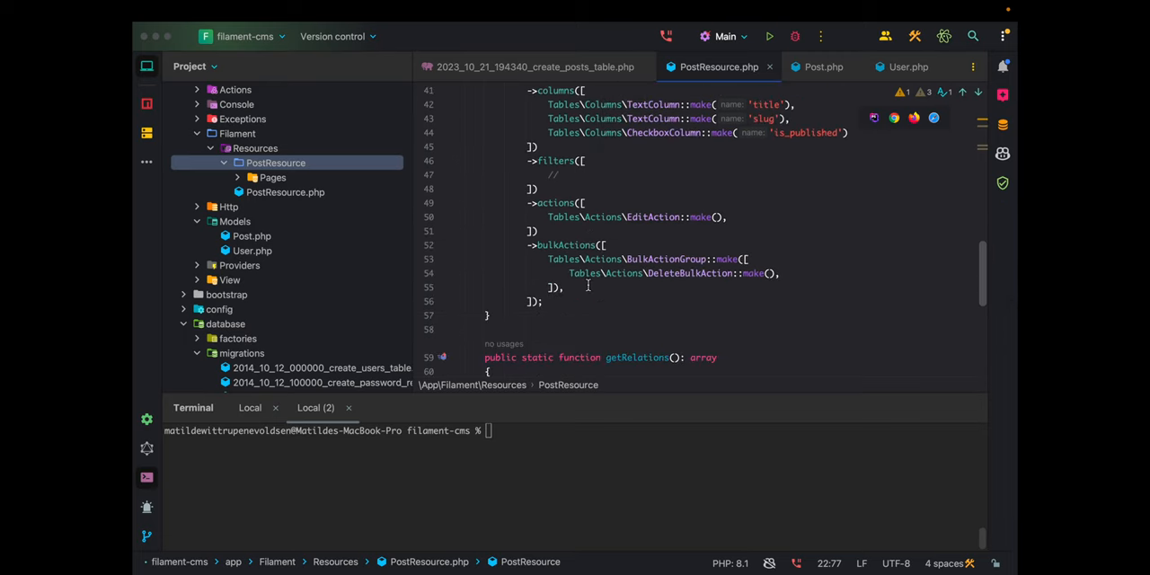
{"action": "mouse_move", "coordinate": [686, 283]}
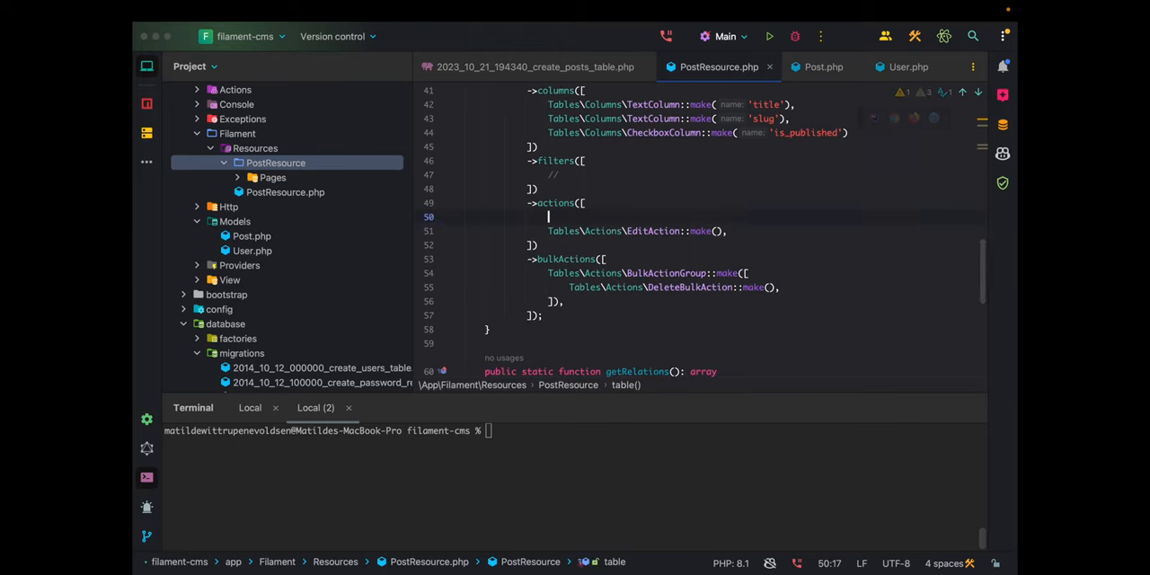
{"action": "type", "text": "Soft"}
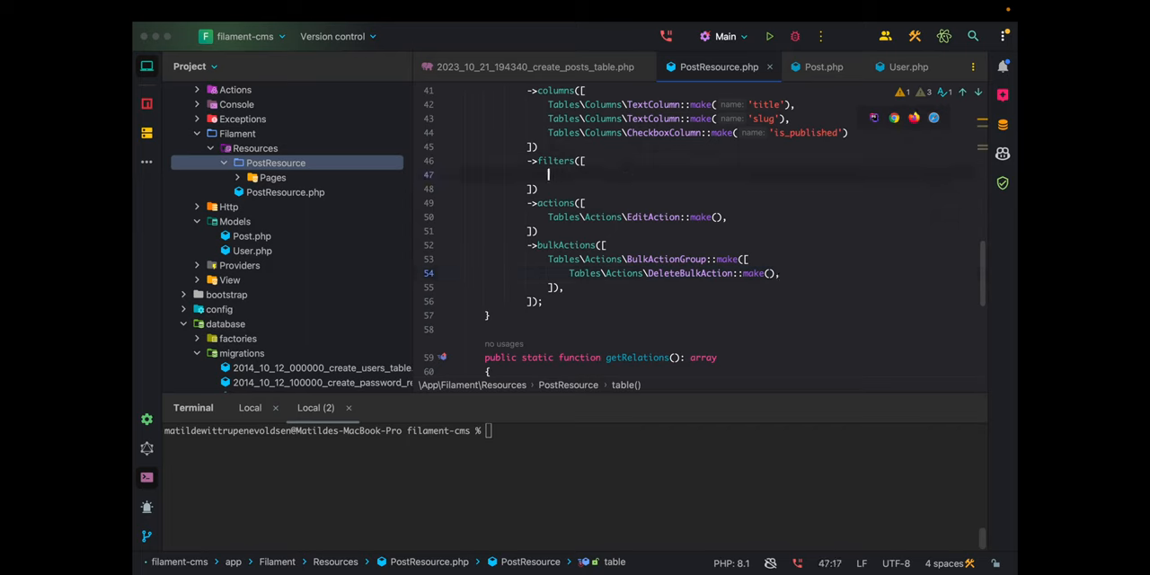
{"action": "type", "text": "Tables\\Filters\\TrashedFilter::make("}
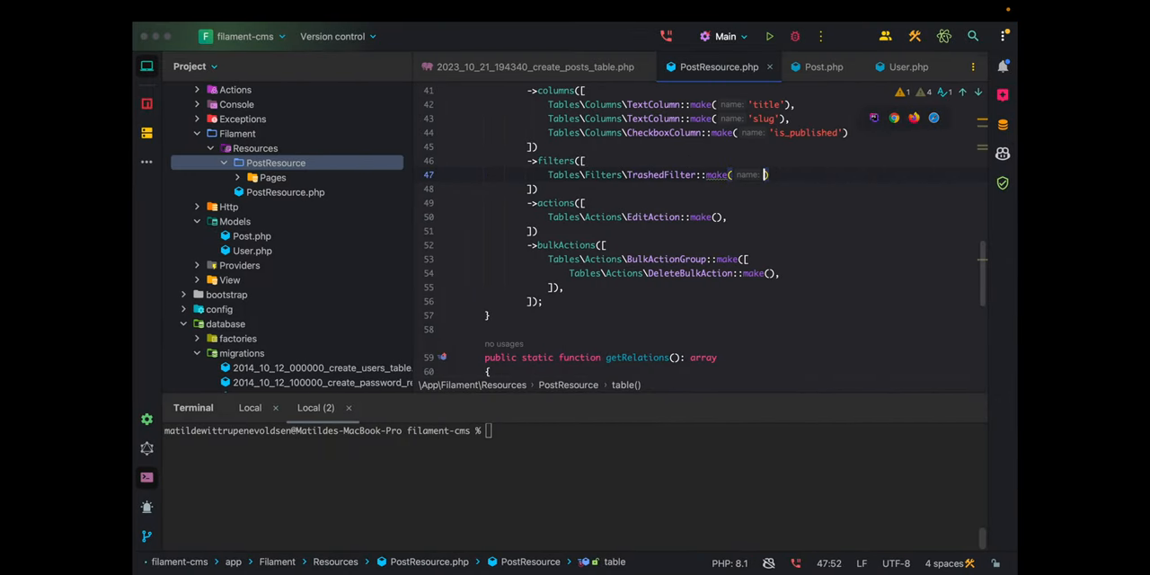
- Add 'use SoftDeletes;' to the Post model and check the posts migration has softDeletes()
{"action": "left_click", "coordinate": [823, 67]}
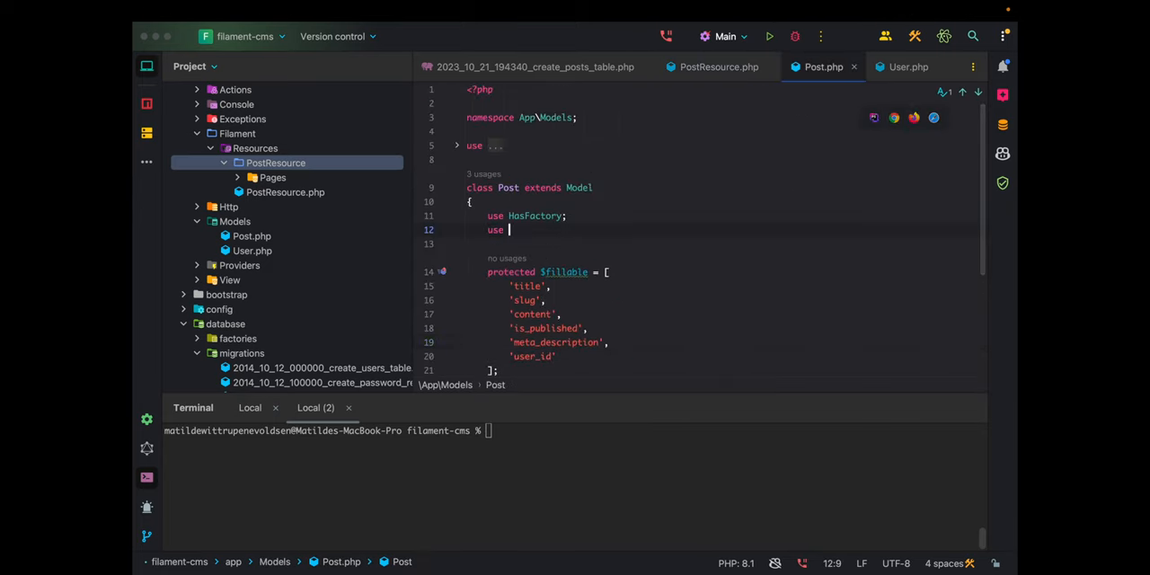
{"action": "type", "text": "SoftDeletes;"}
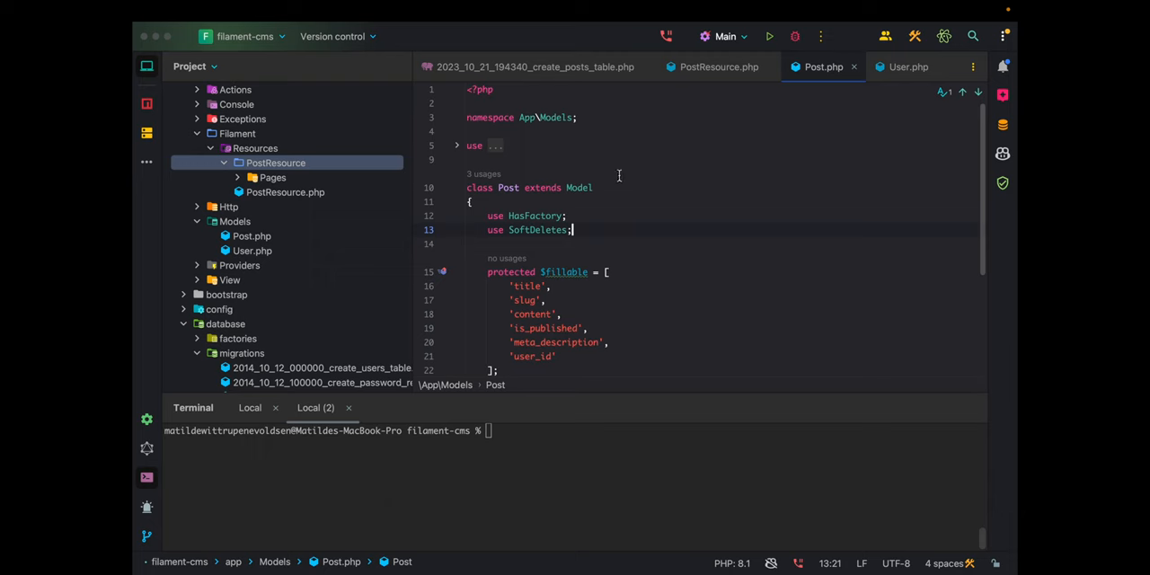
{"action": "left_click", "coordinate": [524, 66]}
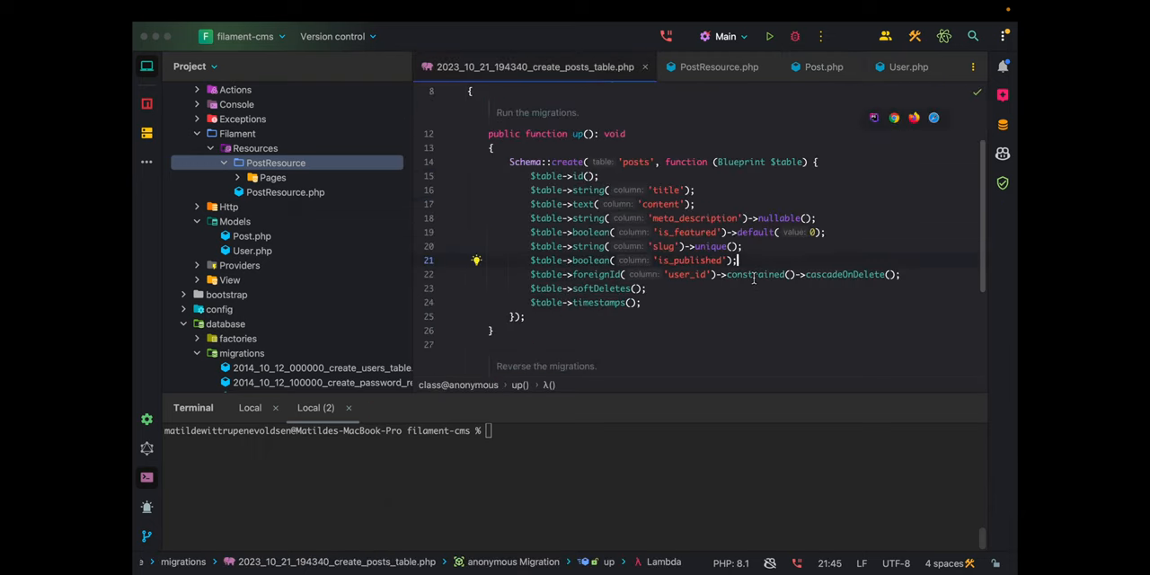
{"action": "left_click", "coordinate": [719, 66]}
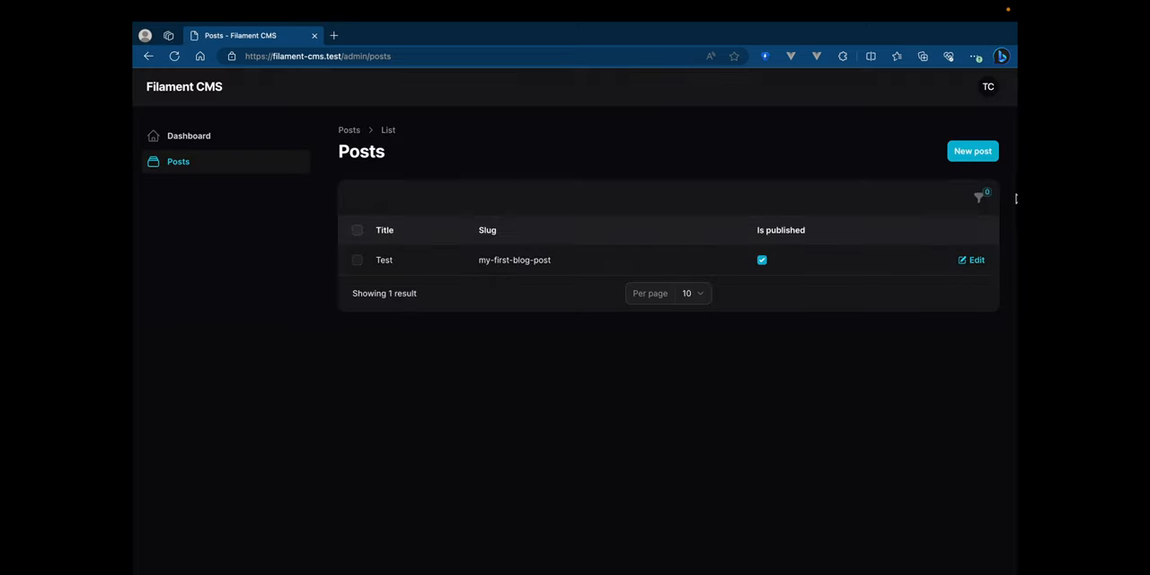
- Show the Filters panel with the Deleted records dropdown above the posts table
{"action": "left_click", "coordinate": [978, 196]}
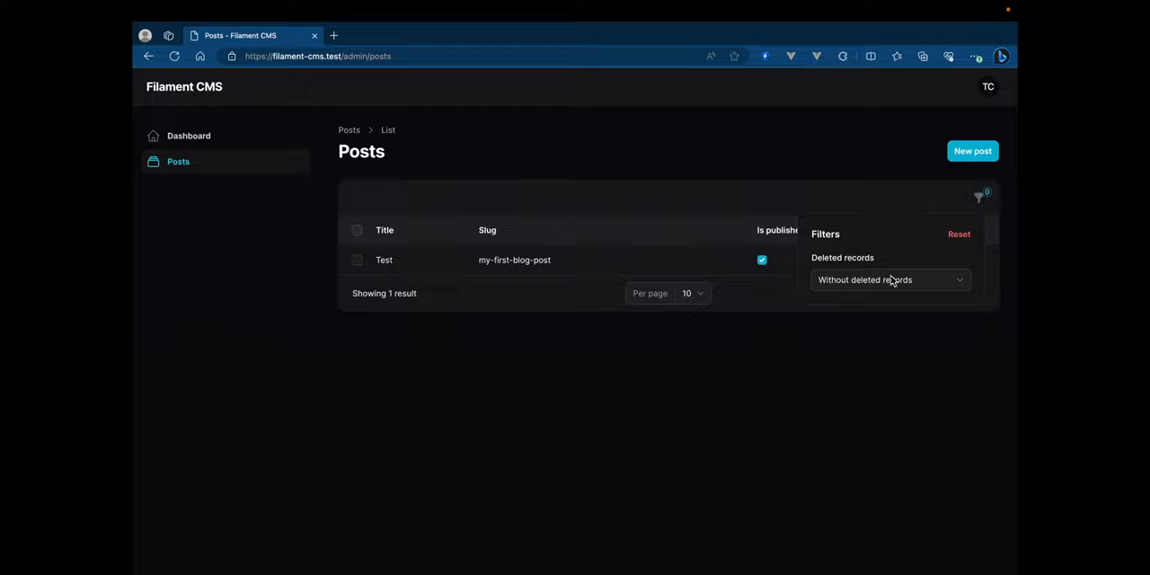
{"action": "mouse_move", "coordinate": [880, 275]}
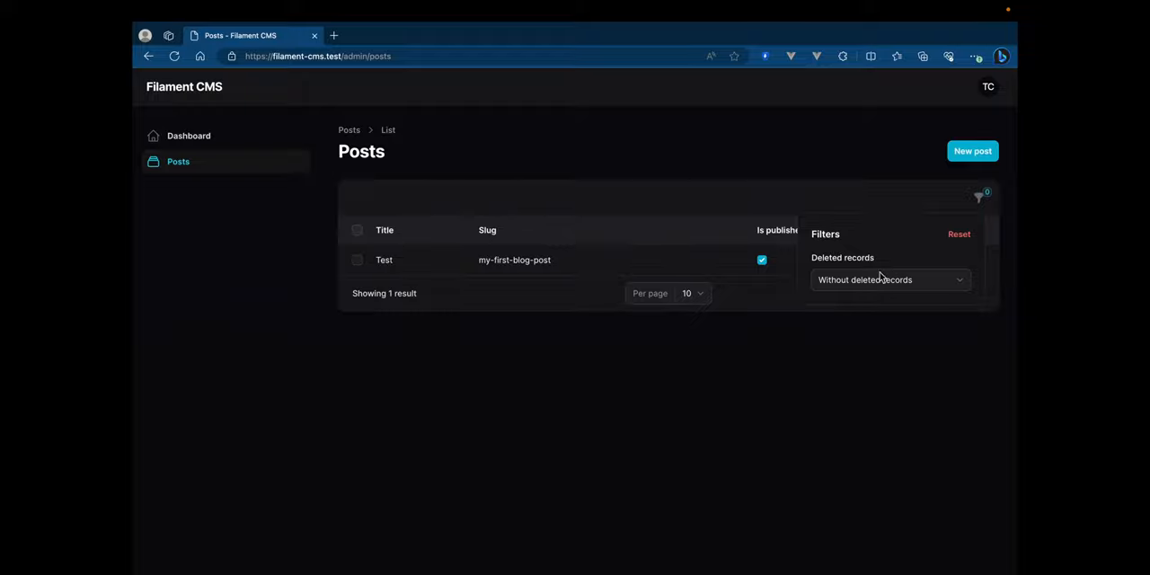